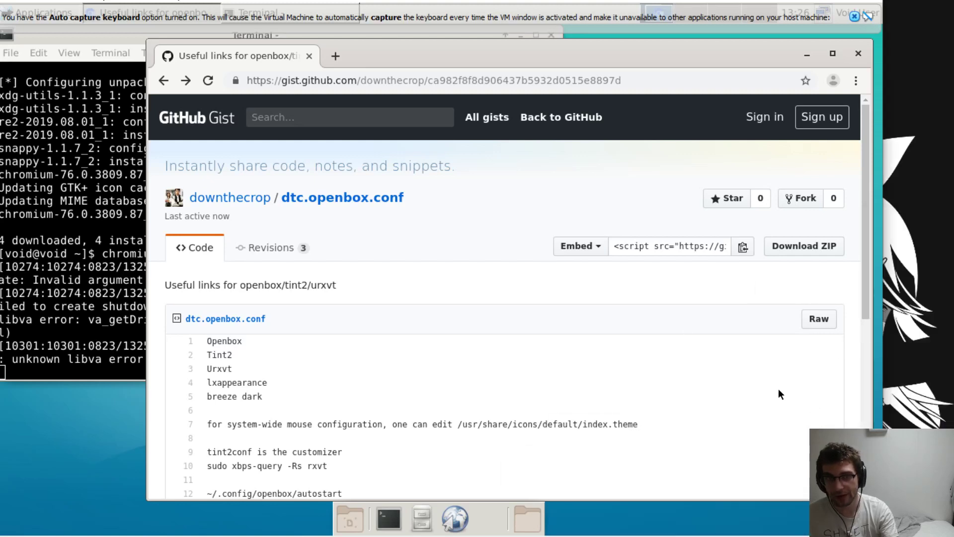
{"action": "mouse_move", "coordinate": [495, 368]}
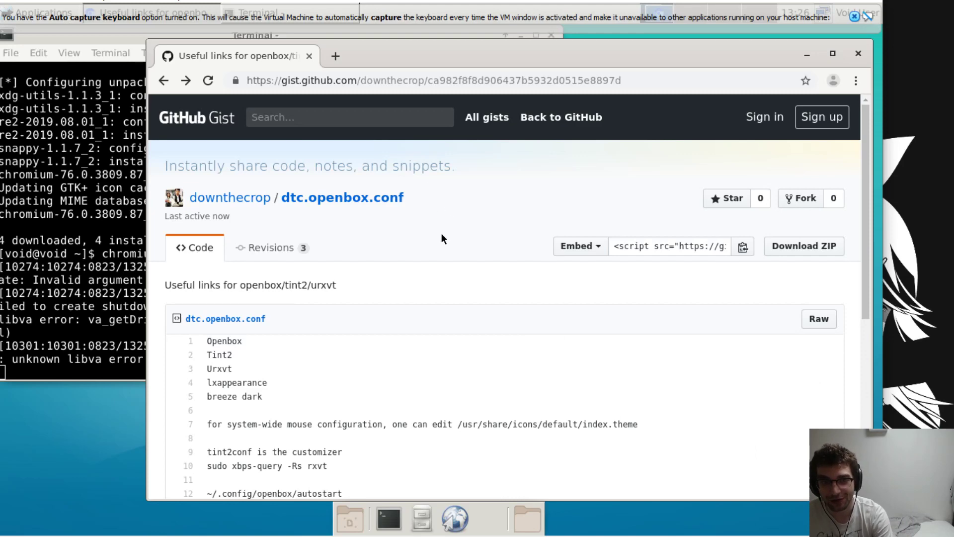
{"action": "mouse_move", "coordinate": [579, 276]}
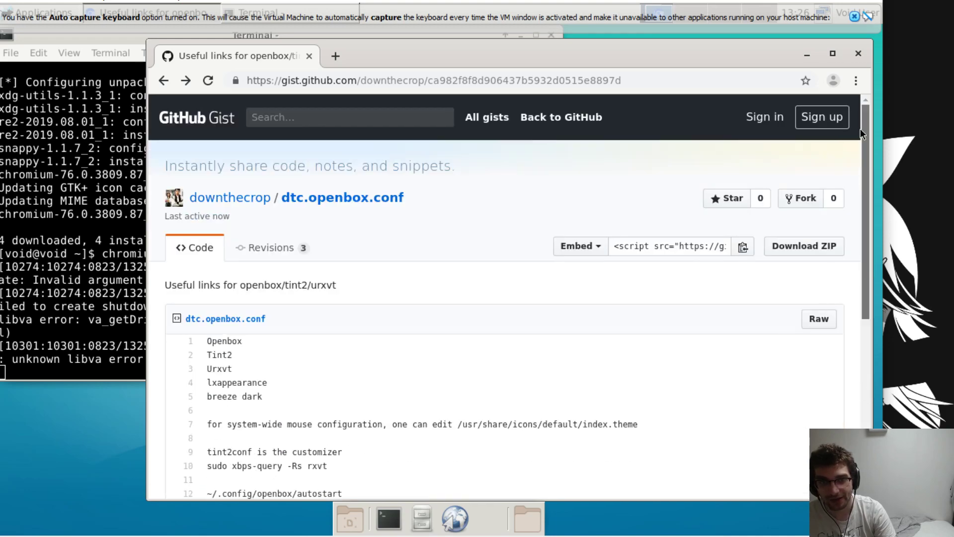
Scroll down through the Openbox, tint2 and urxvt setup notes in the gist
{"action": "scroll", "scroll_direction": "down", "scroll_amount": 3}
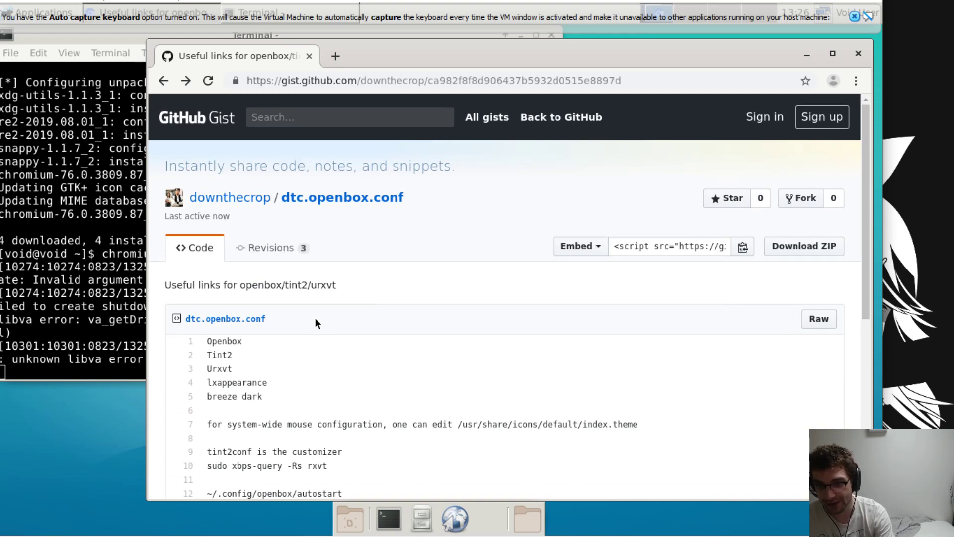
{"action": "scroll", "scroll_direction": "down", "scroll_amount": 3}
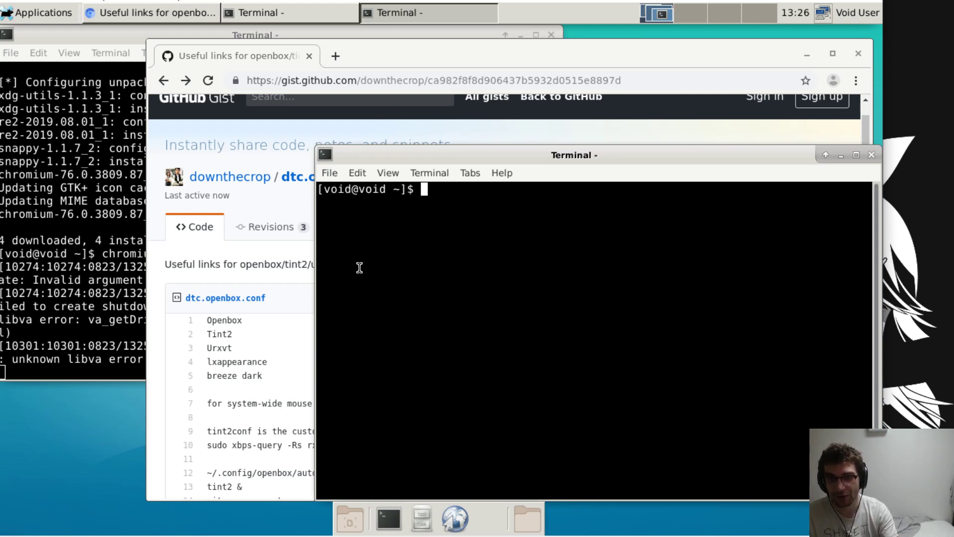
Run sudo xbps-install openbox to install Openbox, then log out of the session
{"action": "type", "text": "sudo"}
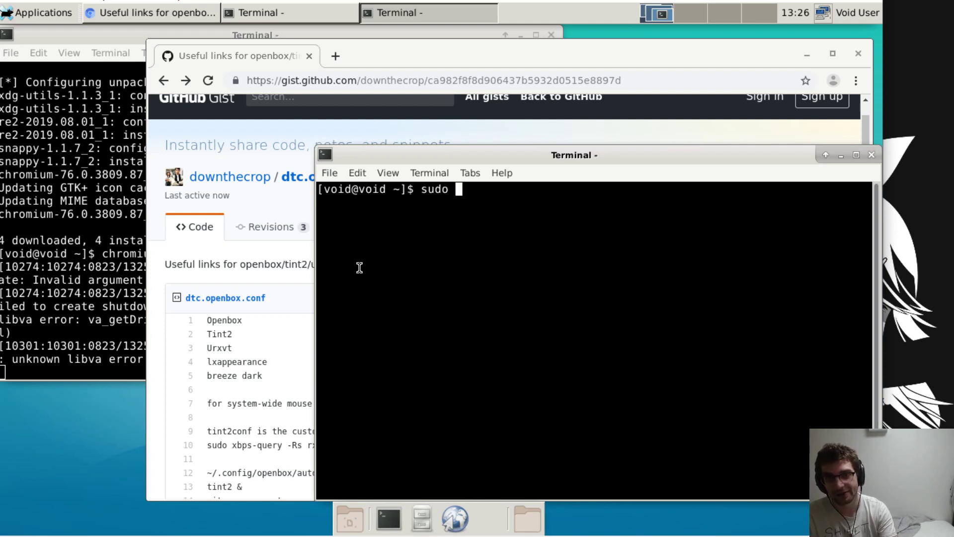
{"action": "type", "text": "xbps-install open"}
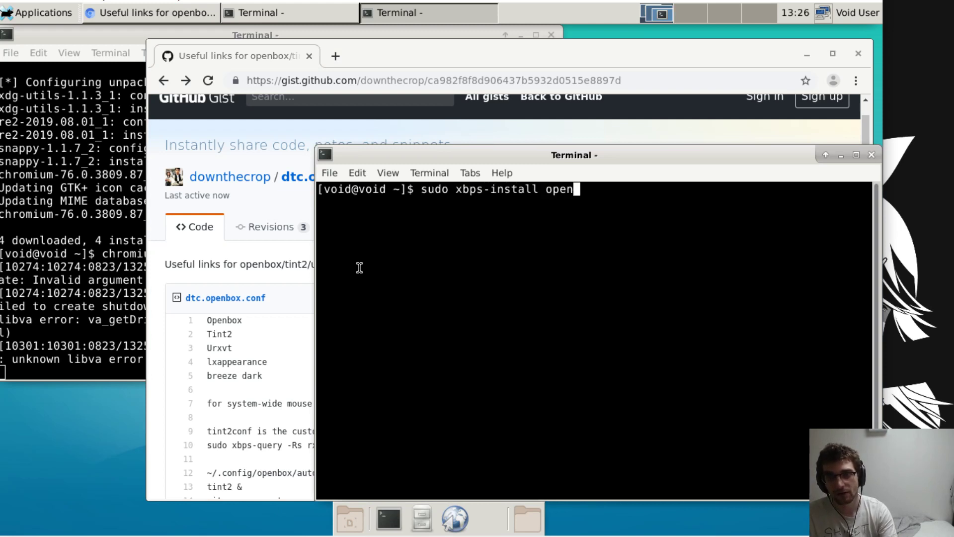
{"action": "key", "text": "Return"}
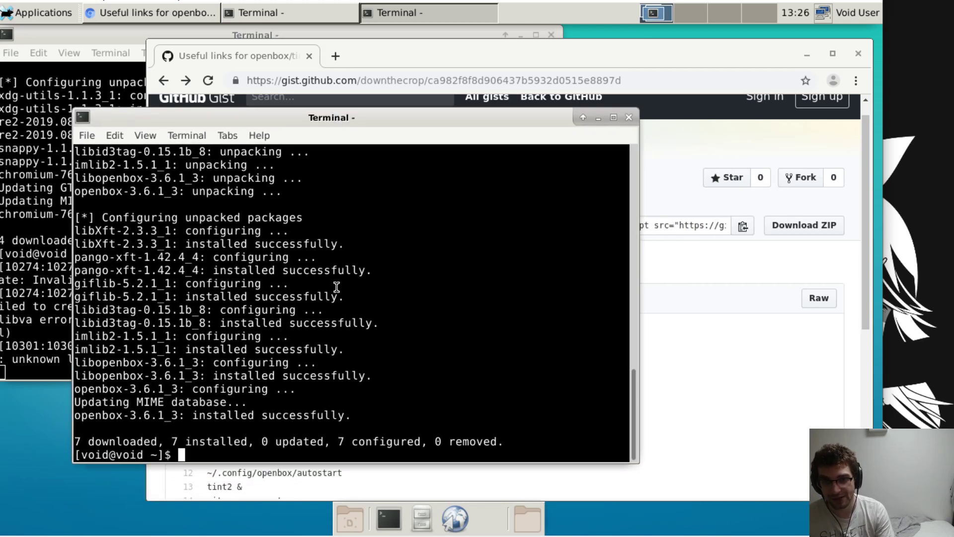
{"action": "mouse_move", "coordinate": [392, 311]}
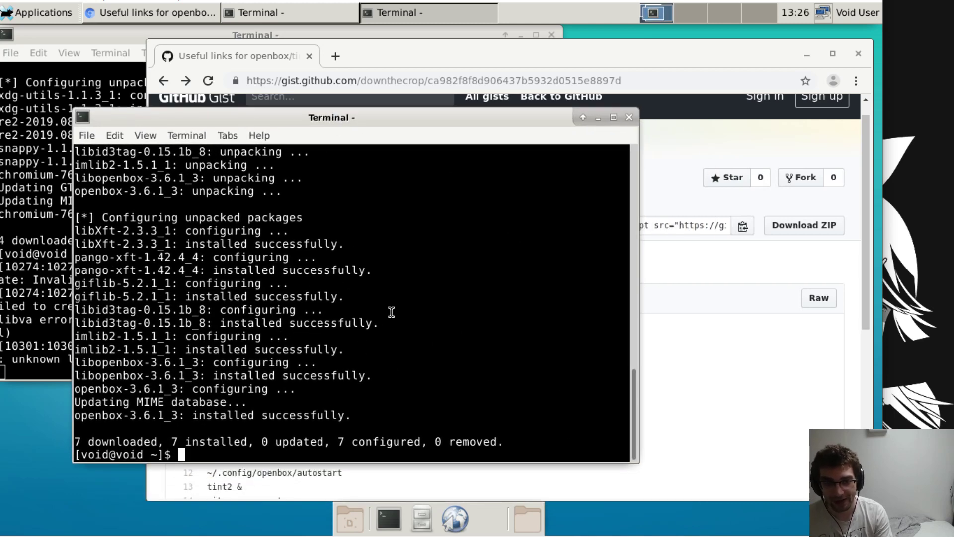
{"action": "left_click", "coordinate": [856, 12]}
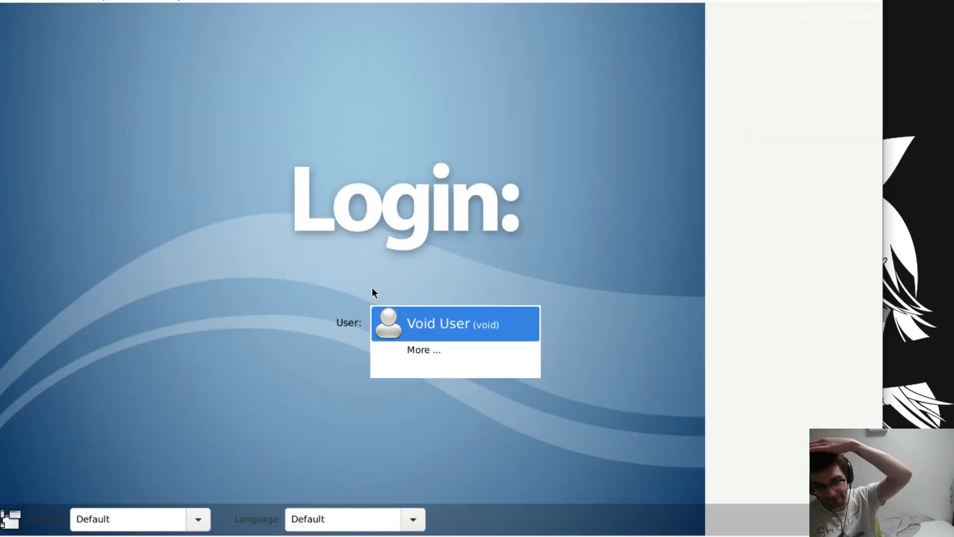
Choose the Openbox session from the session list and log in to the user account
{"action": "left_click", "coordinate": [196, 519]}
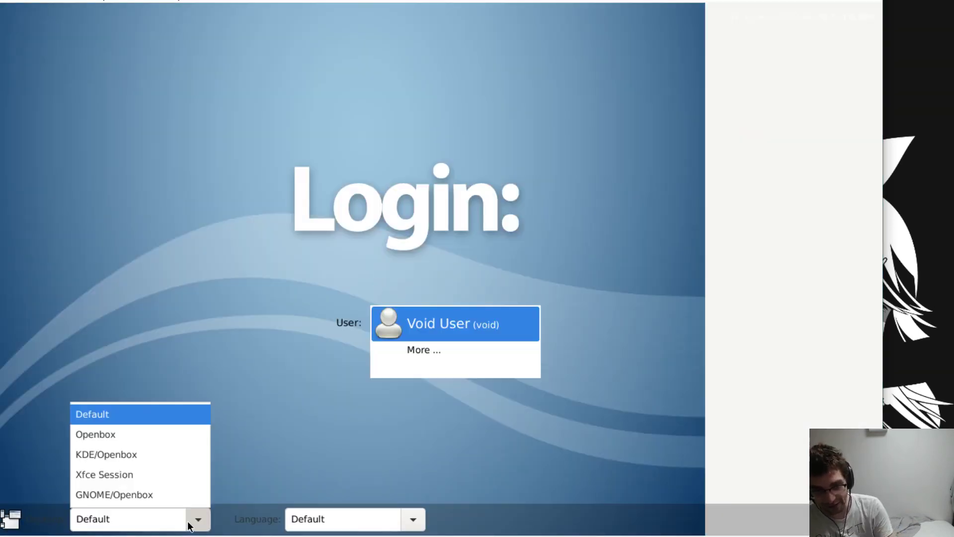
{"action": "left_click", "coordinate": [96, 434]}
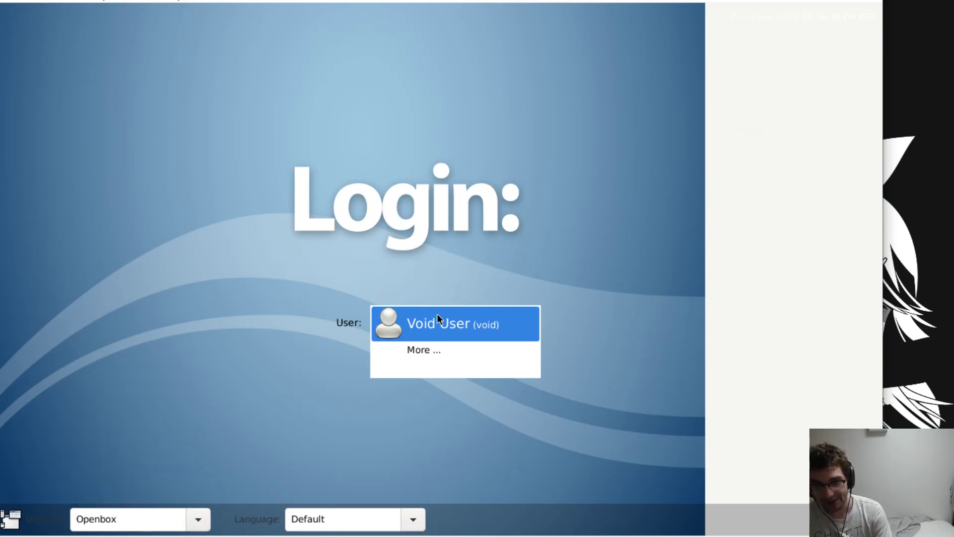
{"action": "left_click", "coordinate": [437, 323]}
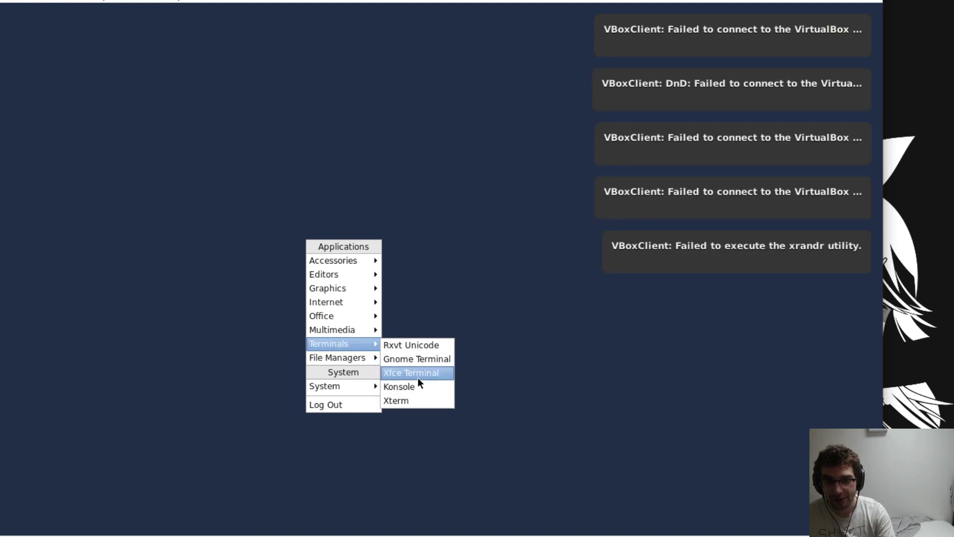
Launch Xfce Terminal from the Openbox menu and run sudo xbps-install for git and chromium
{"action": "left_click", "coordinate": [411, 373]}
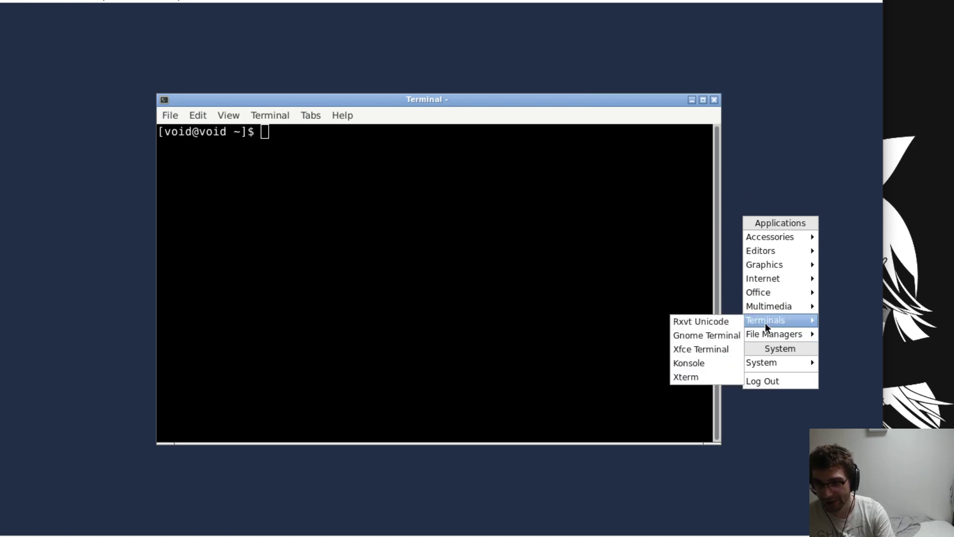
{"action": "mouse_move", "coordinate": [759, 292]}
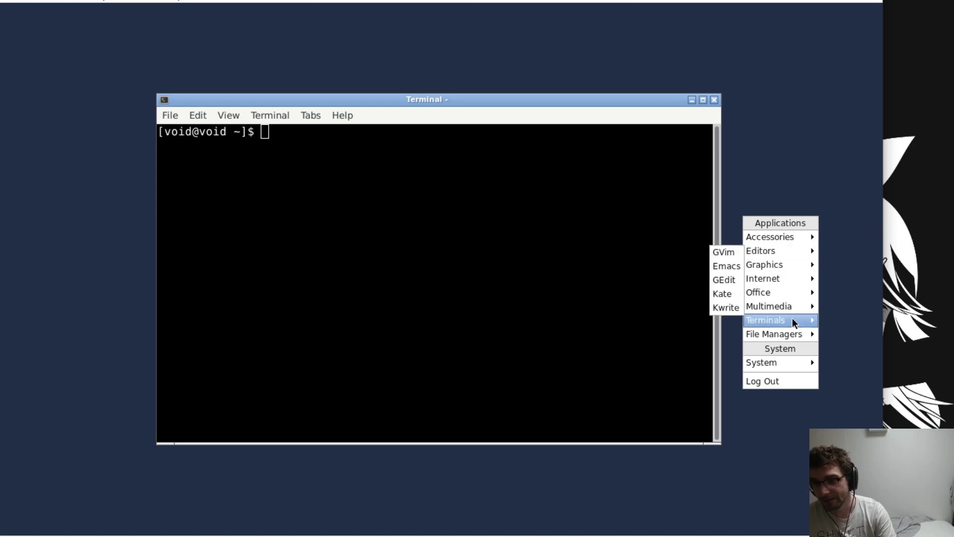
{"action": "mouse_move", "coordinate": [765, 320]}
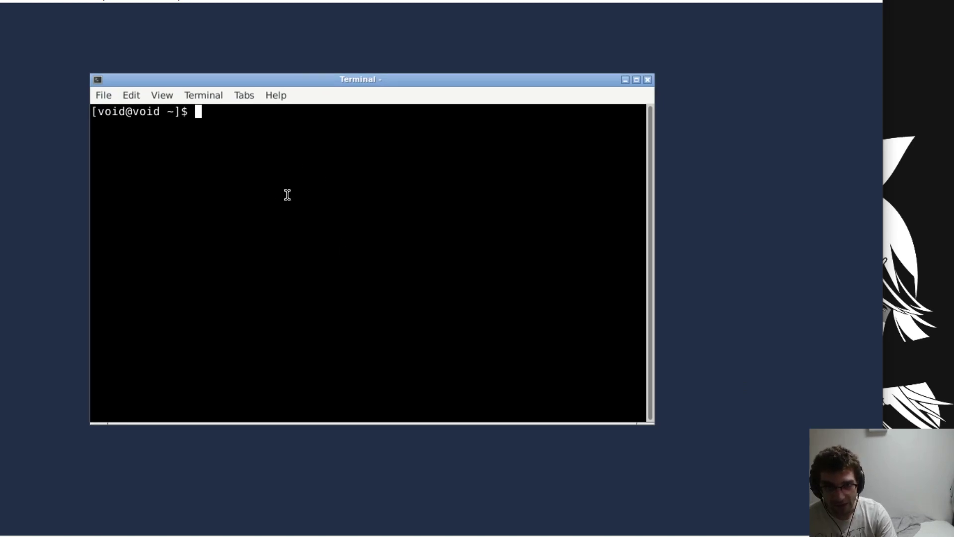
{"action": "type", "text": "s"}
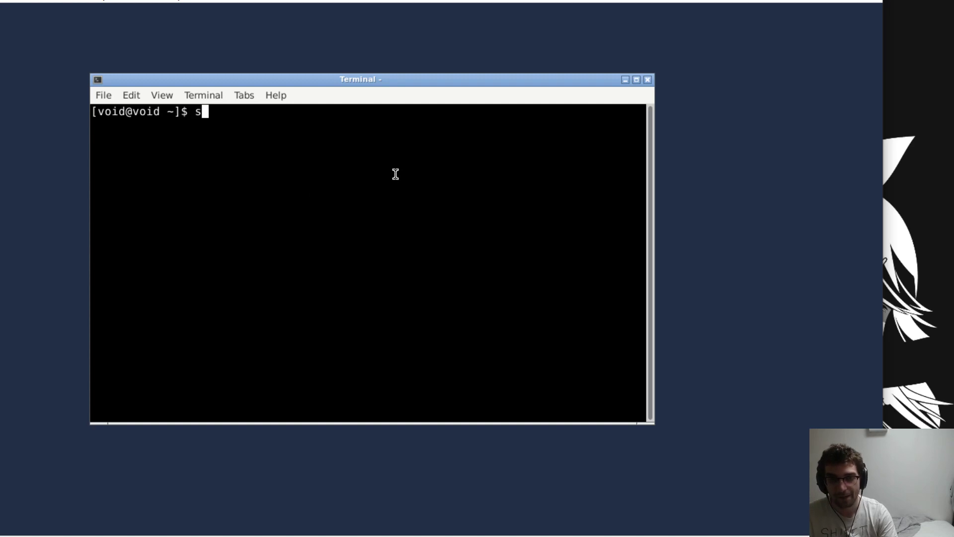
{"action": "type", "text": "udo"}
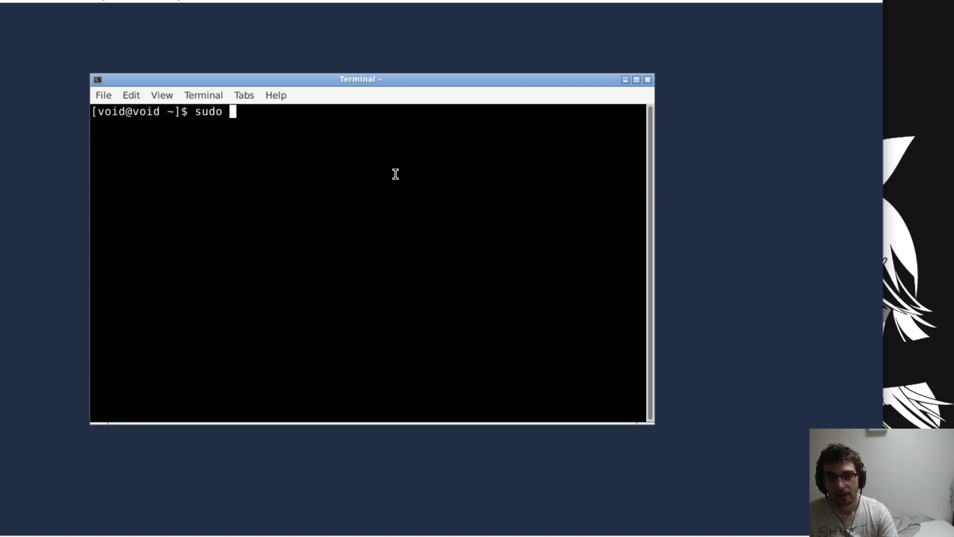
{"action": "type", "text": "xbps-instal"}
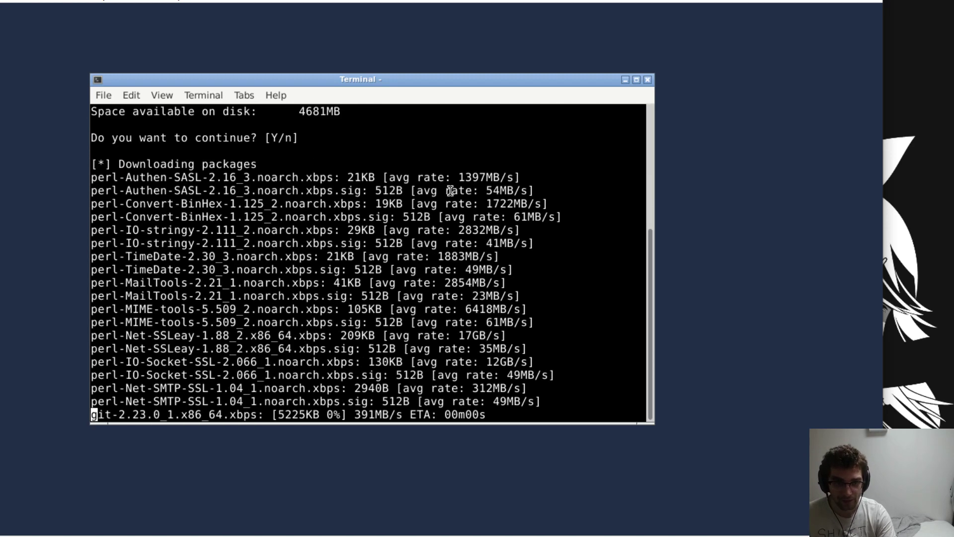
{"action": "type", "text": "chromiu"}
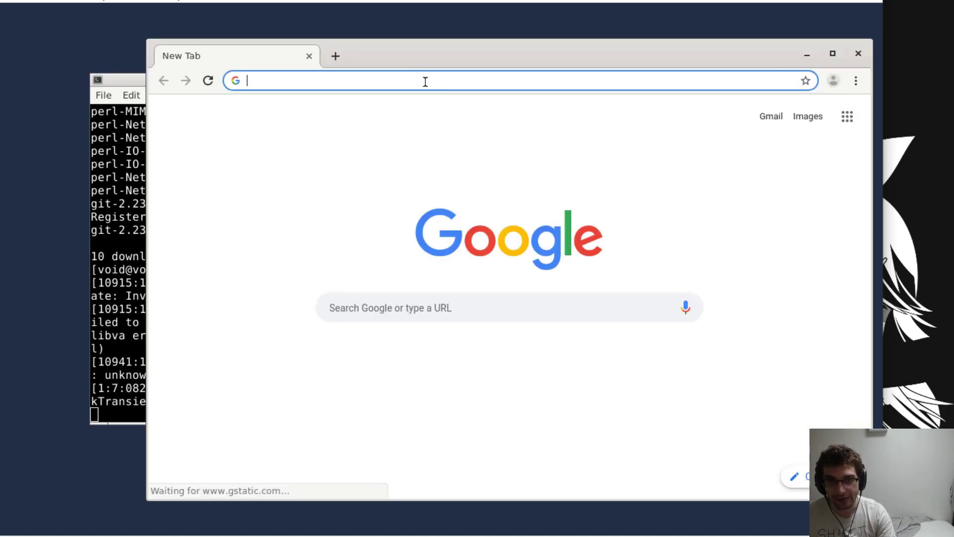
Visit the downthecrop gist, go to the openbox-theme-collections repository and copy its git clone command
{"action": "type", "text": "https://gist.github.com/downthecrop/ca982f8f8d906437b5932d0515e8897d"}
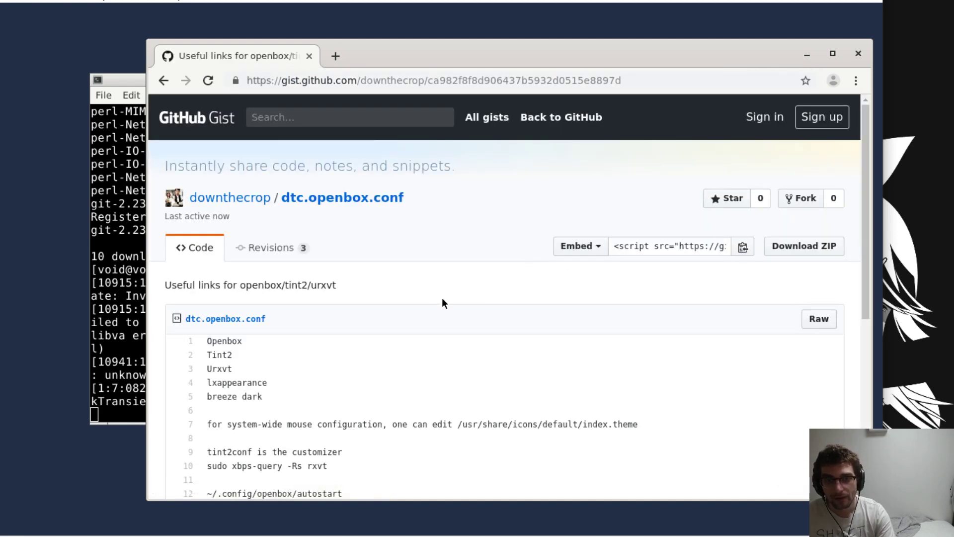
{"action": "scroll", "scroll_direction": "down", "scroll_amount": 3}
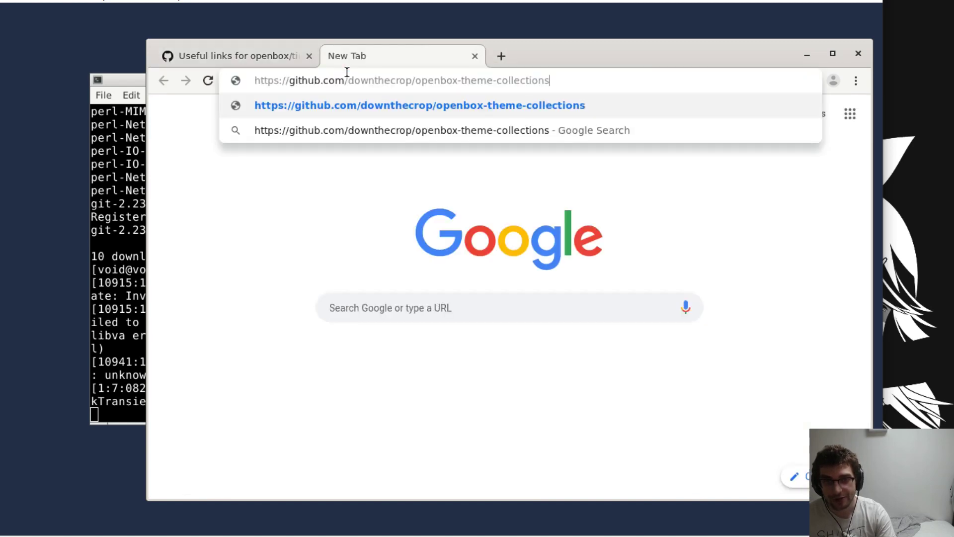
{"action": "key", "text": "Enter"}
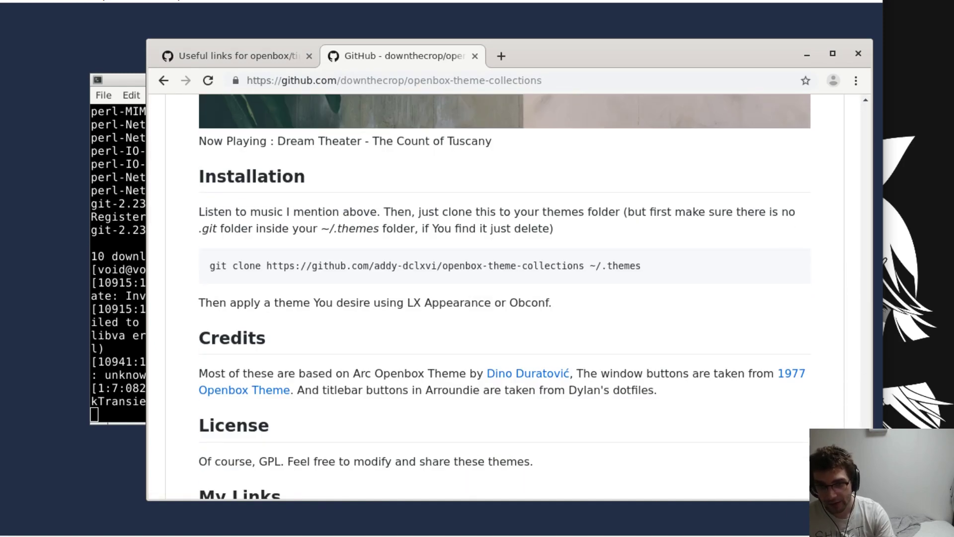
{"action": "right_click", "coordinate": [425, 266]}
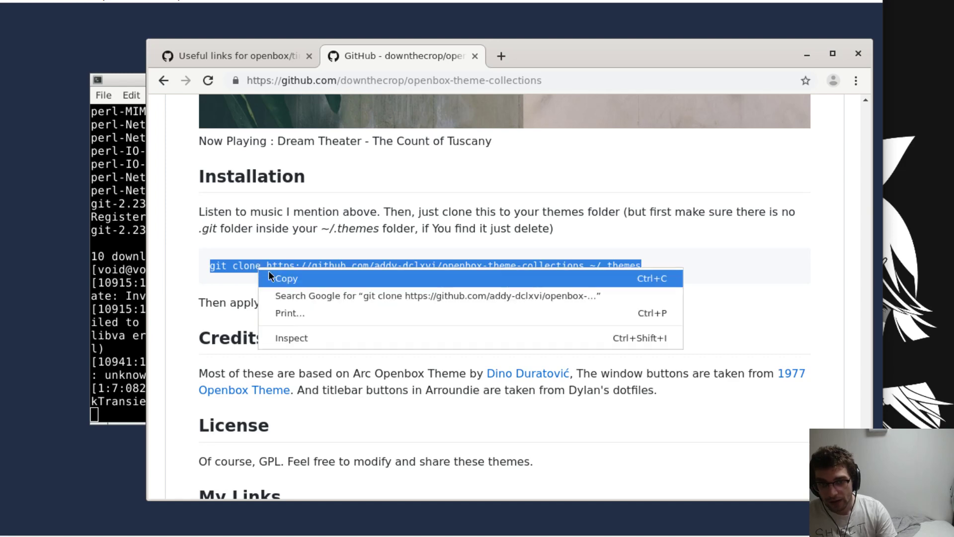
{"action": "left_click", "coordinate": [286, 278]}
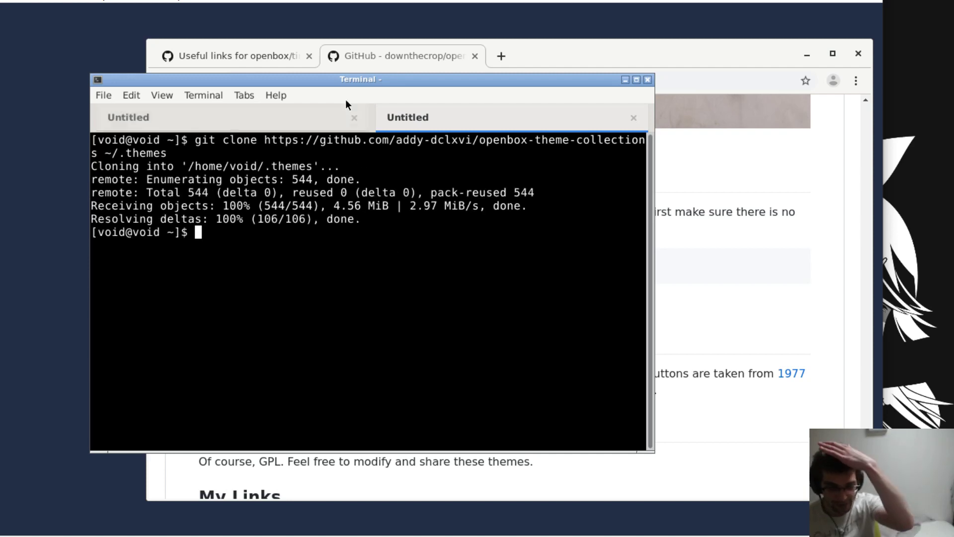
Run sudo xbps-install obconf to install the Openbox configuration manager
{"action": "type", "text": "sudo"}
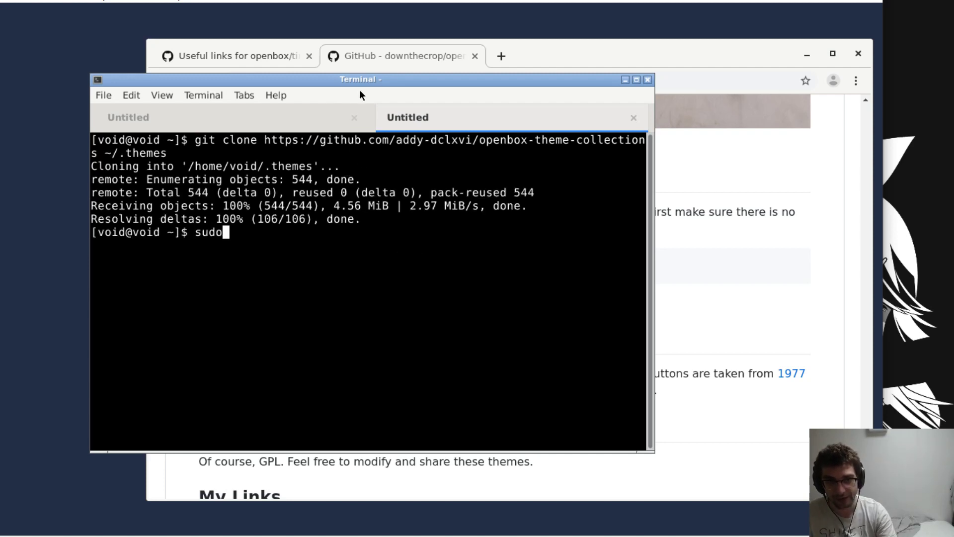
{"action": "type", "text": "xbps-install ob"}
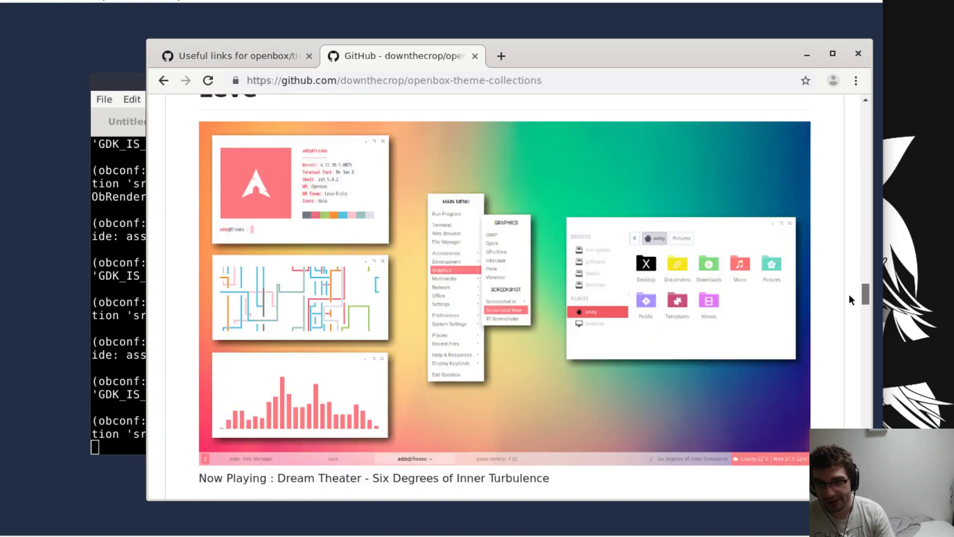
Browse the theme list including the cloned Triste and Leve themes, check appearance settings, and close ObConf
{"action": "scroll", "scroll_direction": "down", "scroll_amount": 3}
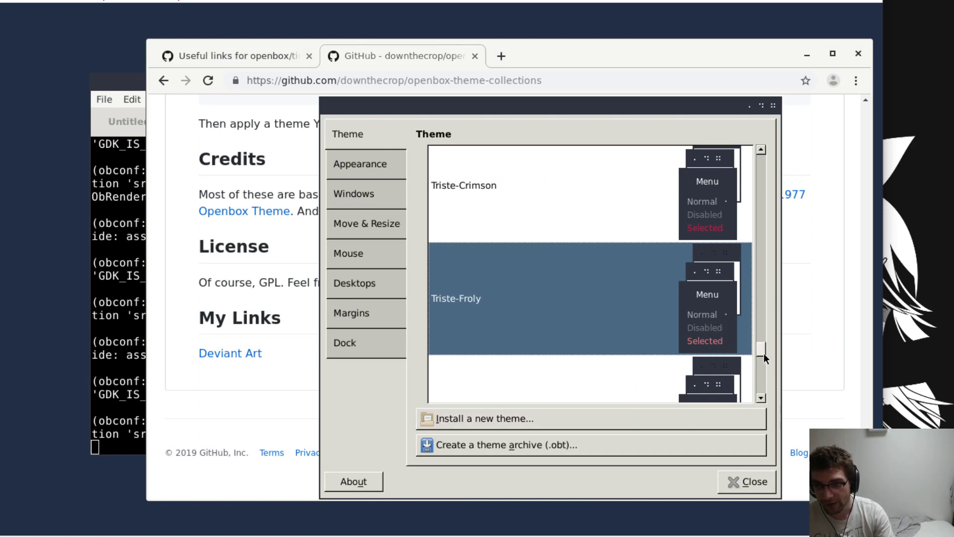
{"action": "scroll", "scroll_direction": "down", "scroll_amount": 3}
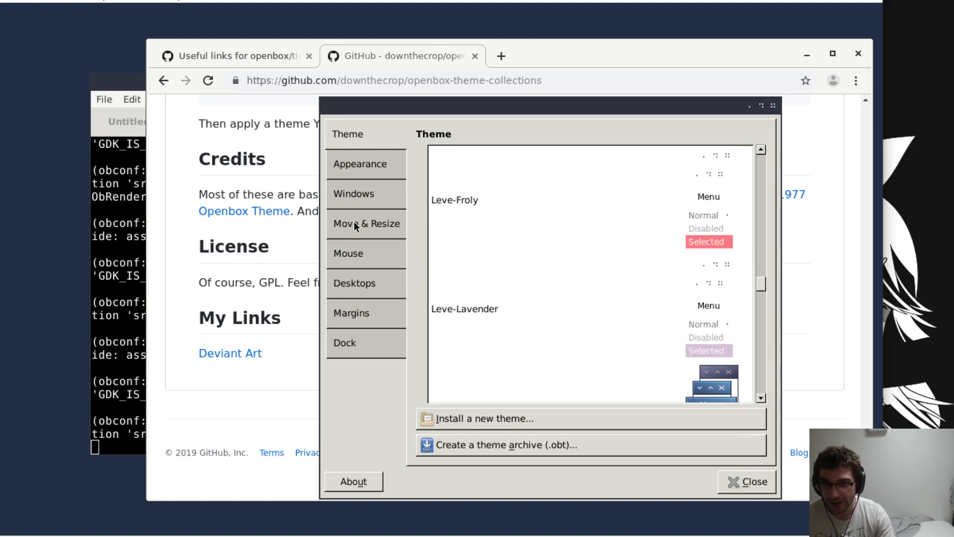
{"action": "left_click", "coordinate": [360, 164]}
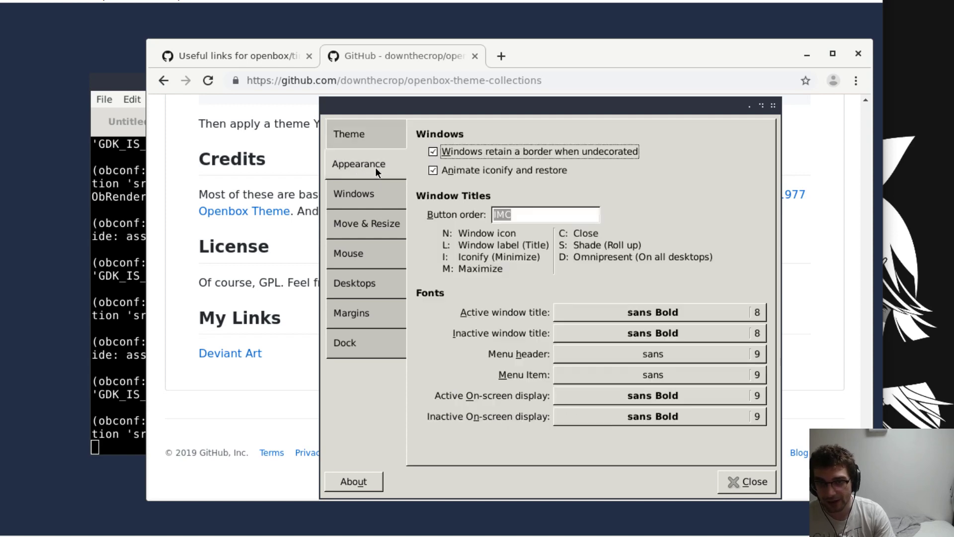
{"action": "left_click", "coordinate": [349, 135]}
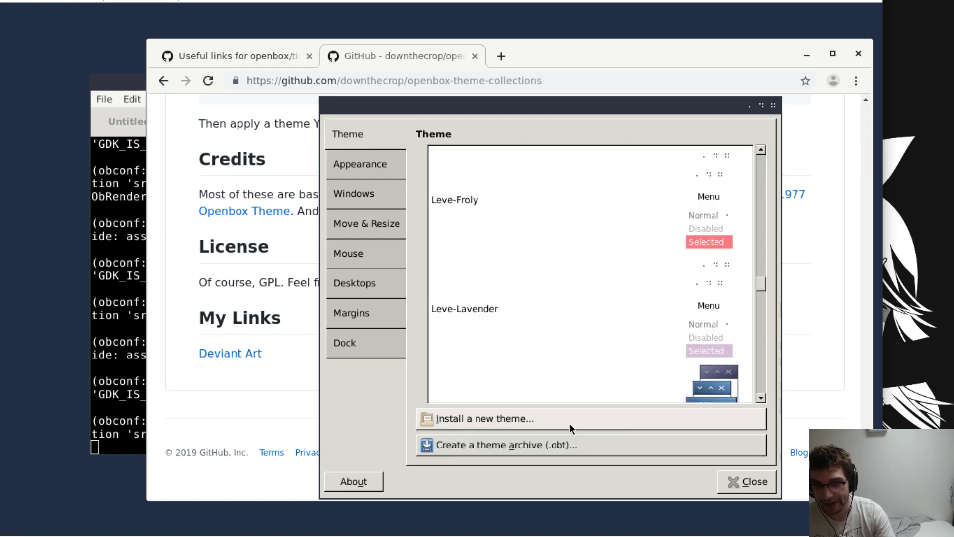
{"action": "left_click", "coordinate": [746, 481]}
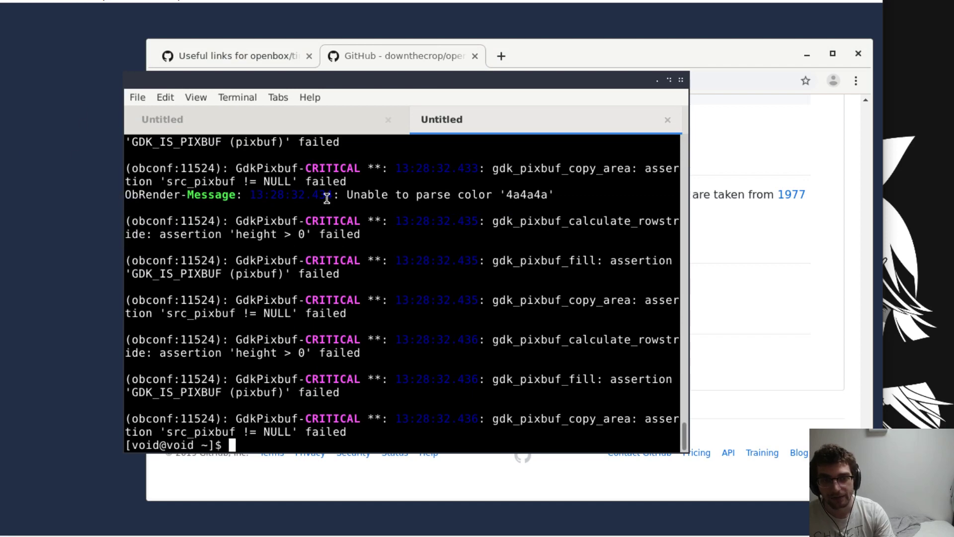
In a fresh terminal tab, run sudo xbps-install nitrogen tint2
{"action": "left_click", "coordinate": [235, 56]}
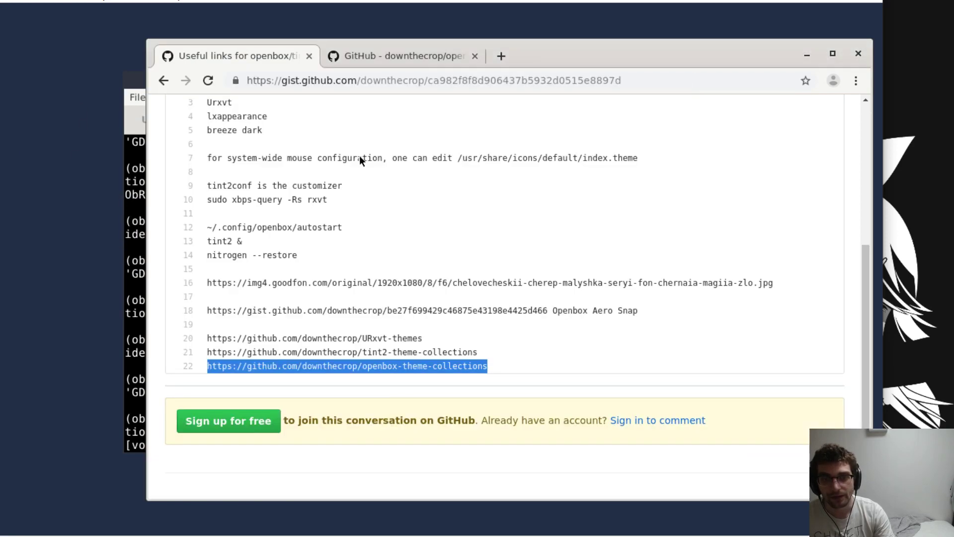
{"action": "mouse_move", "coordinate": [362, 405]}
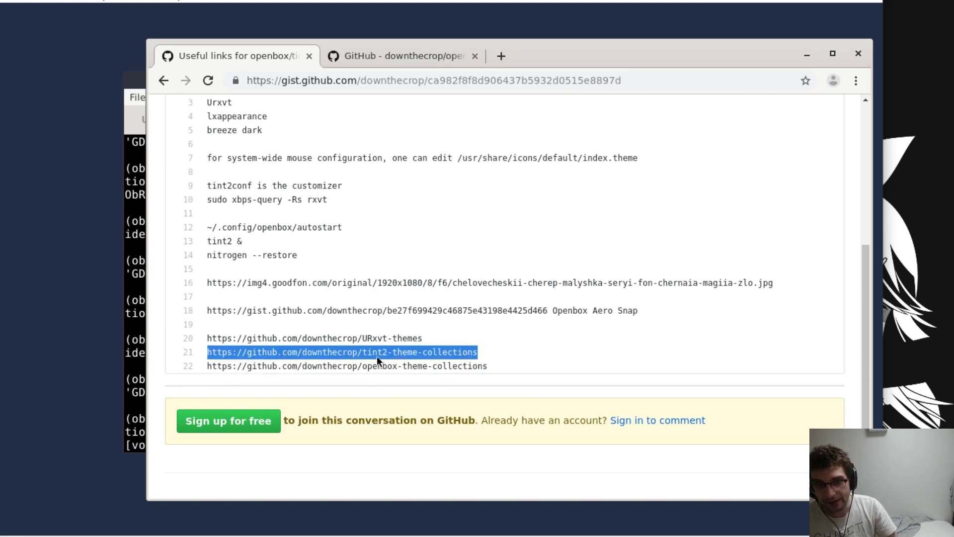
{"action": "left_click", "coordinate": [137, 98]}
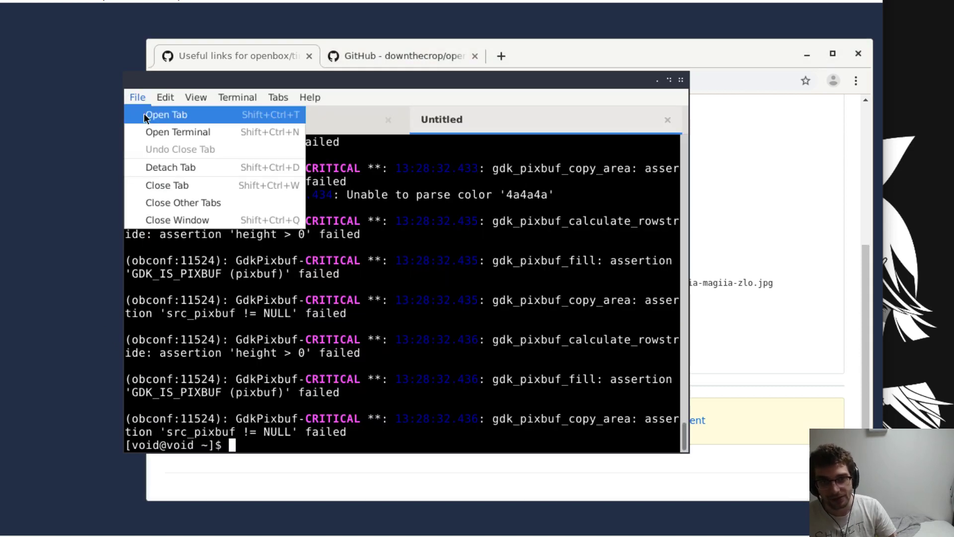
{"action": "left_click", "coordinate": [166, 114]}
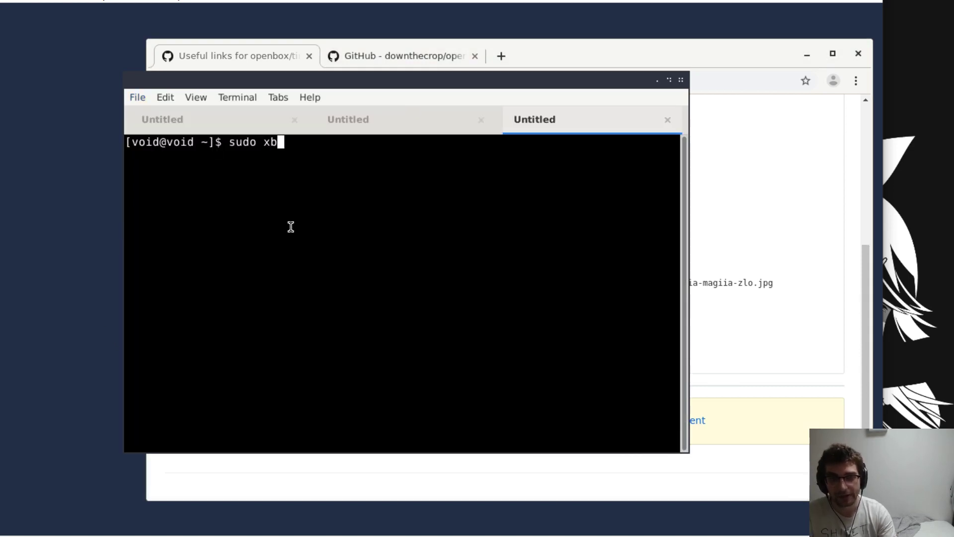
{"action": "type", "text": "ps-install"}
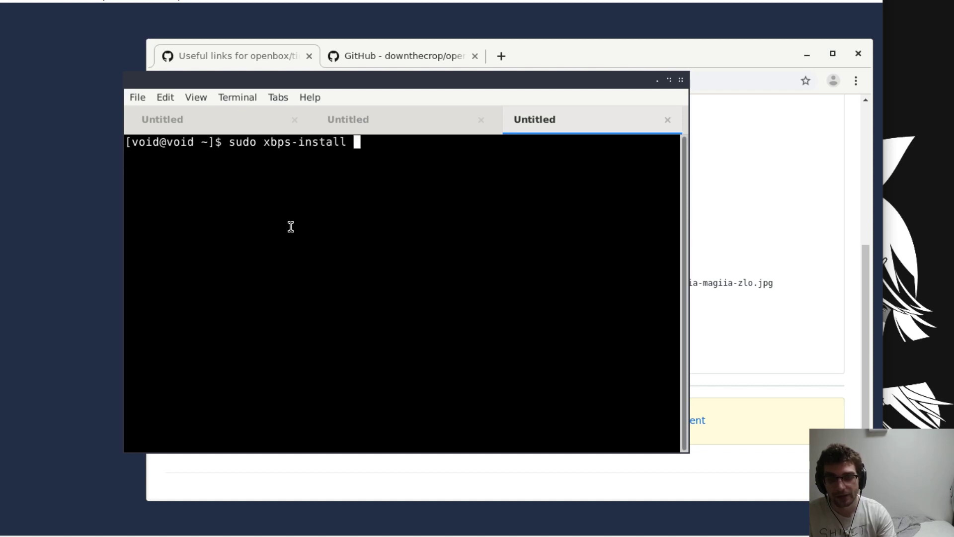
{"action": "type", "text": "nitrogen"}
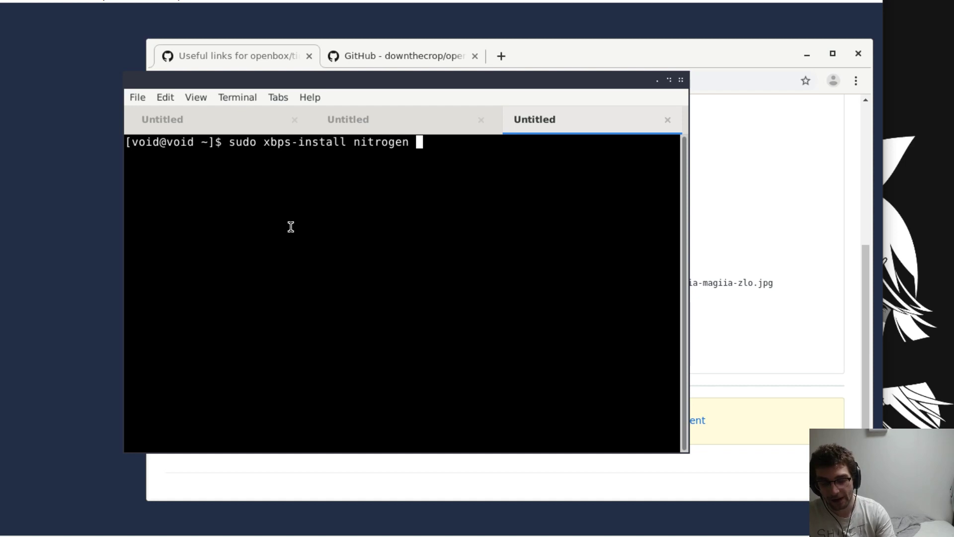
{"action": "type", "text": "tint2"}
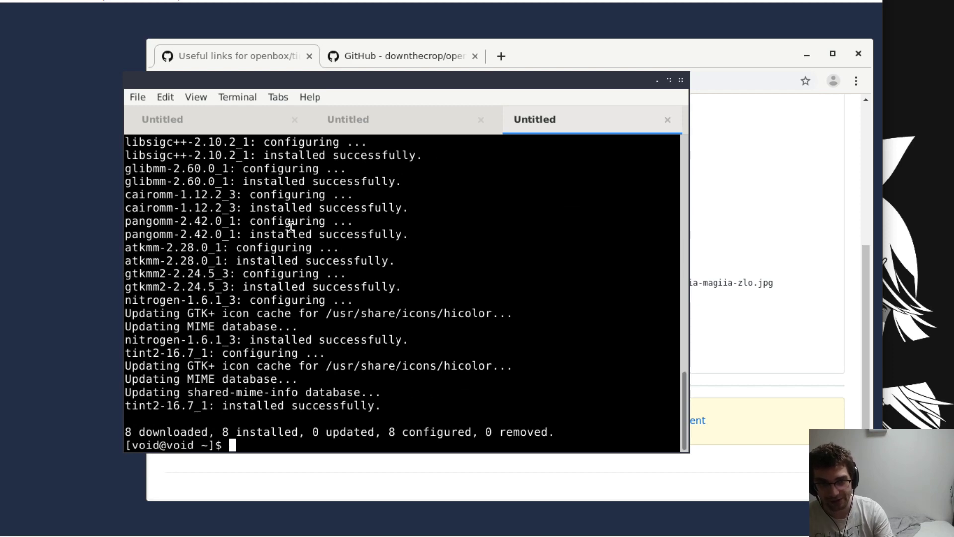
{"action": "mouse_move", "coordinate": [426, 376]}
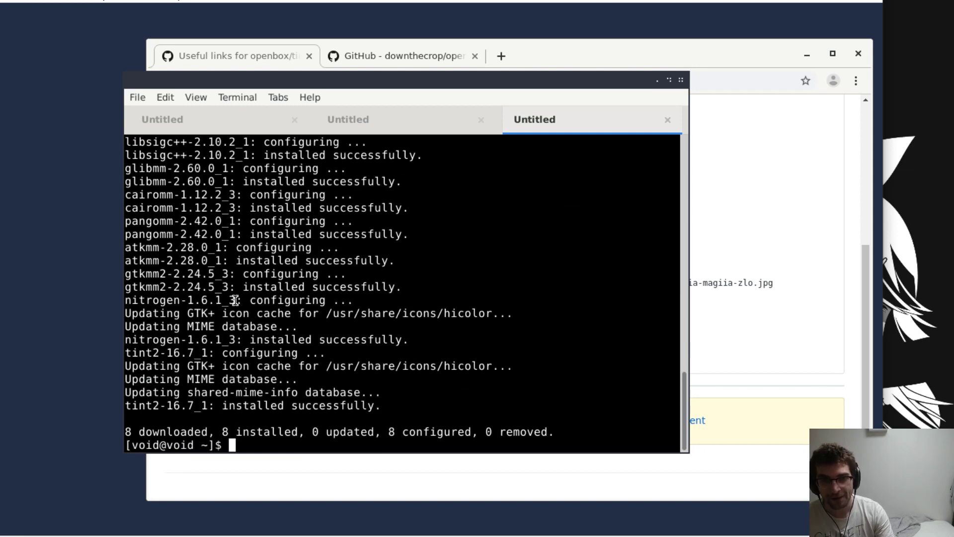
Create ~/.config/openbox/autostart in nano with 'tint2 &' and 'nitrogen --restore'
{"action": "type", "text": "nano"}
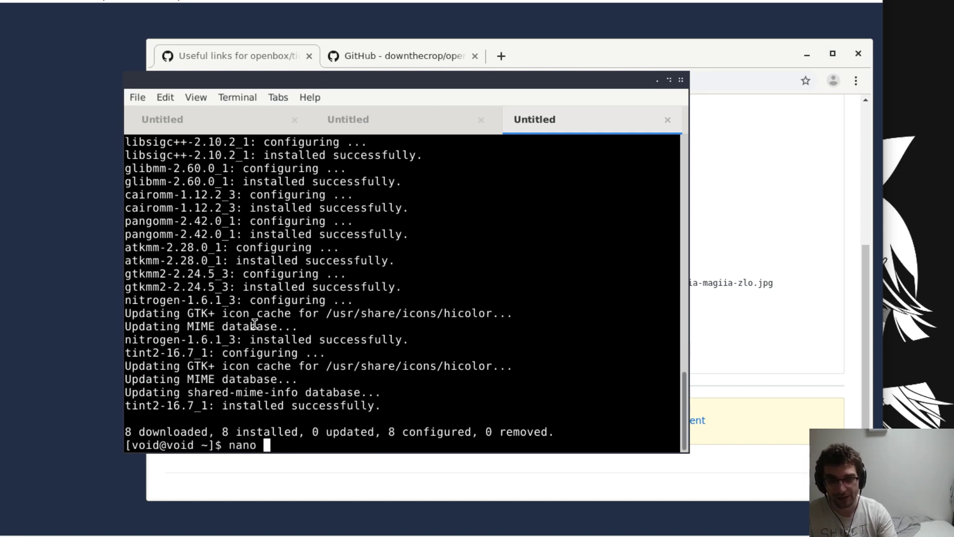
{"action": "type", "text": "~/"}
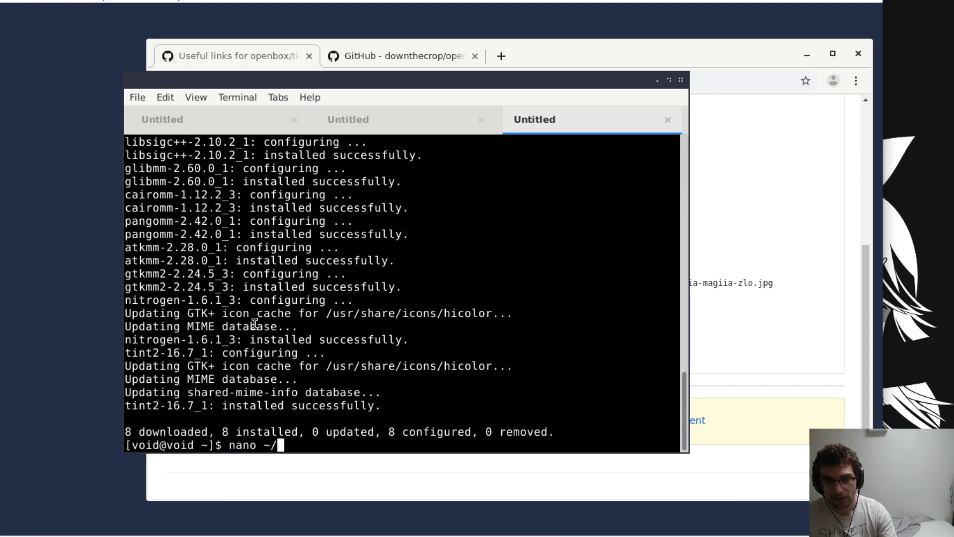
{"action": "type", "text": ".config/"}
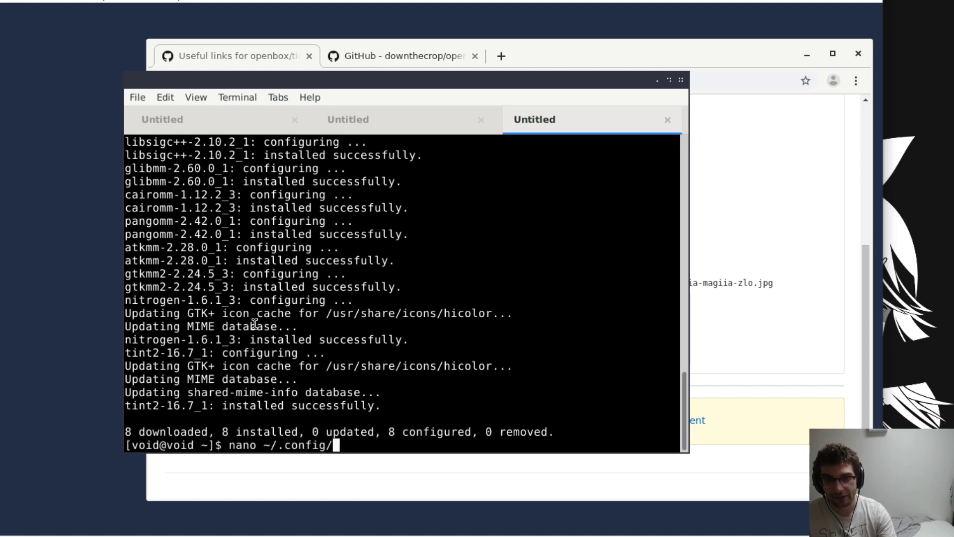
{"action": "type", "text": "openbox/"}
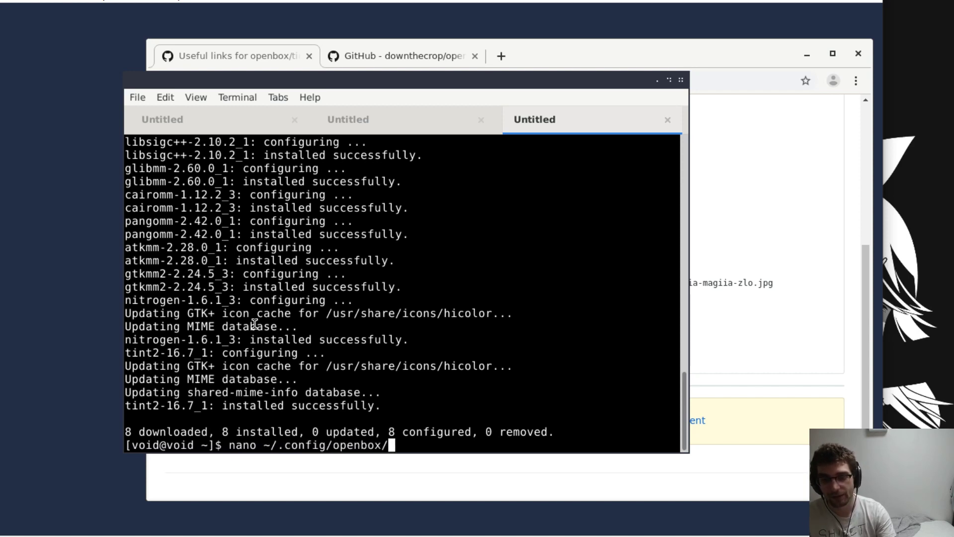
{"action": "type", "text": "auto"}
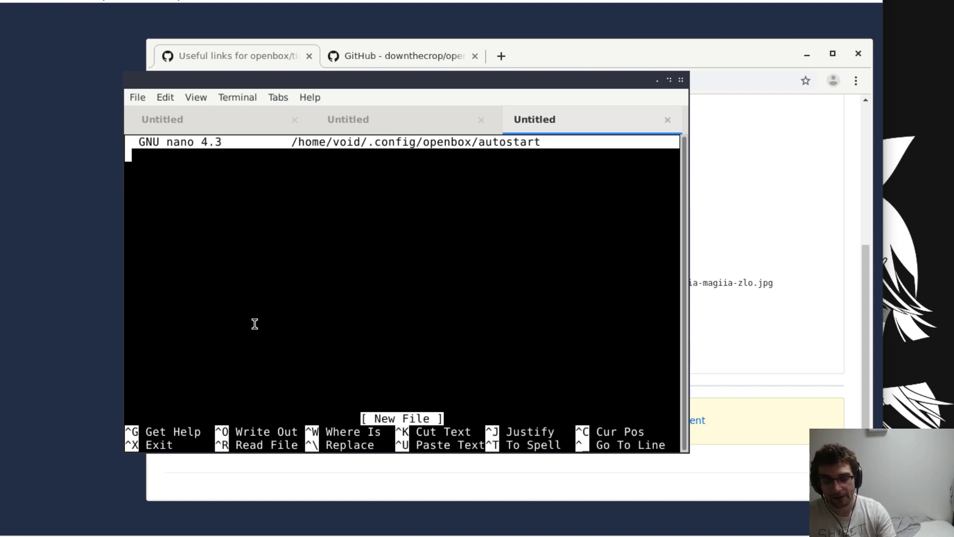
{"action": "type", "text": "tint2 &"}
{"action": "type", "text": "ni"}
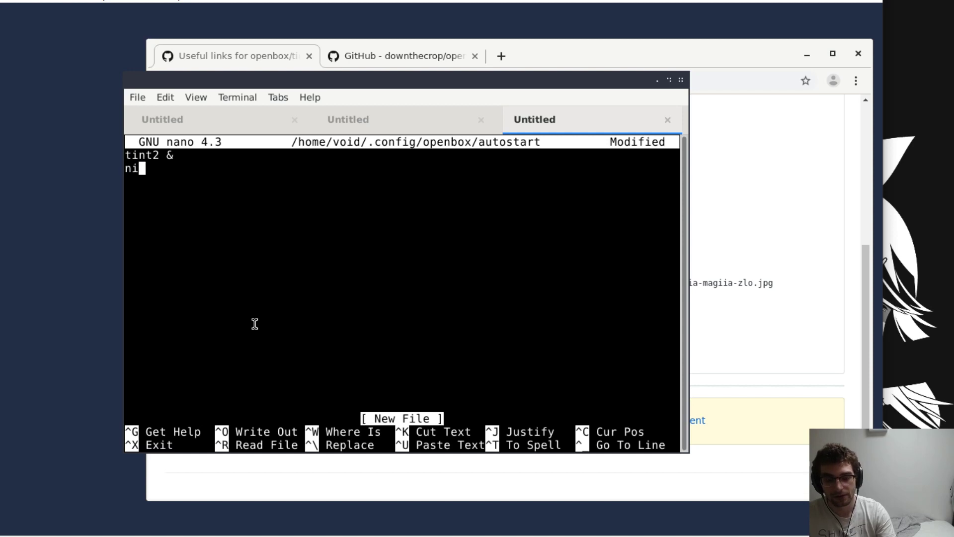
{"action": "type", "text": "trogen --restor"}
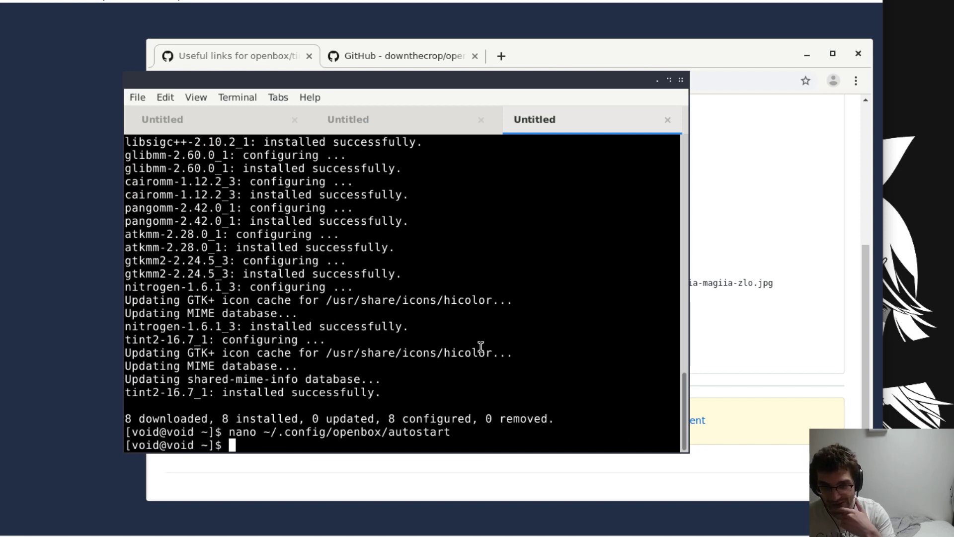
{"action": "mouse_move", "coordinate": [498, 373]}
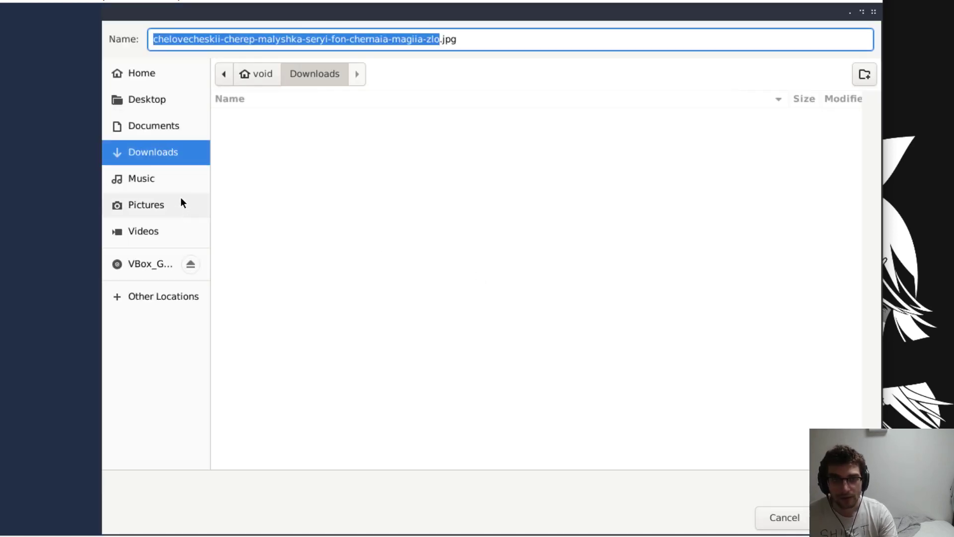
Save the skull wallpaper image from Chromium's file dialog
{"action": "left_click", "coordinate": [147, 205]}
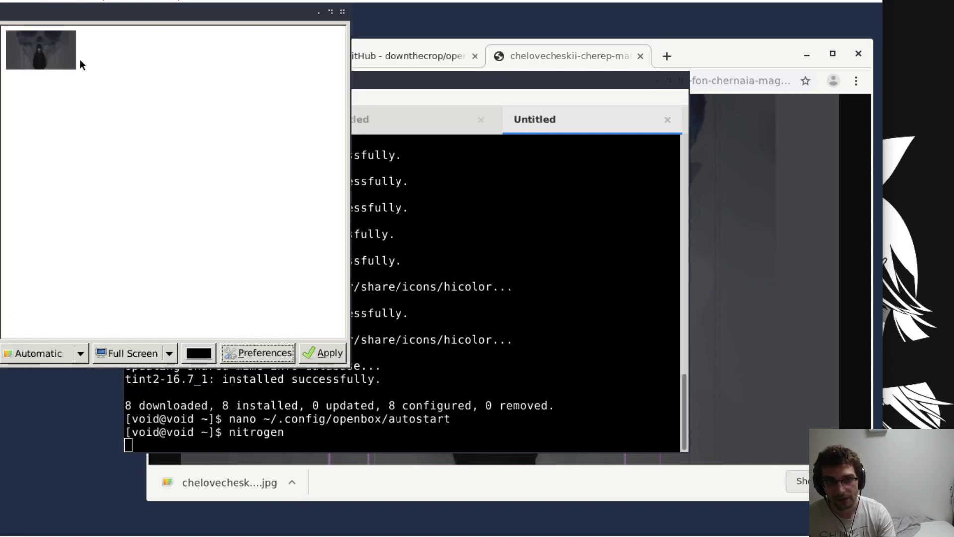
Select the skull image, set scaling to Zoomed Fill and apply it as the wallpaper
{"action": "left_click", "coordinate": [43, 353]}
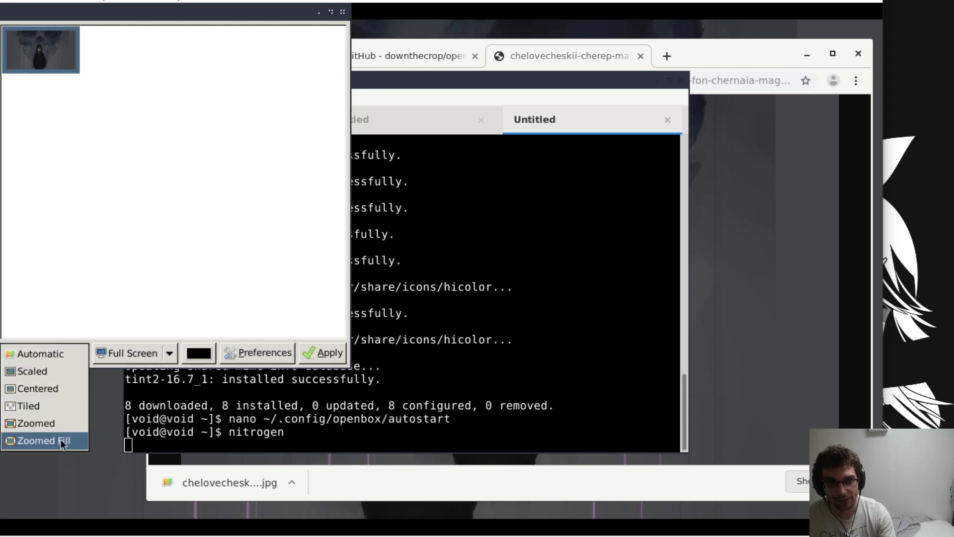
{"action": "left_click", "coordinate": [44, 440]}
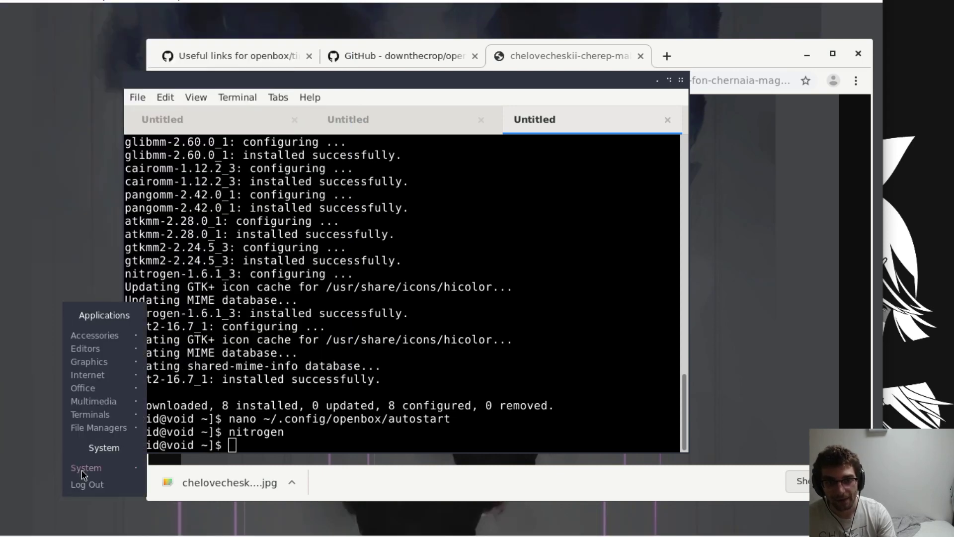
{"action": "left_click", "coordinate": [87, 484]}
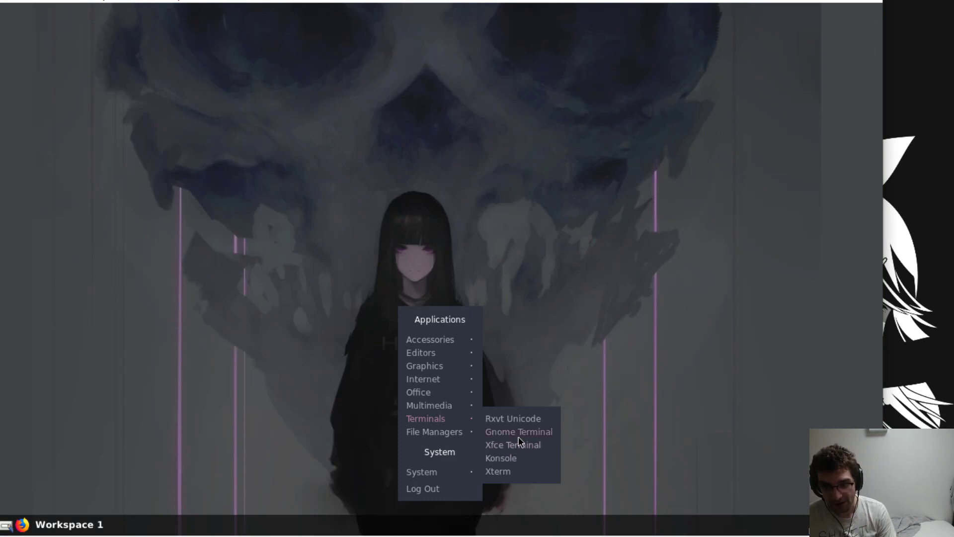
{"action": "mouse_move", "coordinate": [507, 457]}
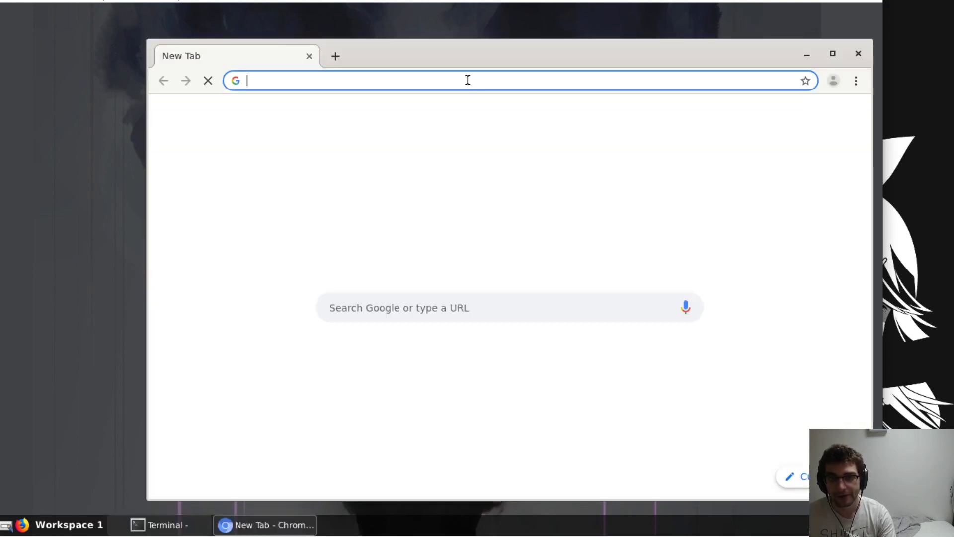
Load the useful-links gist and select the tint2-theme-collections repository link
{"action": "type", "text": "https://gist.github.com/downthecrop/ca982f8f8d906437b5932d0515e8897d"}
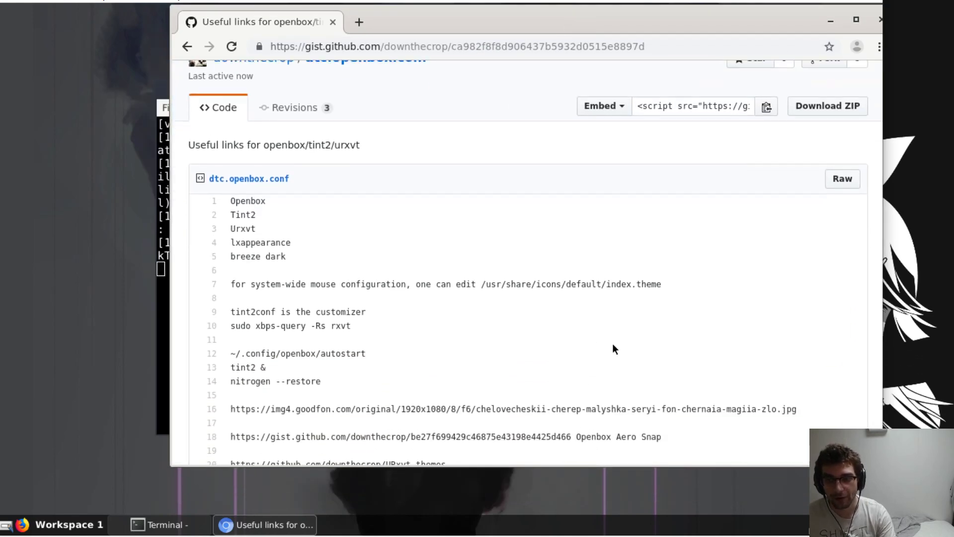
{"action": "scroll", "scroll_direction": "down", "scroll_amount": 3}
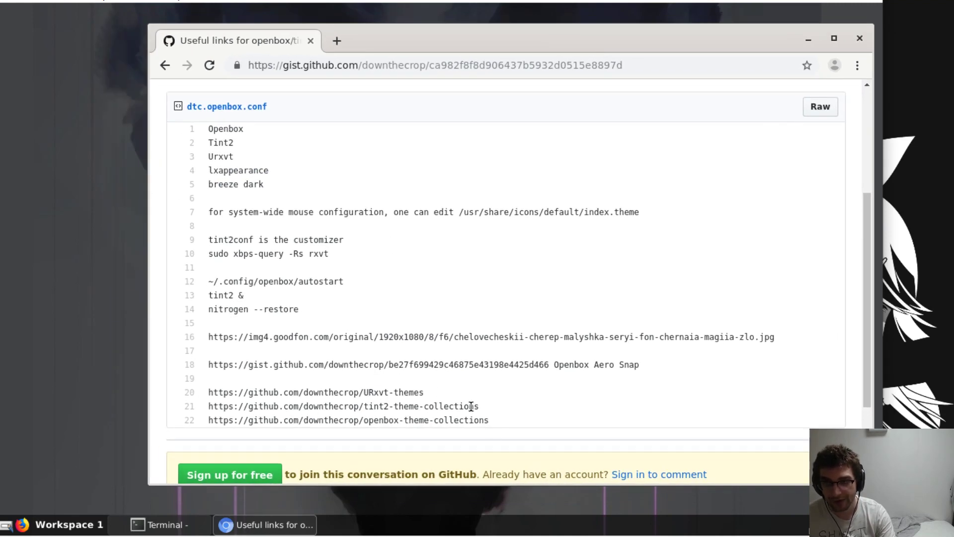
{"action": "left_click_drag", "start_coordinate": [326, 406], "coordinate": [478, 406]}
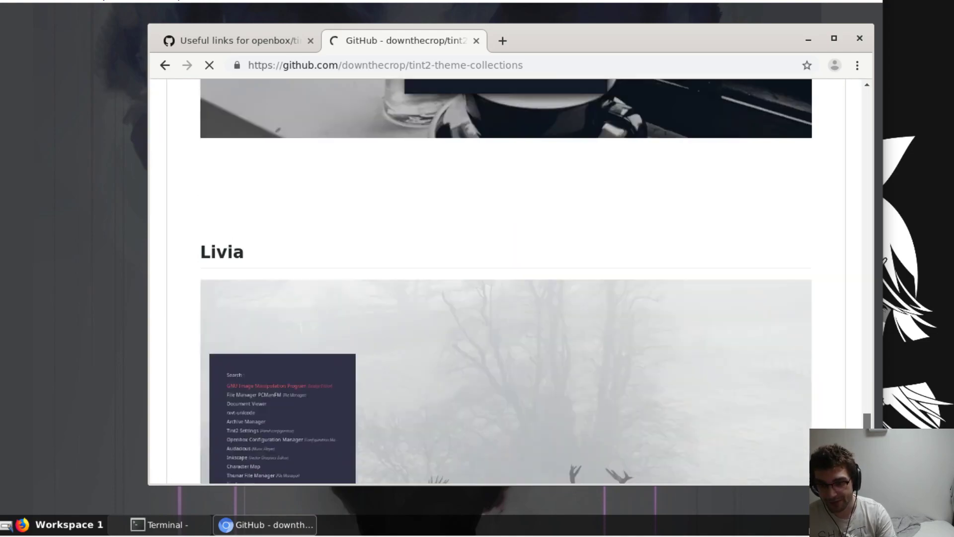
Copy the git clone command into ~/.config/tint2 and bring up the desktop menu
{"action": "scroll", "scroll_direction": "down", "scroll_amount": 3}
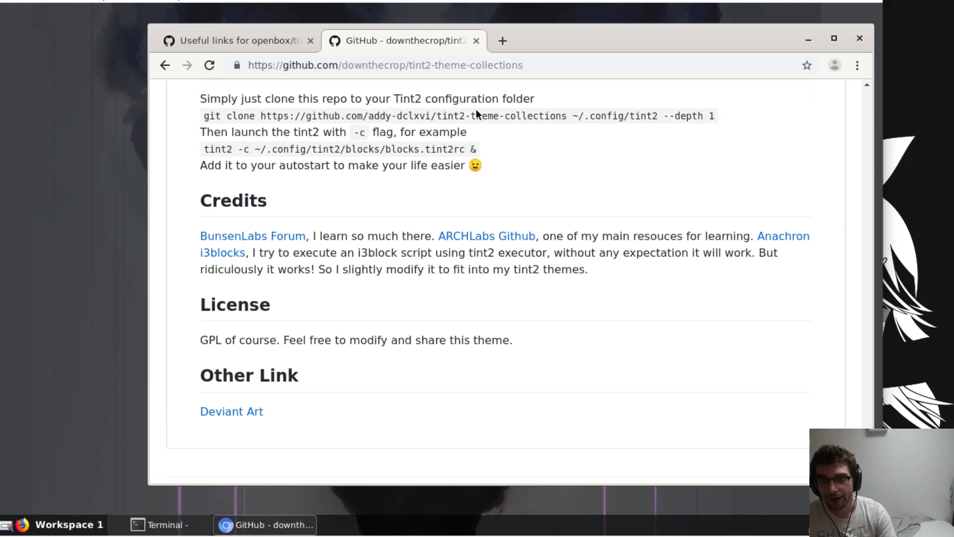
{"action": "mouse_move", "coordinate": [570, 121]}
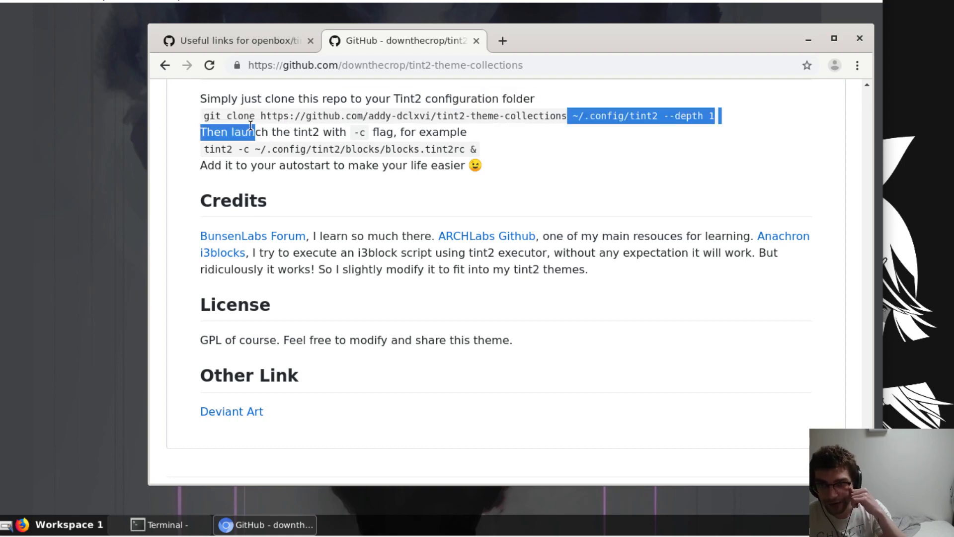
{"action": "right_click", "coordinate": [249, 116]}
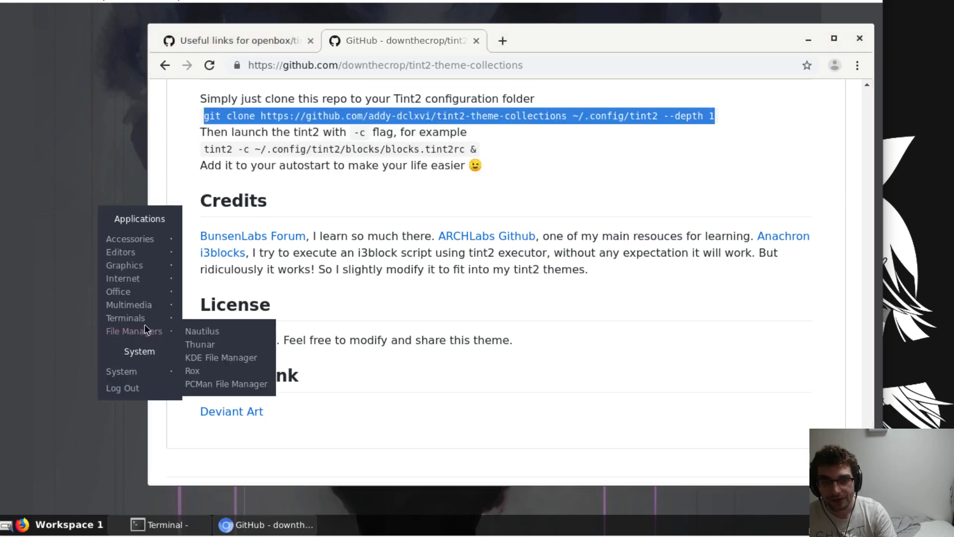
{"action": "mouse_move", "coordinate": [126, 318]}
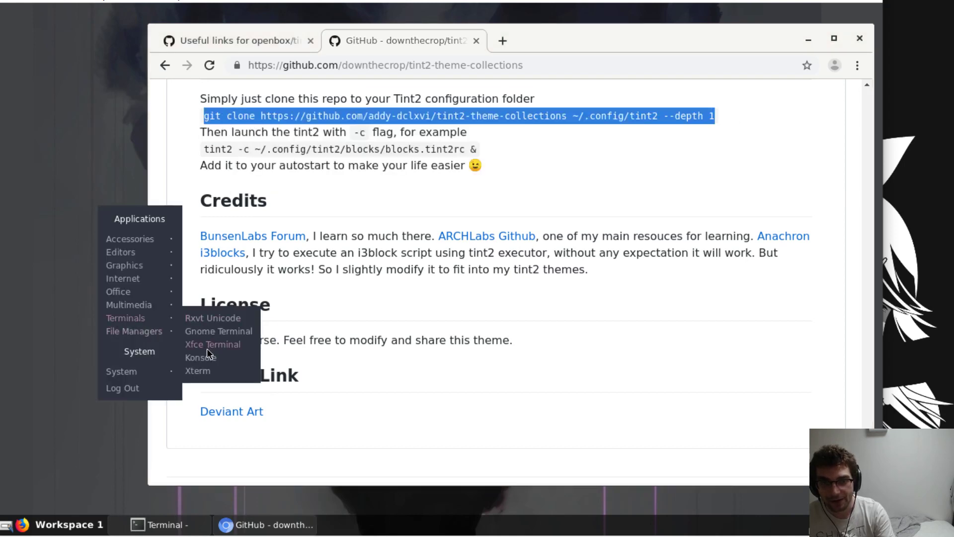
{"action": "mouse_move", "coordinate": [219, 346]}
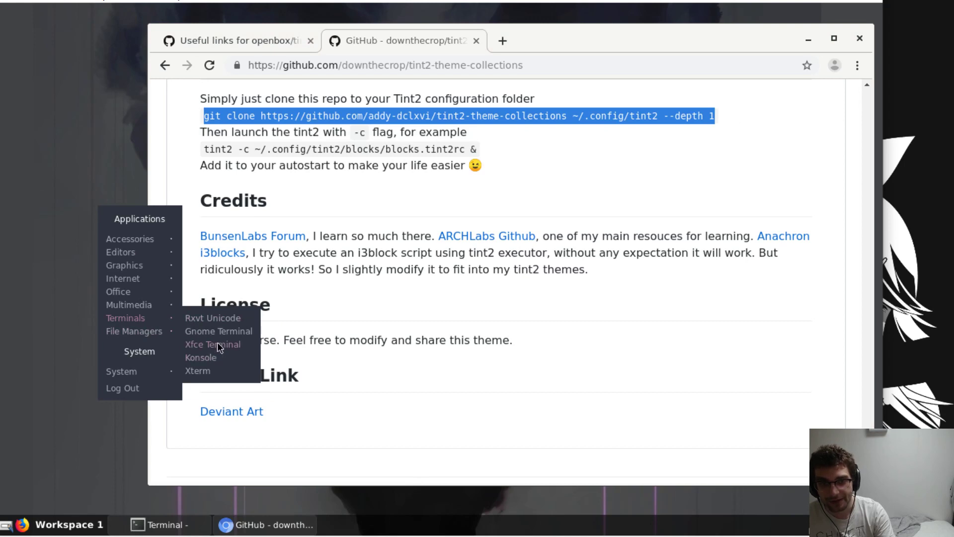
{"action": "mouse_move", "coordinate": [207, 356]}
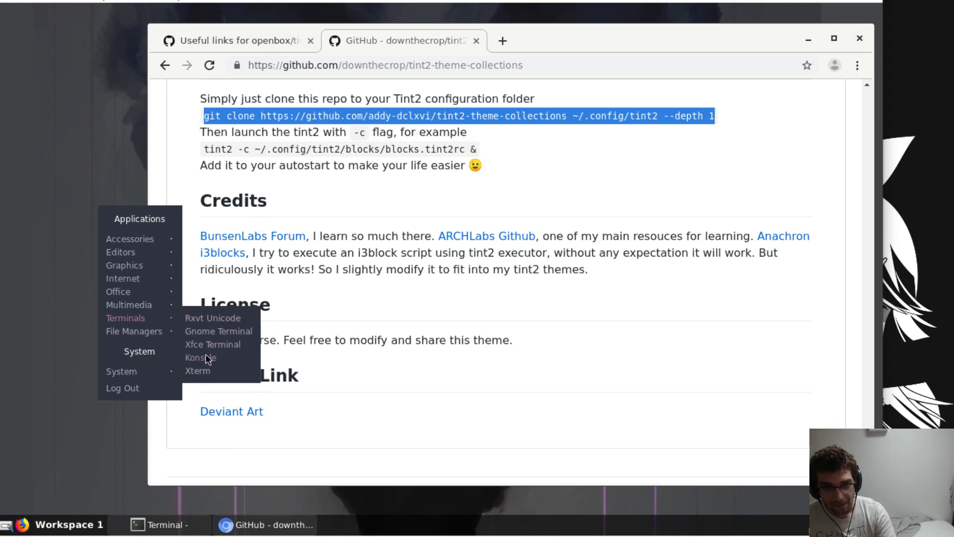
Remove ~/.config/tint2/ with rm -rf and re-clone tint2-theme-collections
{"action": "left_click", "coordinate": [200, 357]}
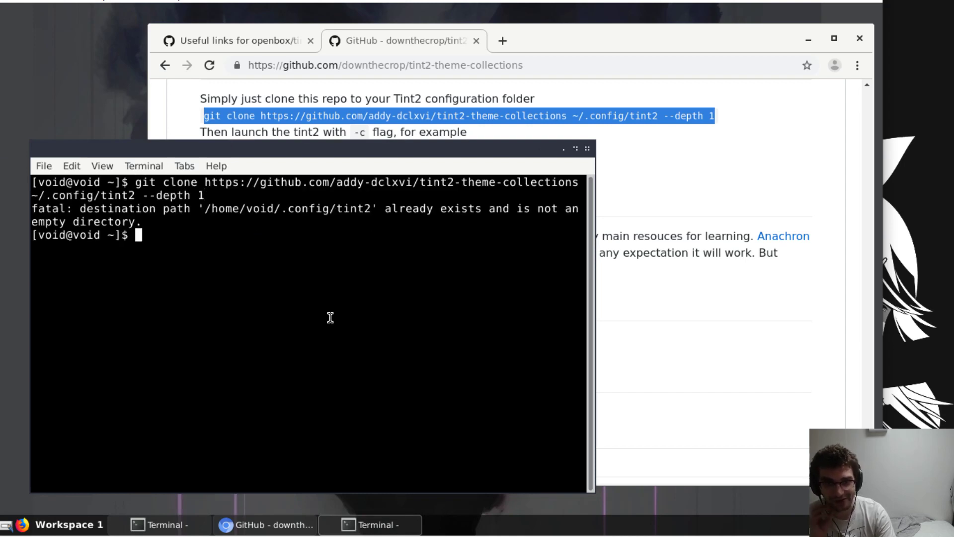
{"action": "type", "text": "s"}
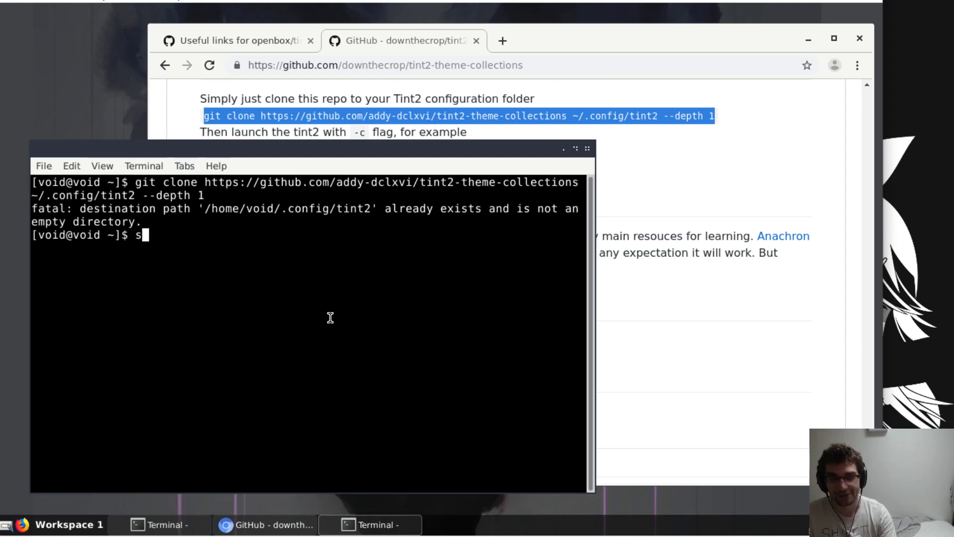
{"action": "type", "text": "m -rf"}
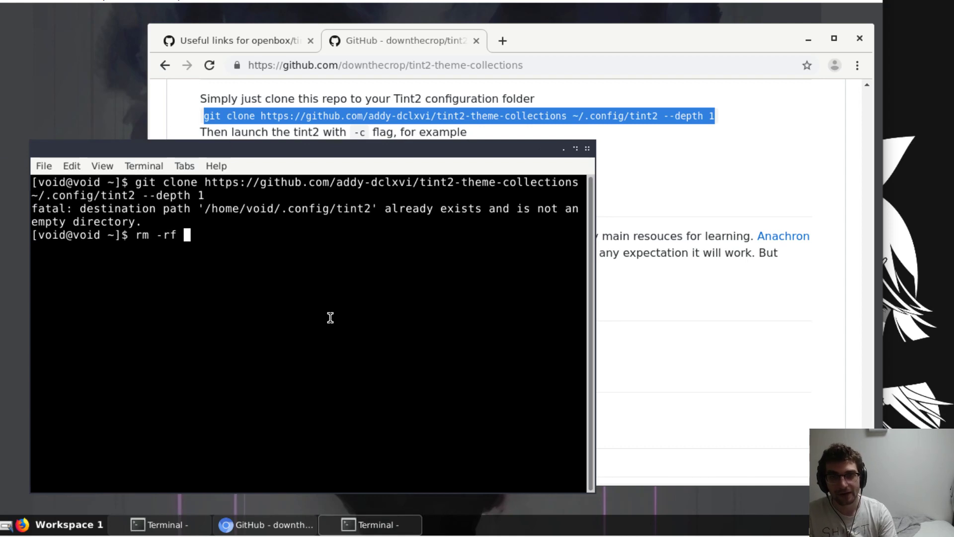
{"action": "type", "text": "~."}
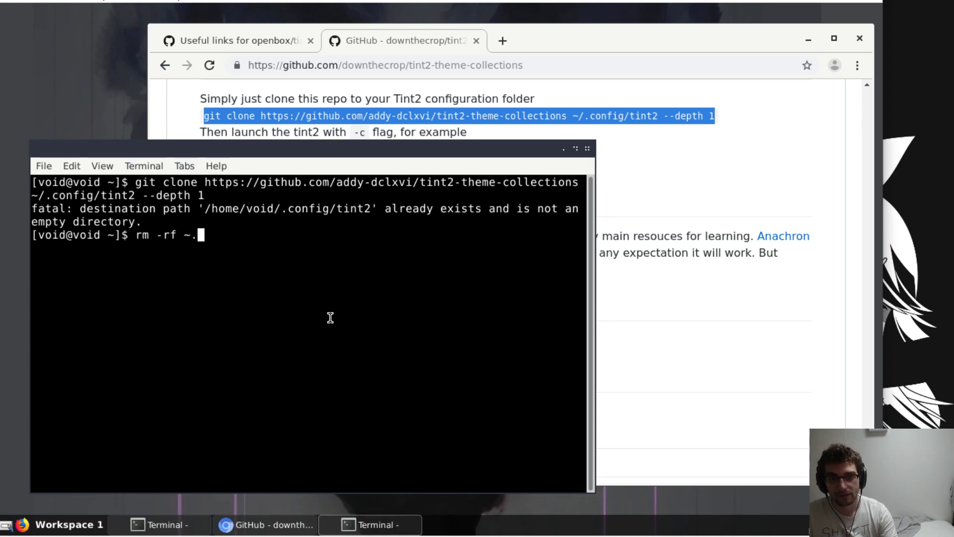
{"action": "type", "text": "config/"}
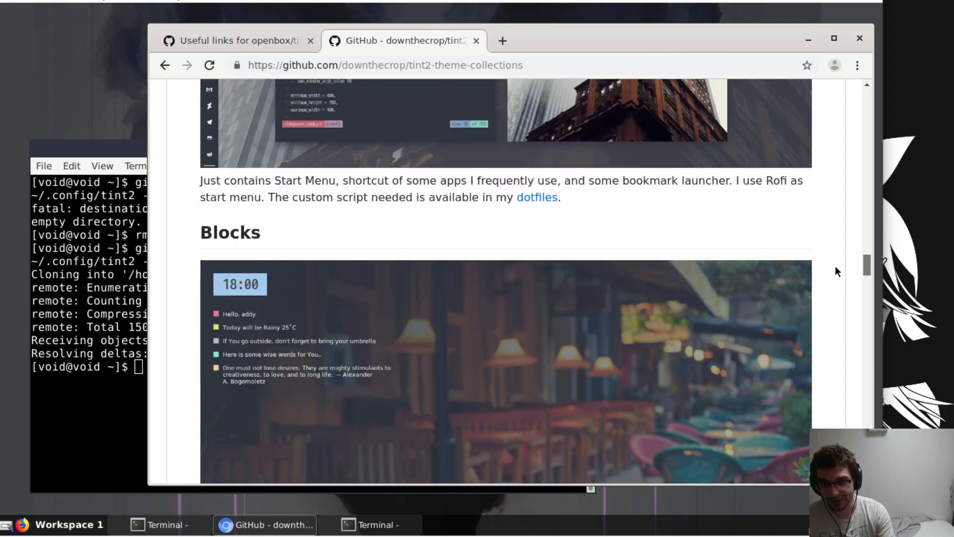
Search the repository page for 'mini' to locate the Minima theme
{"action": "key", "text": "ctrl+f"}
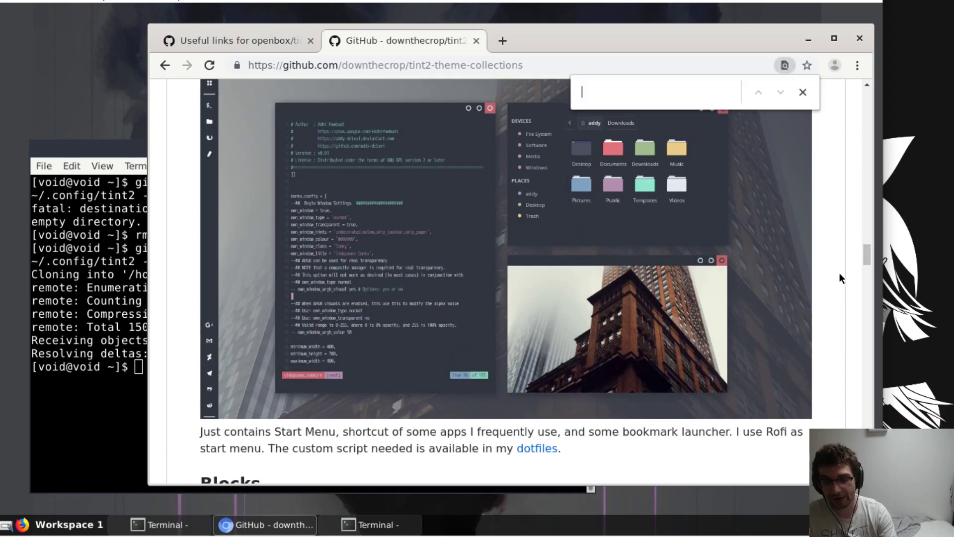
{"action": "type", "text": "mini"}
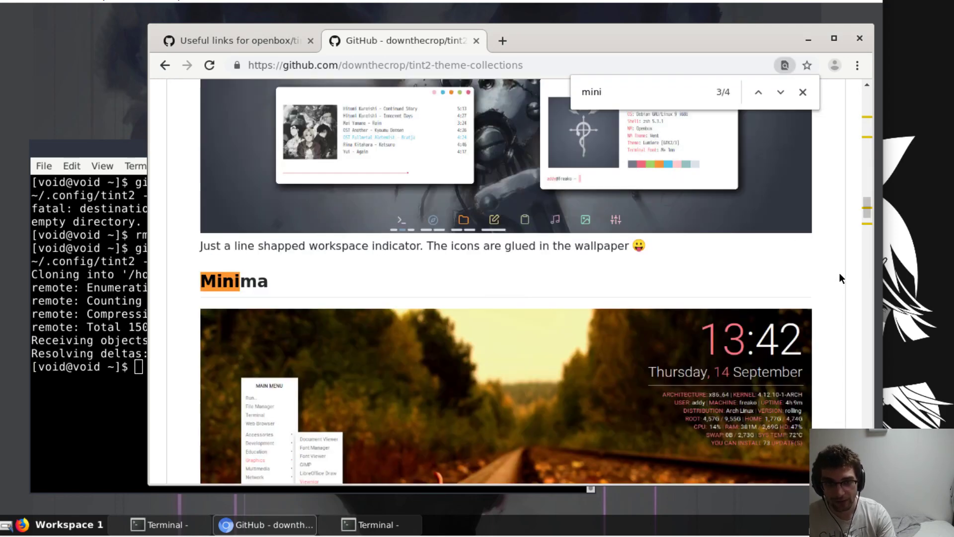
{"action": "scroll", "scroll_direction": "down", "scroll_amount": 3}
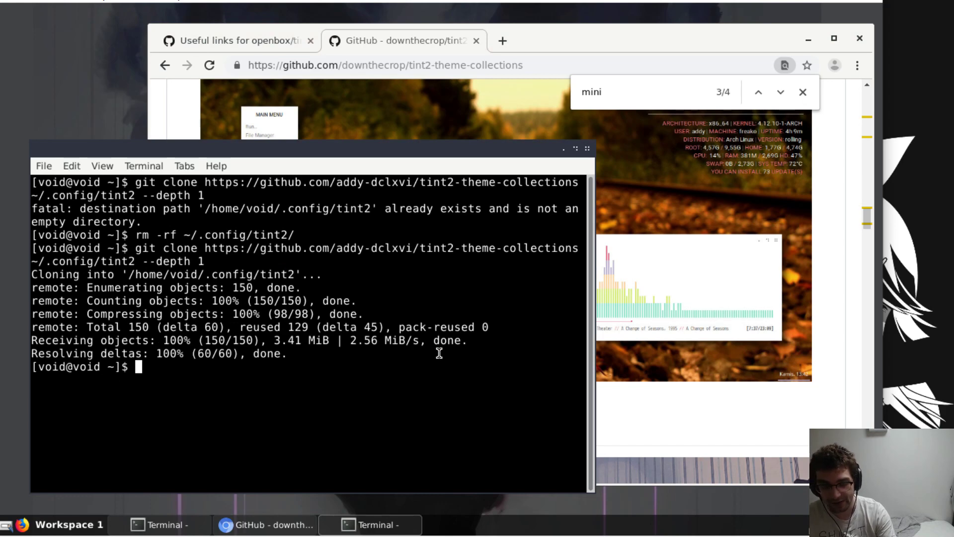
Change into .config/tint2/, list the cloned theme files and confirm the path with pwd
{"action": "type", "text": "cd"}
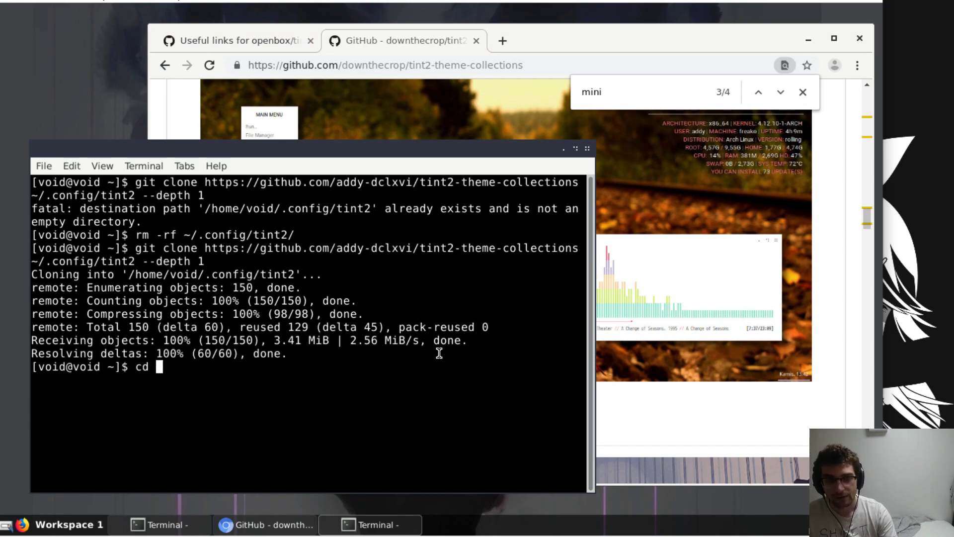
{"action": "type", "text": ".config/tint2/"}
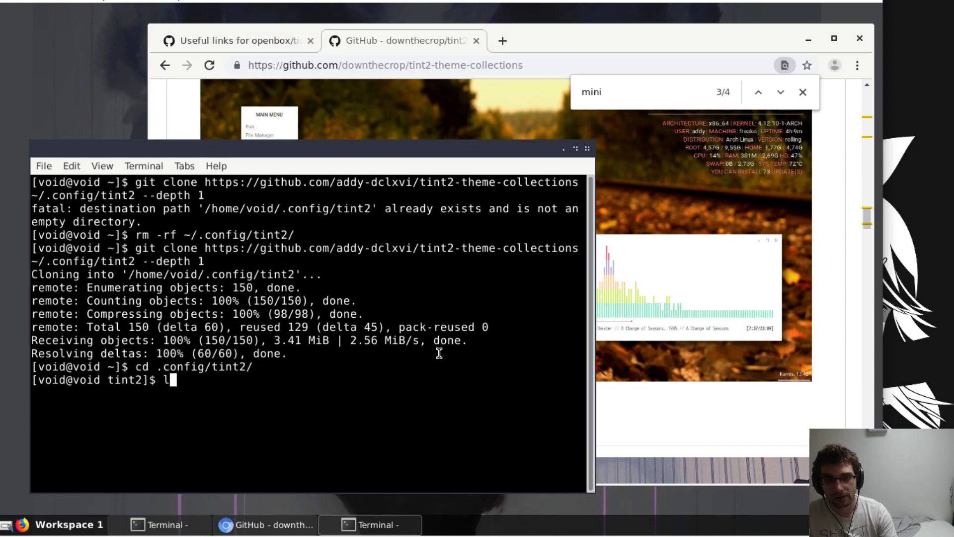
{"action": "key", "text": "Return"}
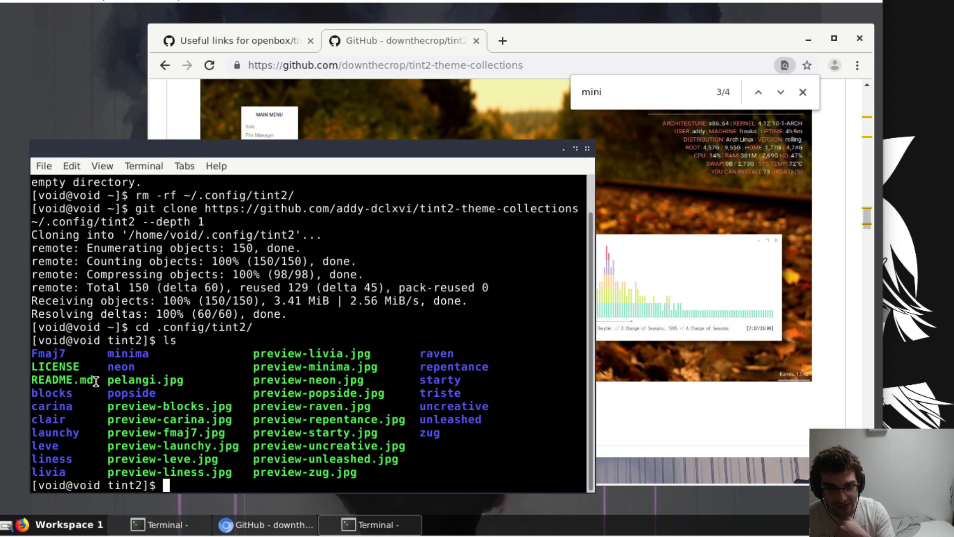
{"action": "mouse_move", "coordinate": [209, 395]}
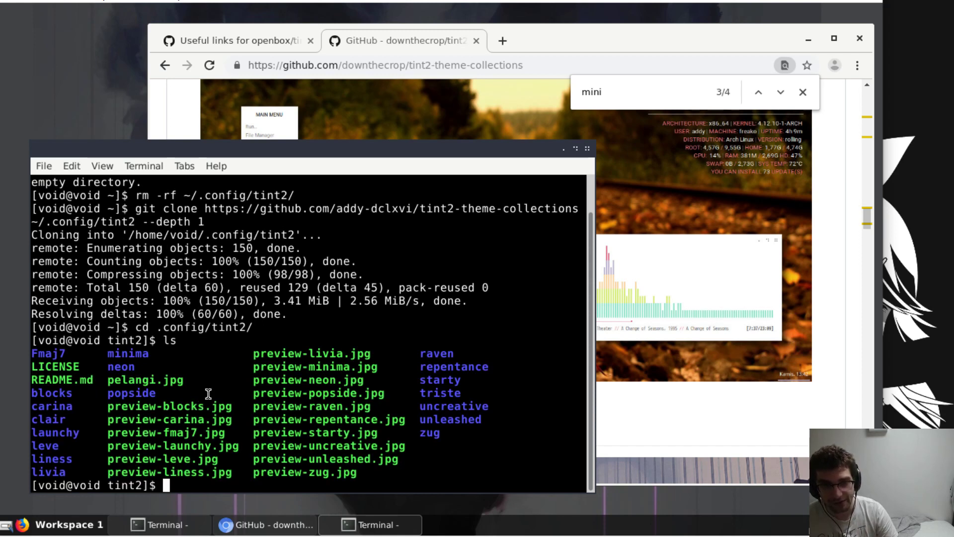
{"action": "type", "text": "pwd"}
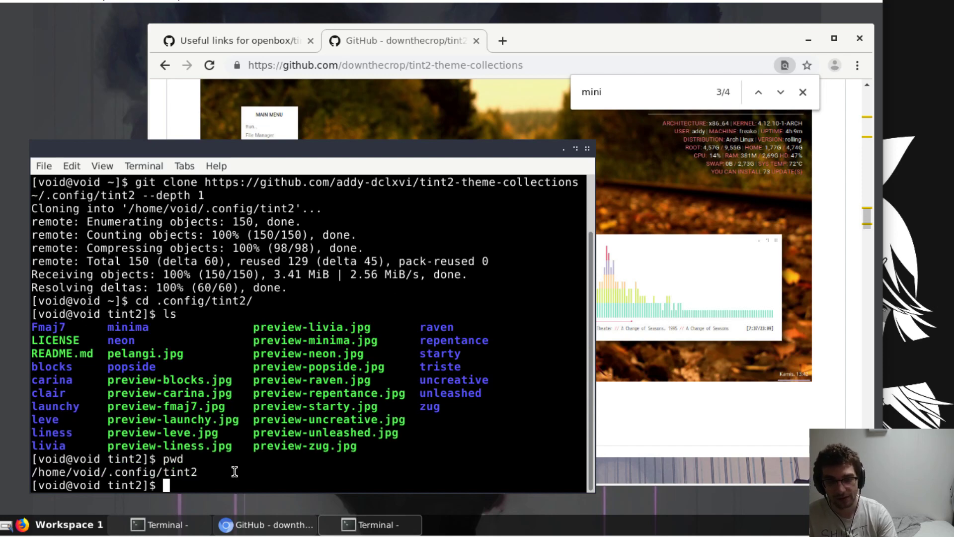
Copy minima/minima.tint2rc over ~/.config/tint2/tint2rc
{"action": "type", "text": "cp"}
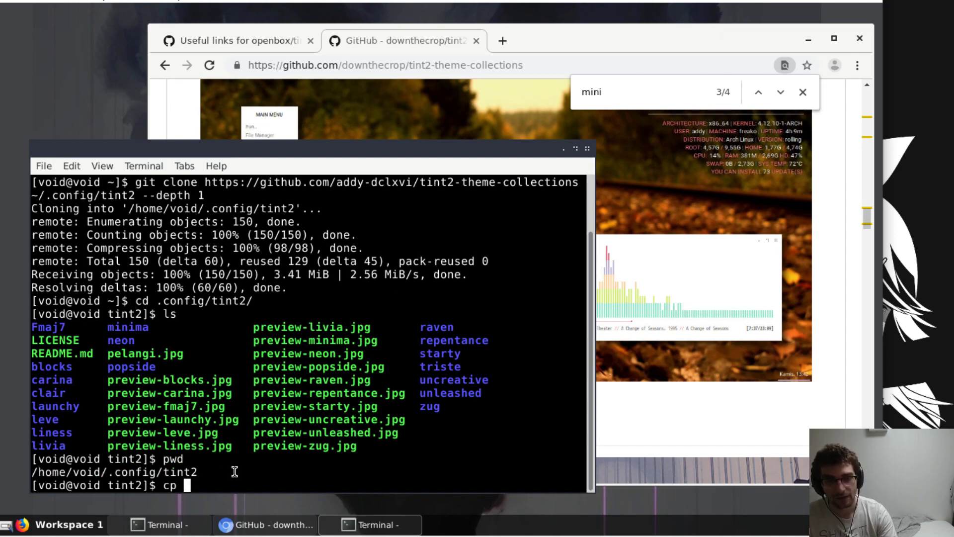
{"action": "type", "text": "minima/minima.tint2rc"}
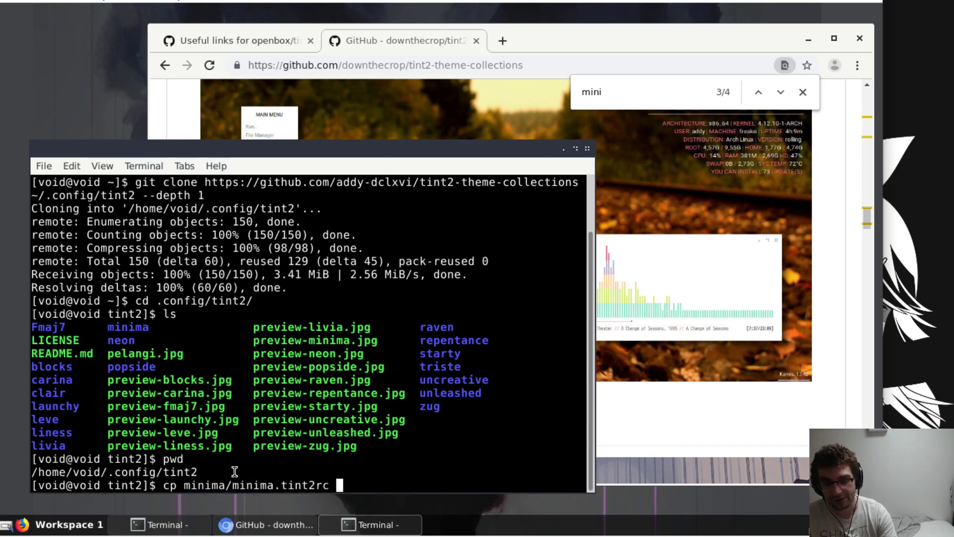
{"action": "type", "text": "~/"}
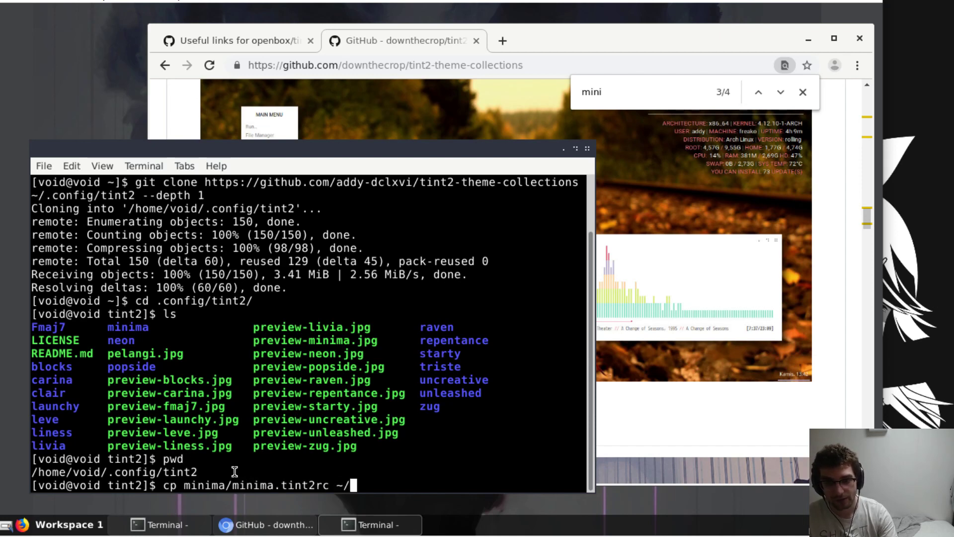
{"action": "type", "text": ".config/tint2/tint2rc"}
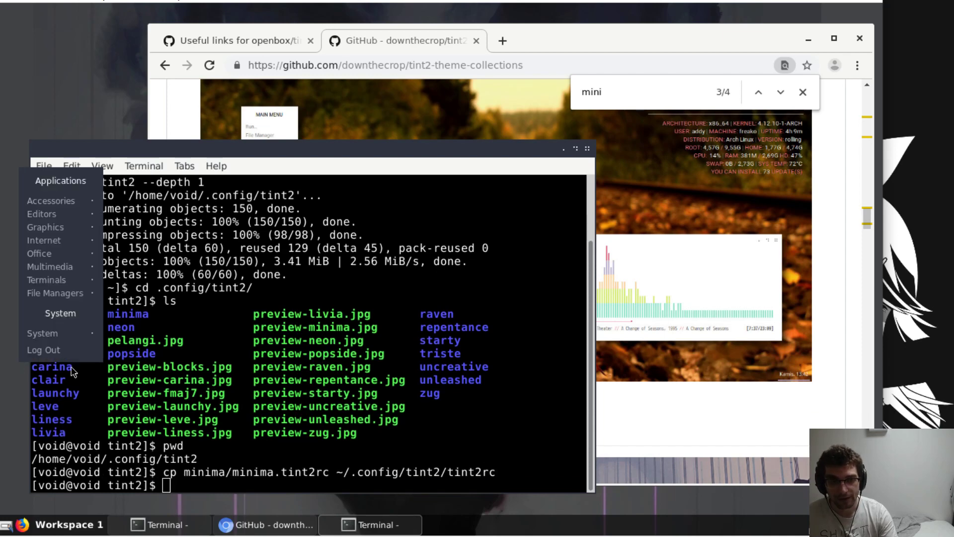
Reload the session so the Minima bar applies and launch Xfce Terminal from the desktop menu
{"action": "left_click", "coordinate": [42, 349]}
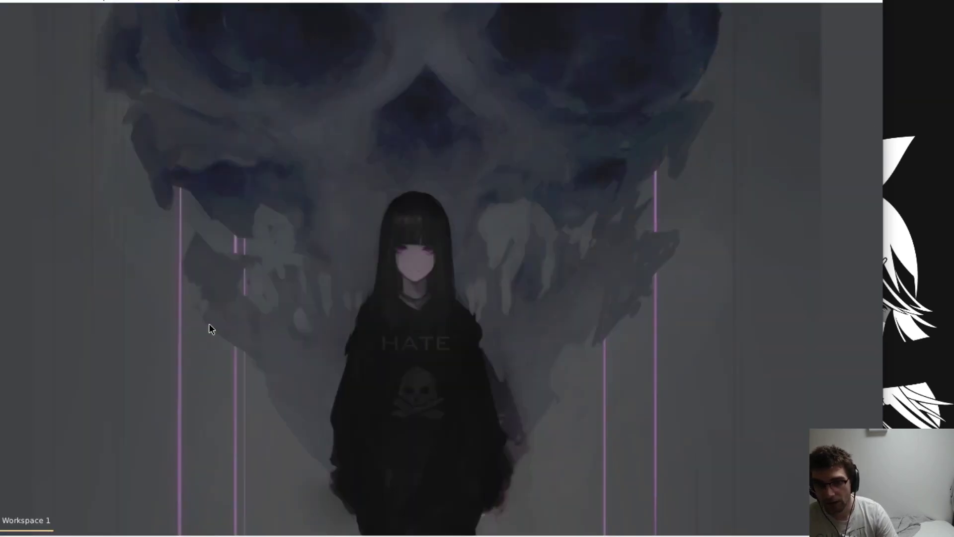
{"action": "right_click", "coordinate": [209, 329]}
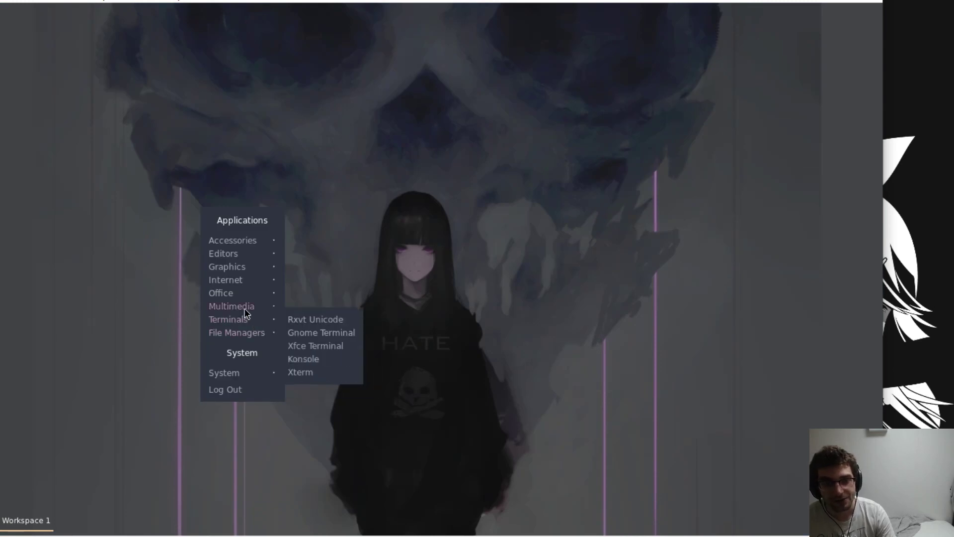
{"action": "left_click", "coordinate": [336, 340]}
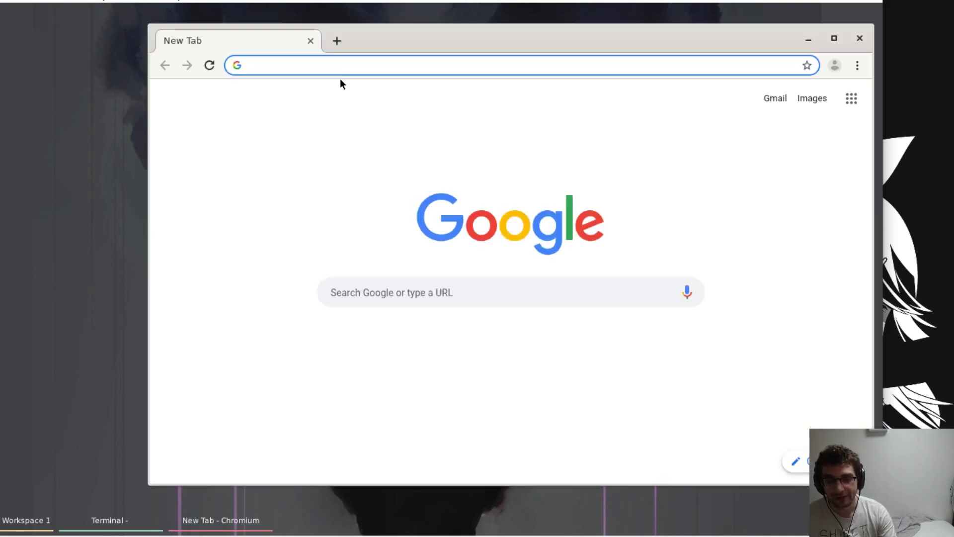
Reopen the useful-links gist URL in the relaunched Chromium
{"action": "type", "text": "https://gist.github.com/downthecrop/ca982f8f8d906437b5932d0515e8897d"}
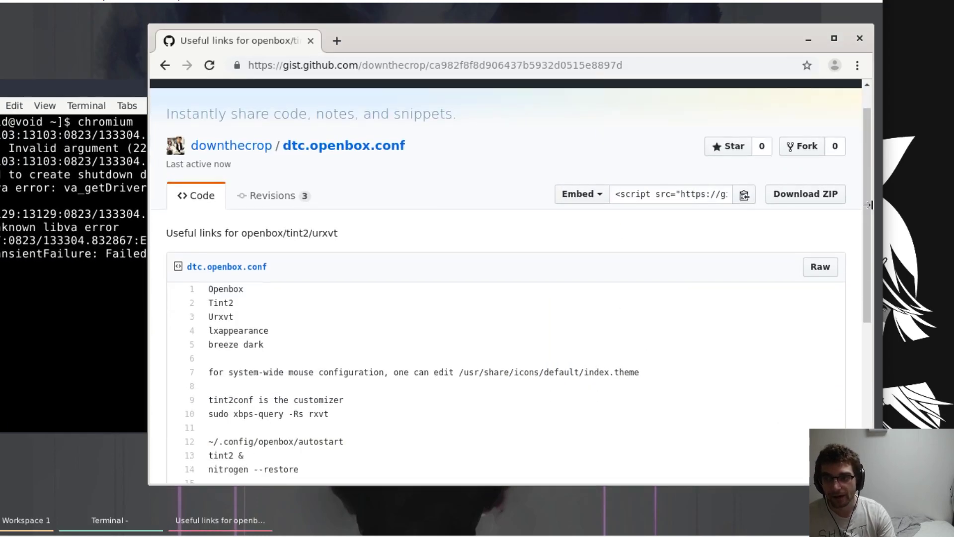
{"action": "scroll", "scroll_direction": "down", "scroll_amount": 3}
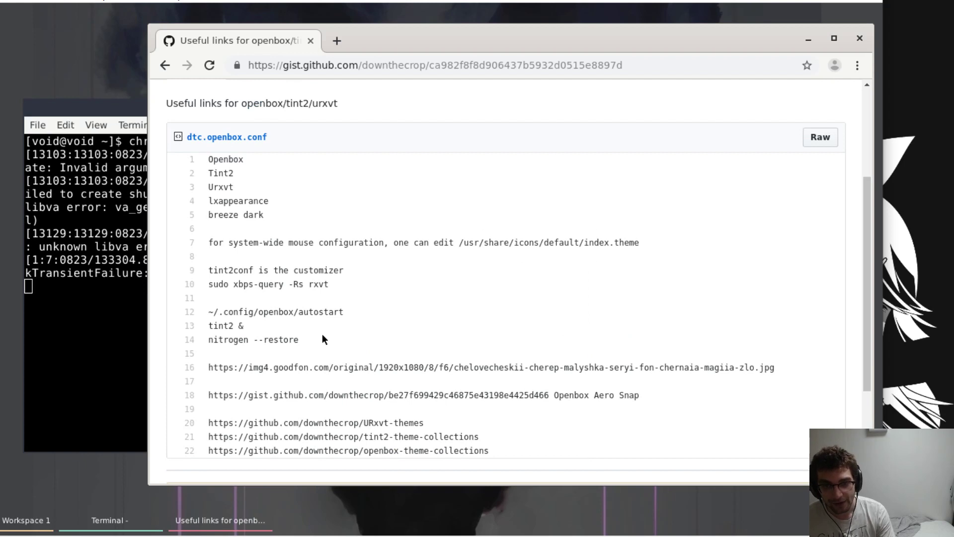
{"action": "mouse_move", "coordinate": [484, 310]}
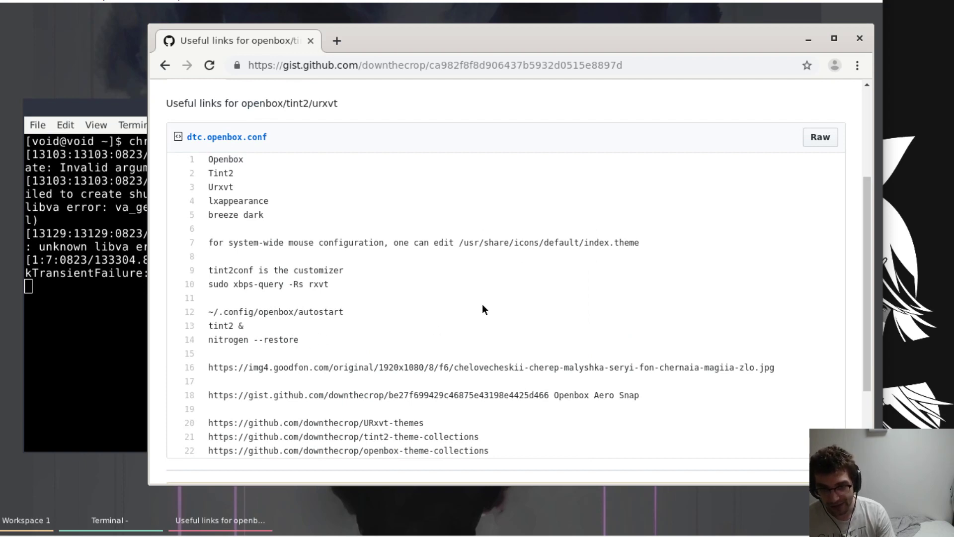
{"action": "mouse_move", "coordinate": [486, 311]}
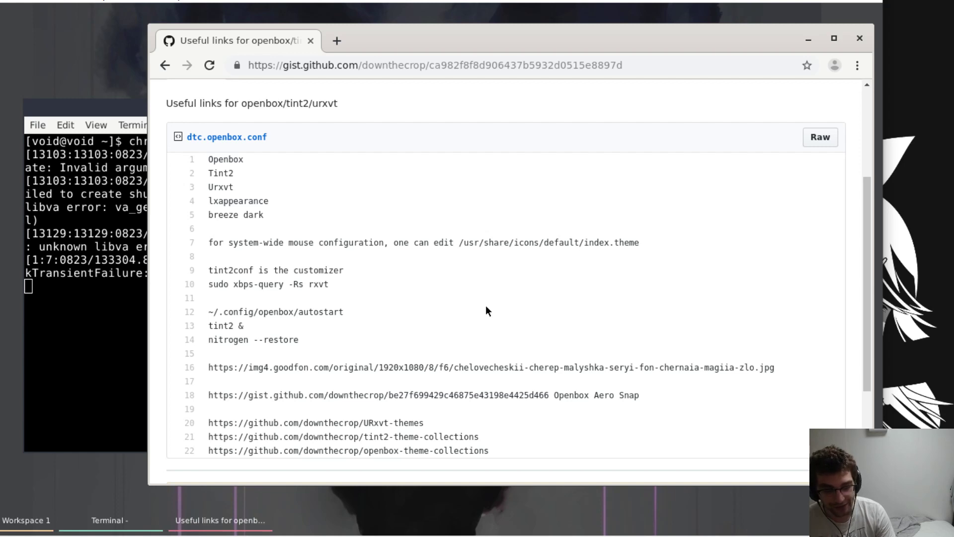
{"action": "mouse_move", "coordinate": [230, 390]}
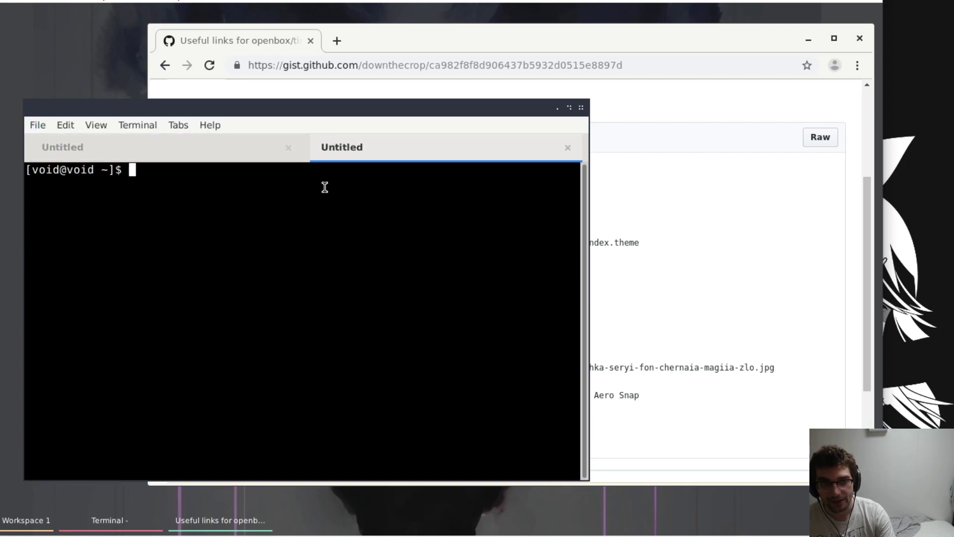
{"action": "mouse_move", "coordinate": [307, 210]}
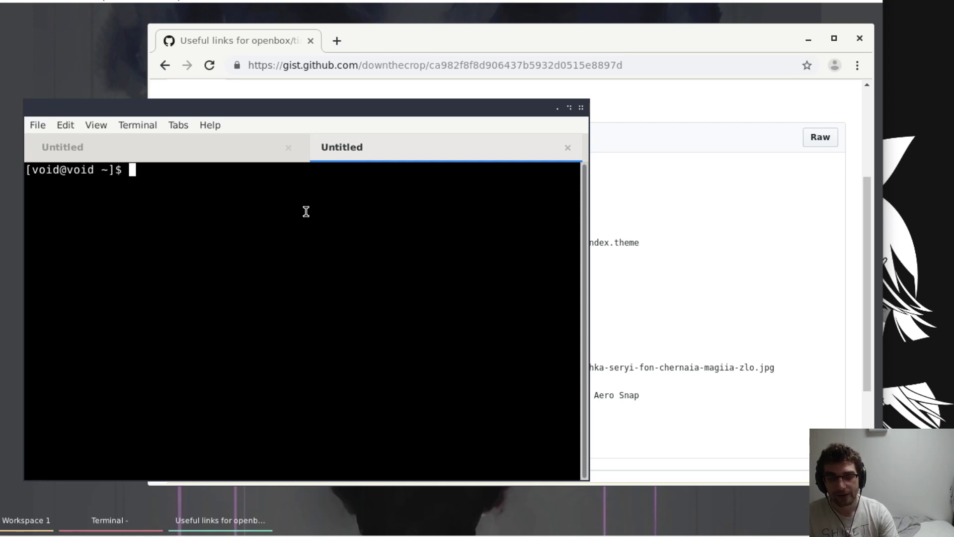
Run xbps-query -Rs rxvt, then sudo xbps-install rxvt-unicode with its terminfo
{"action": "type", "text": "xbps-"}
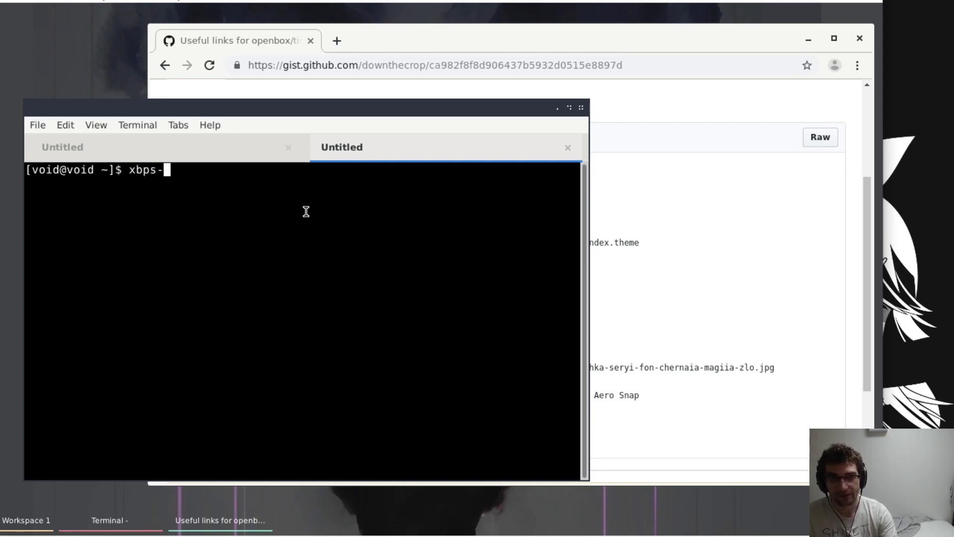
{"action": "type", "text": "query -Rs"}
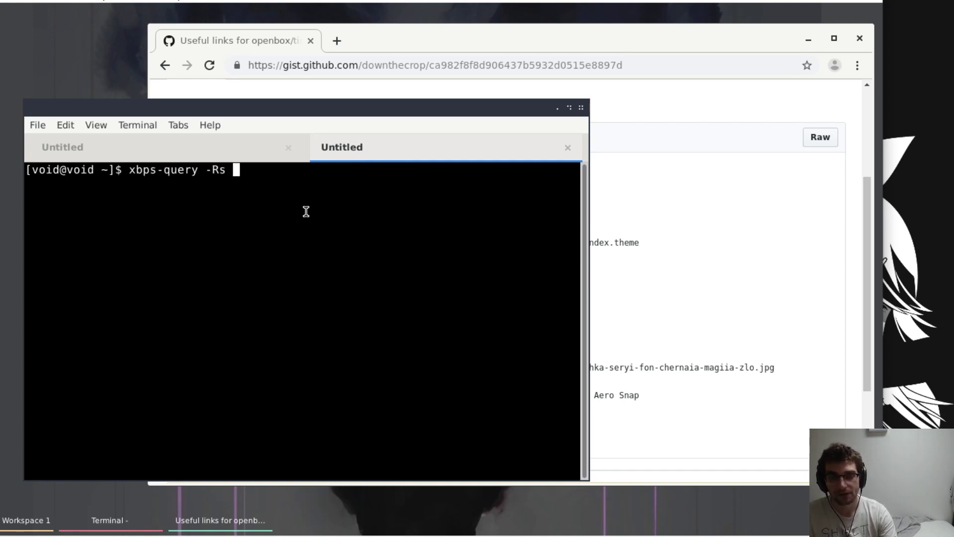
{"action": "type", "text": "rxvt"}
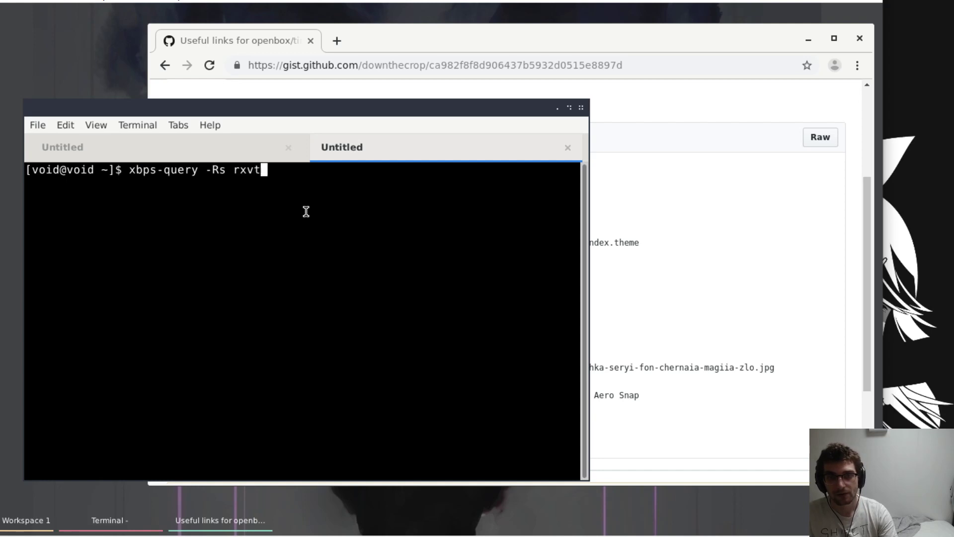
{"action": "key", "text": "Return"}
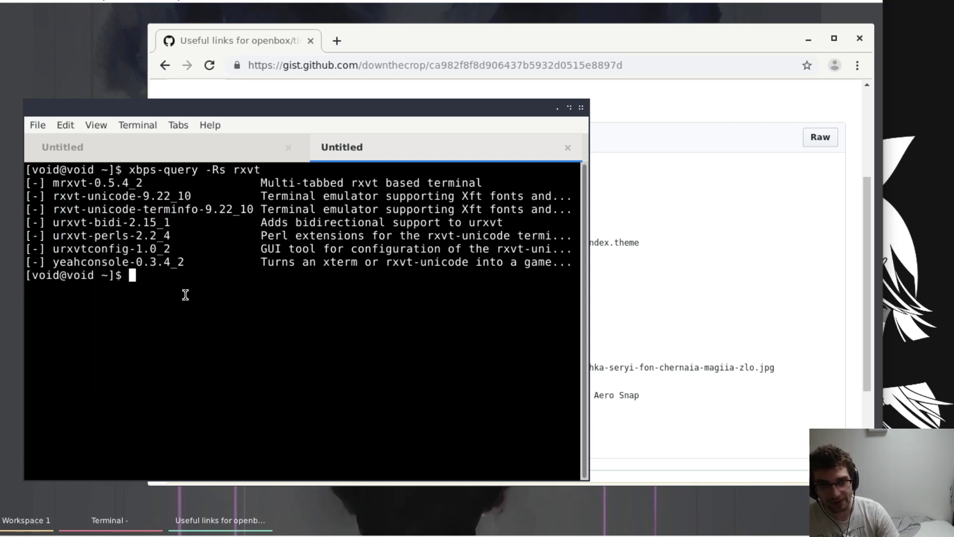
{"action": "mouse_move", "coordinate": [89, 194]}
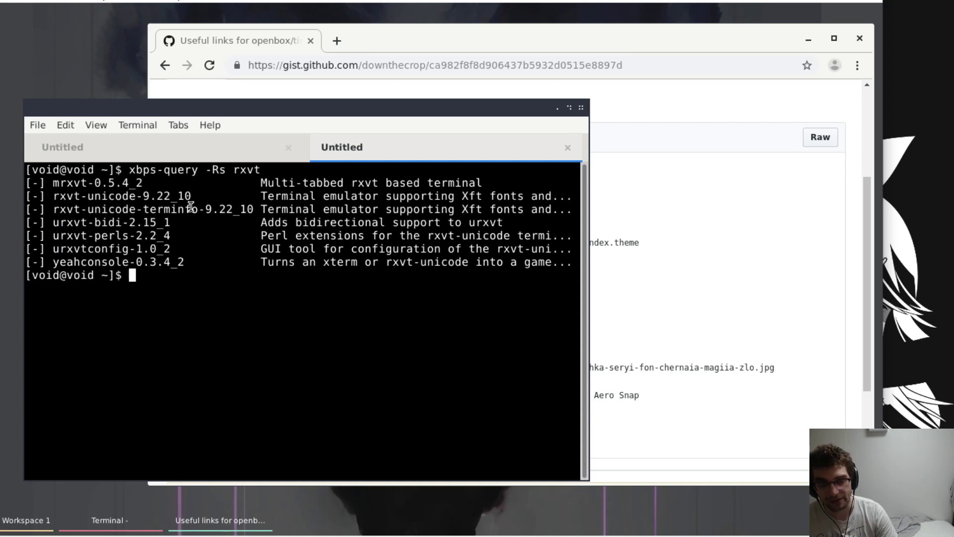
{"action": "type", "text": "sudo xbps-"}
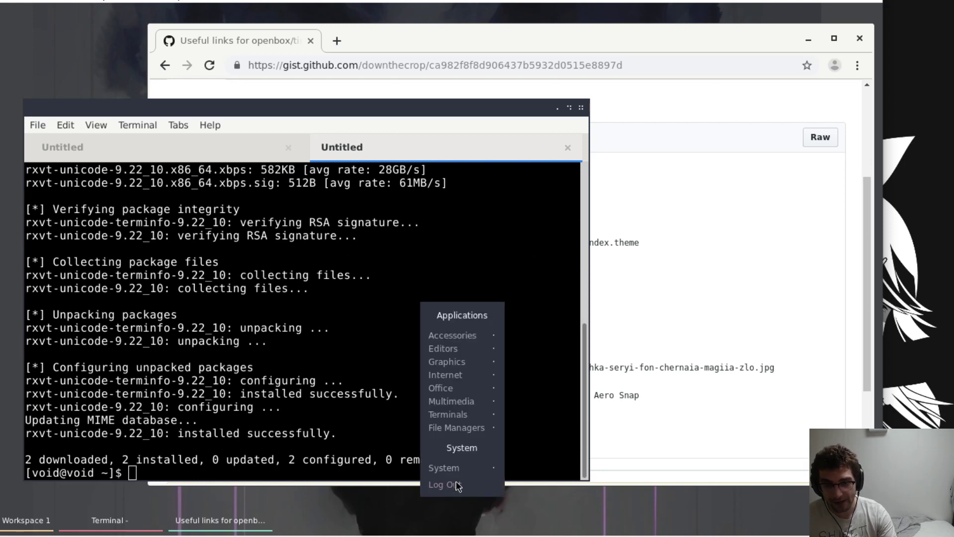
{"action": "mouse_move", "coordinate": [448, 413]}
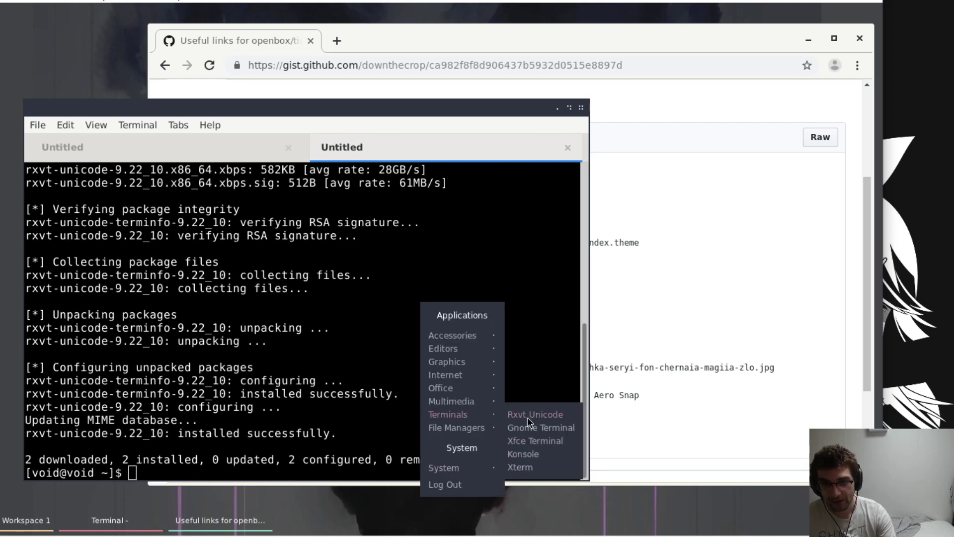
Launch Rxvt Unicode, then find 'calm g' in the URxvt-themes repository and open the calm girl theme
{"action": "left_click", "coordinate": [535, 413]}
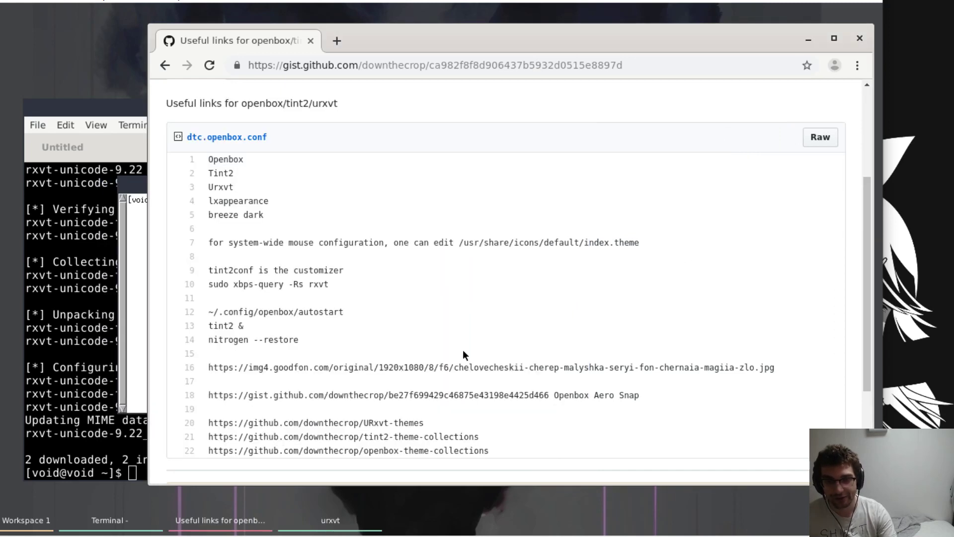
{"action": "double_click", "coordinate": [315, 422]}
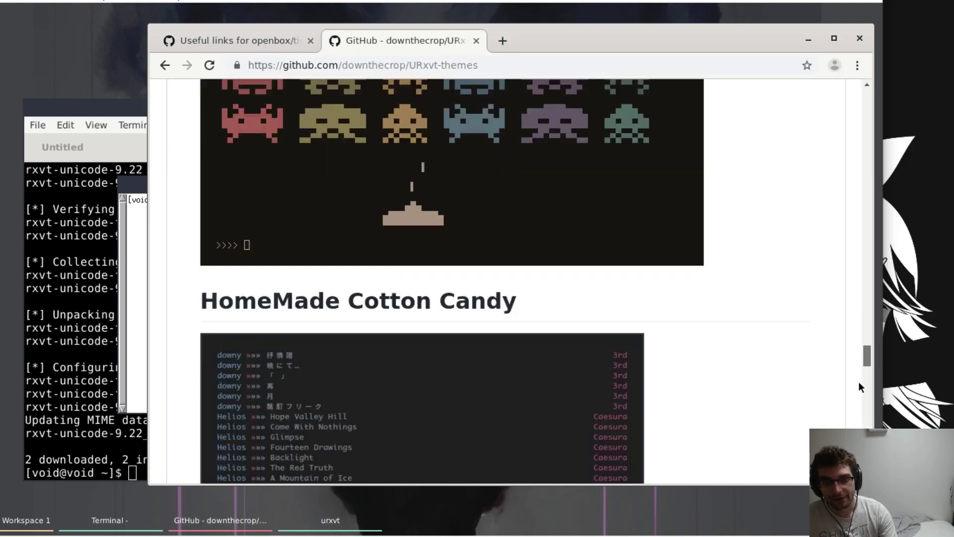
{"action": "scroll", "scroll_direction": "down", "scroll_amount": 3}
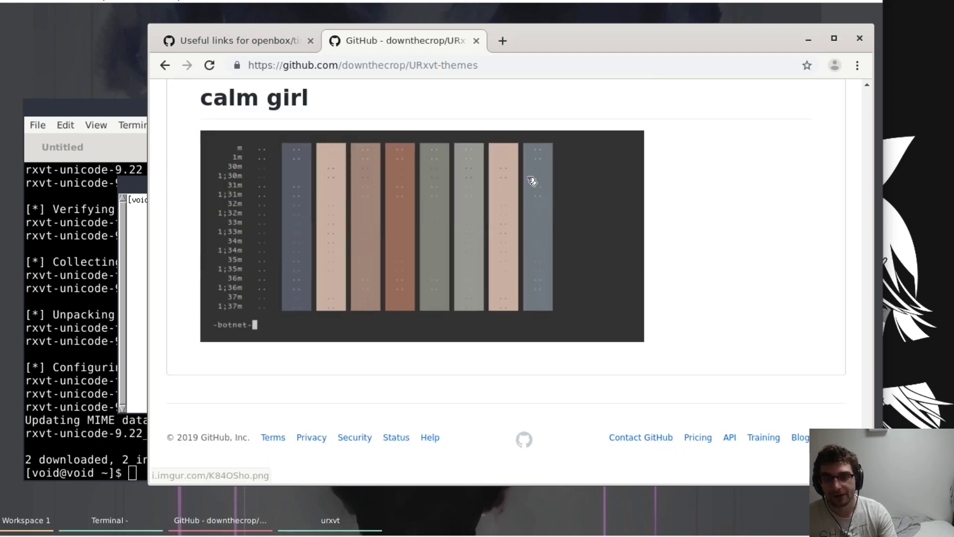
{"action": "type", "text": "calm g"}
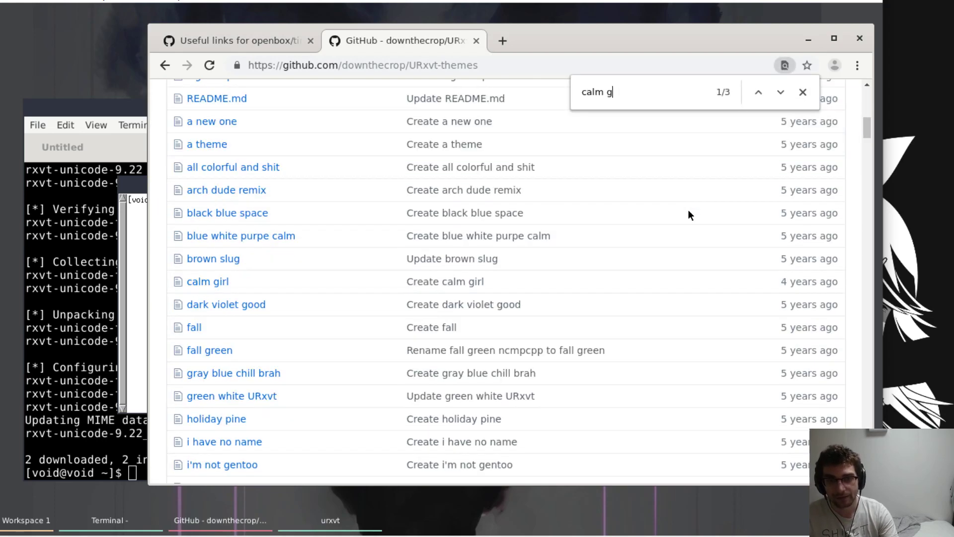
{"action": "left_click", "coordinate": [207, 282]}
{"action": "type", "text": "nano"}
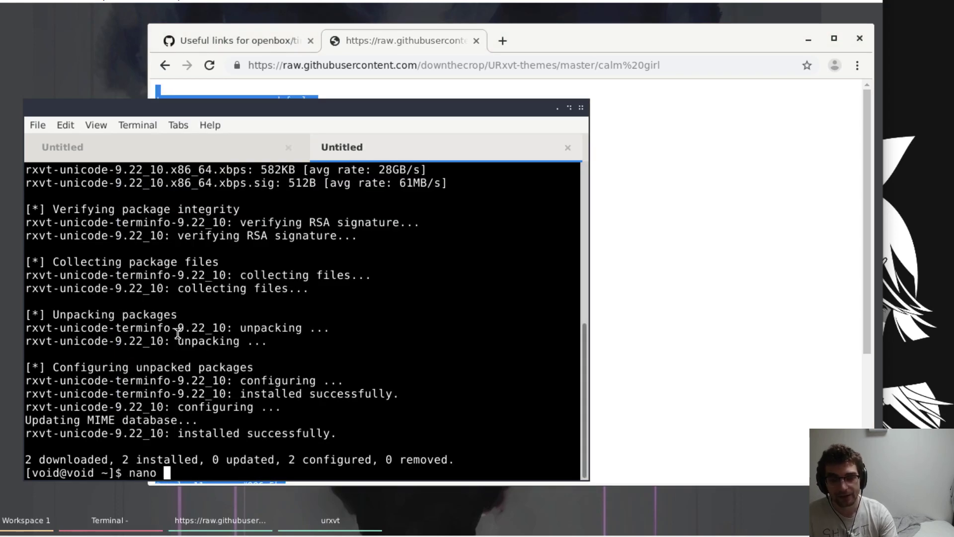
Edit ~/.Xdefaults in nano and paste the calm girl theme text into it
{"action": "type", "text": "~/.c"}
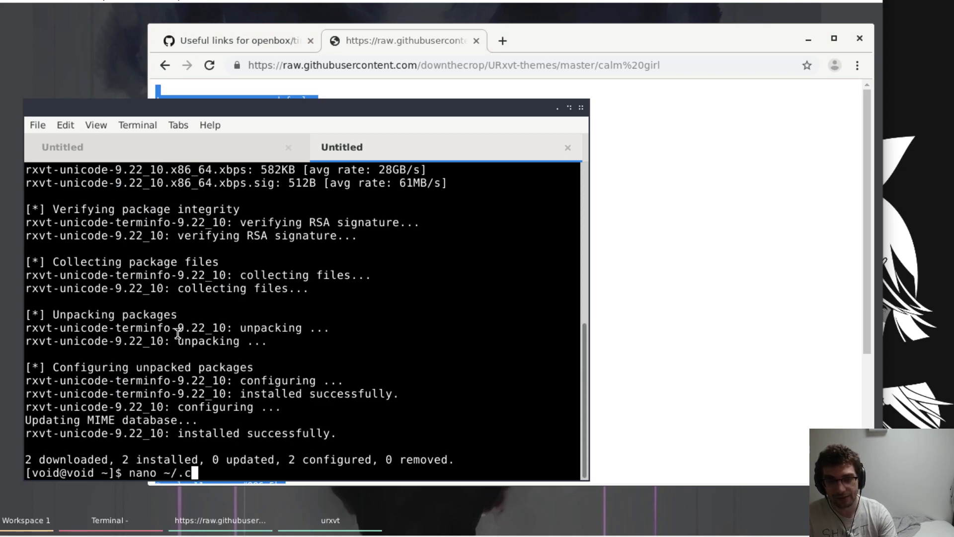
{"action": "type", "text": "Xdef"}
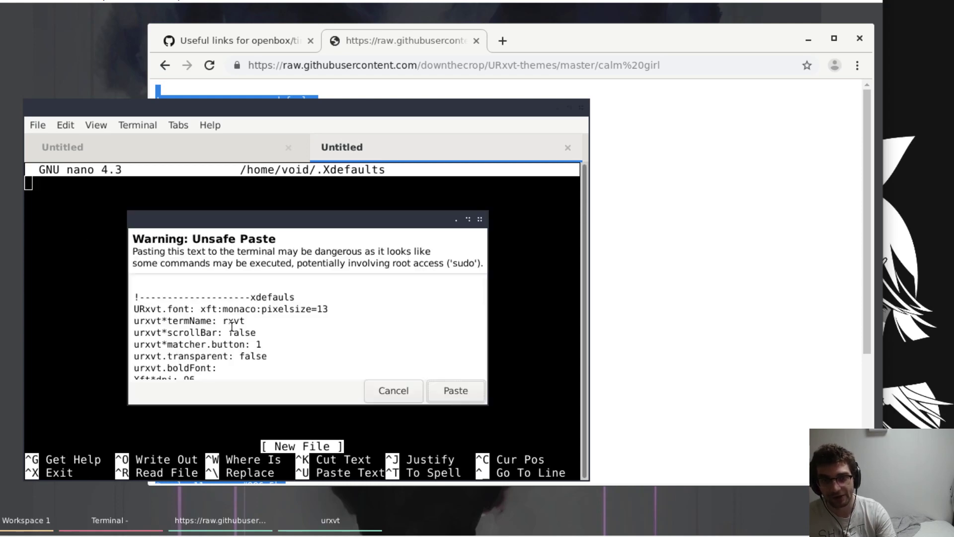
{"action": "left_click", "coordinate": [393, 390]}
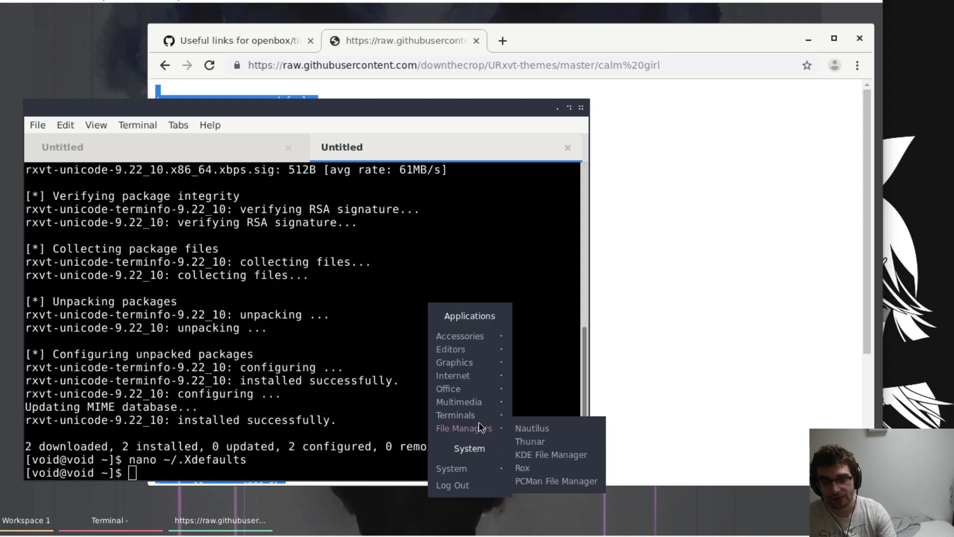
{"action": "mouse_move", "coordinate": [455, 415]}
{"action": "type", "text": "nano ~/.Xdefaults"}
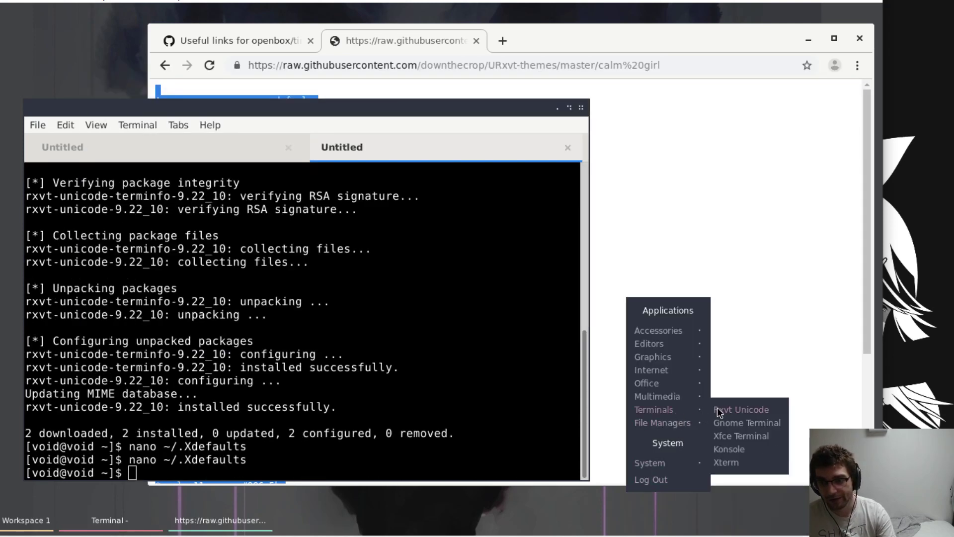
Launch a restyled rxvt-unicode window and try neofetch after an xbps-install
{"action": "left_click", "coordinate": [740, 408]}
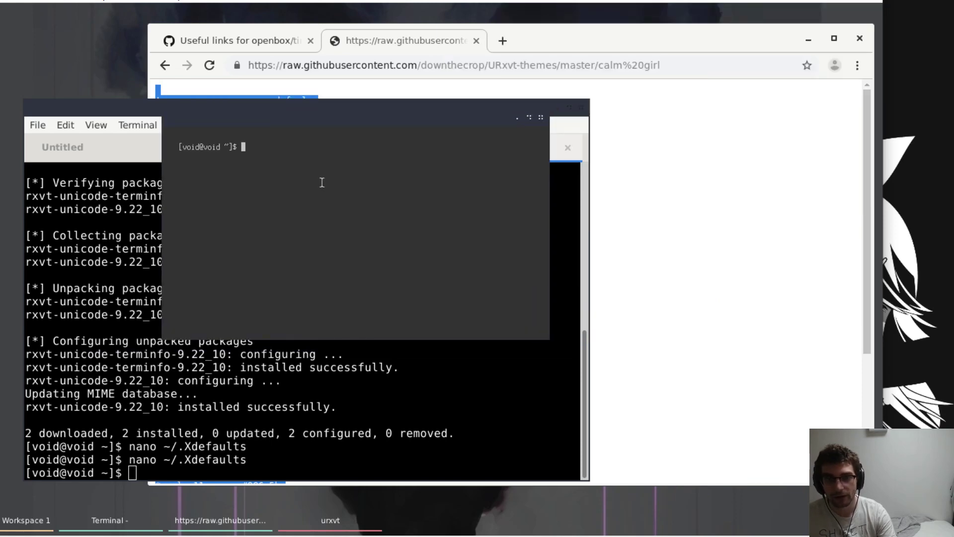
{"action": "type", "text": "sudo xbps-inst"}
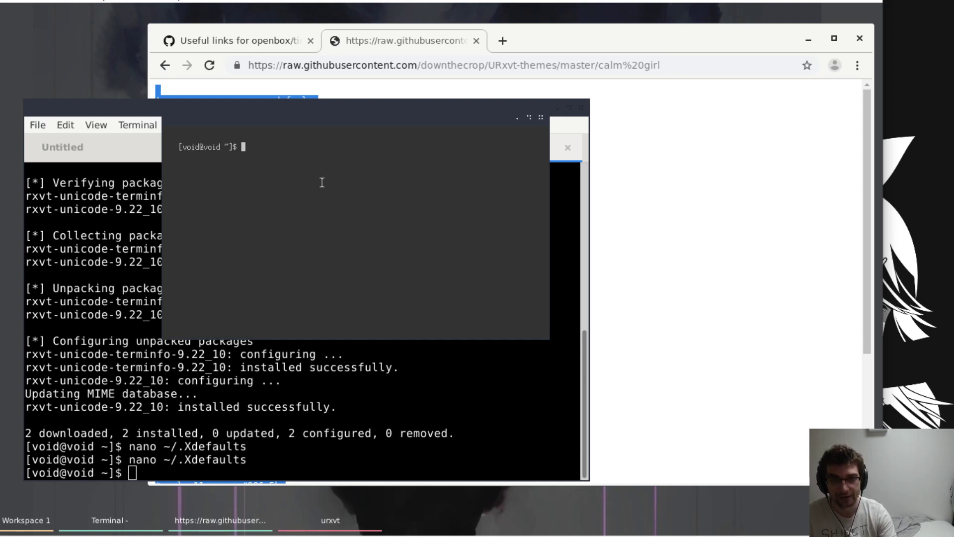
{"action": "type", "text": "neofetch"}
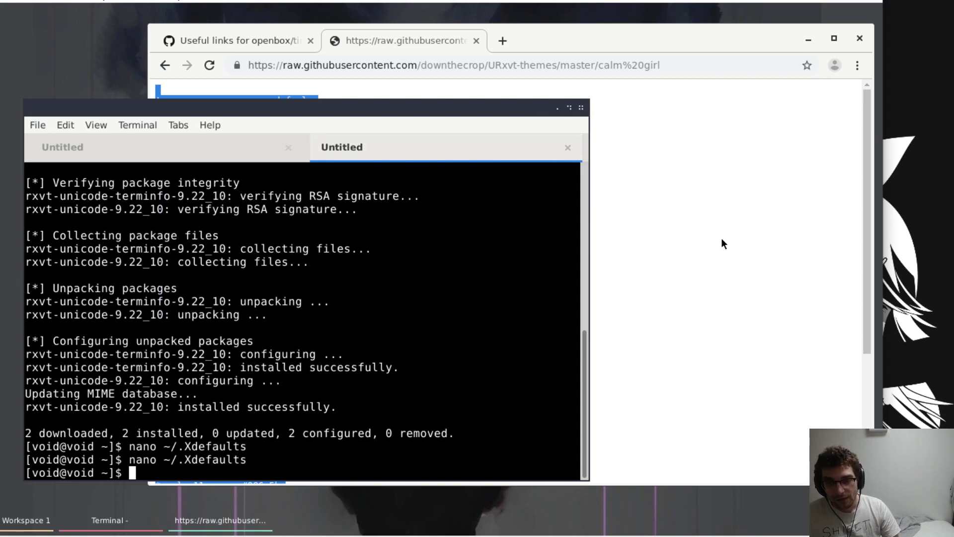
Run xbps-query -Rs breeze to list the available Breeze packages
{"action": "left_click", "coordinate": [241, 41]}
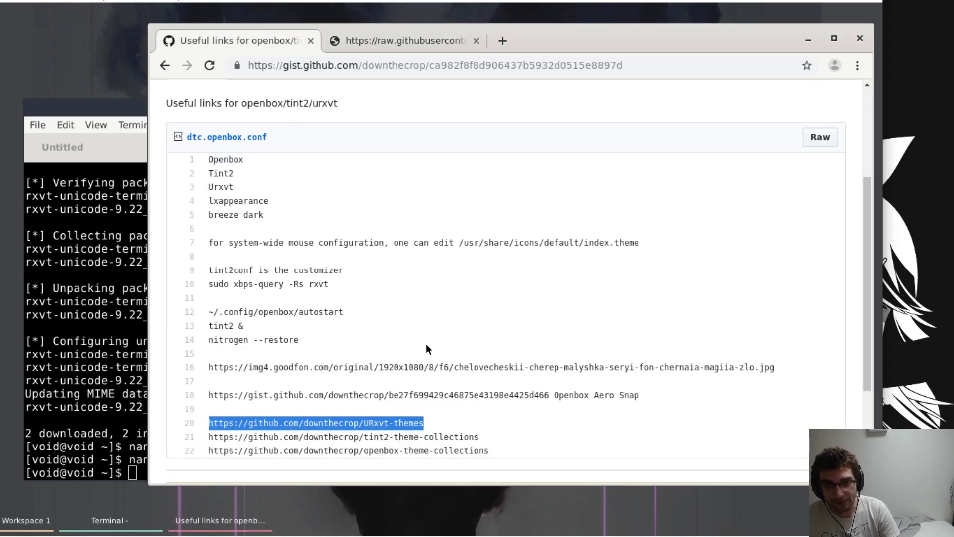
{"action": "mouse_move", "coordinate": [418, 292]}
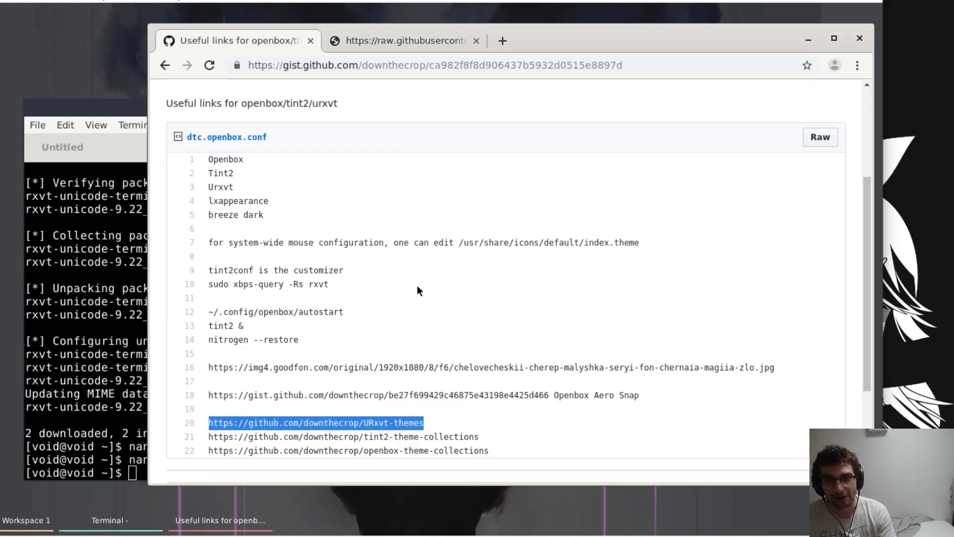
{"action": "mouse_move", "coordinate": [359, 256]}
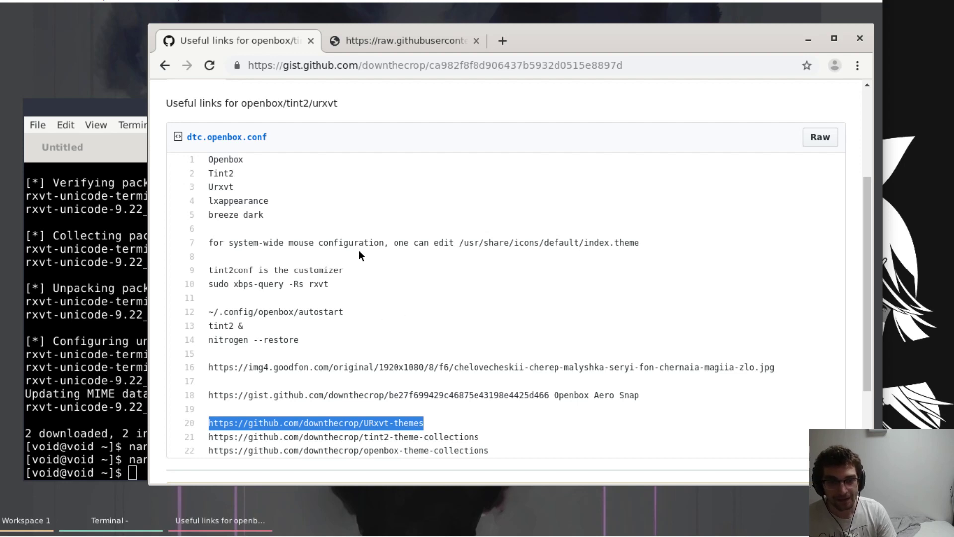
{"action": "mouse_move", "coordinate": [344, 139]}
{"action": "type", "text": "sudo"}
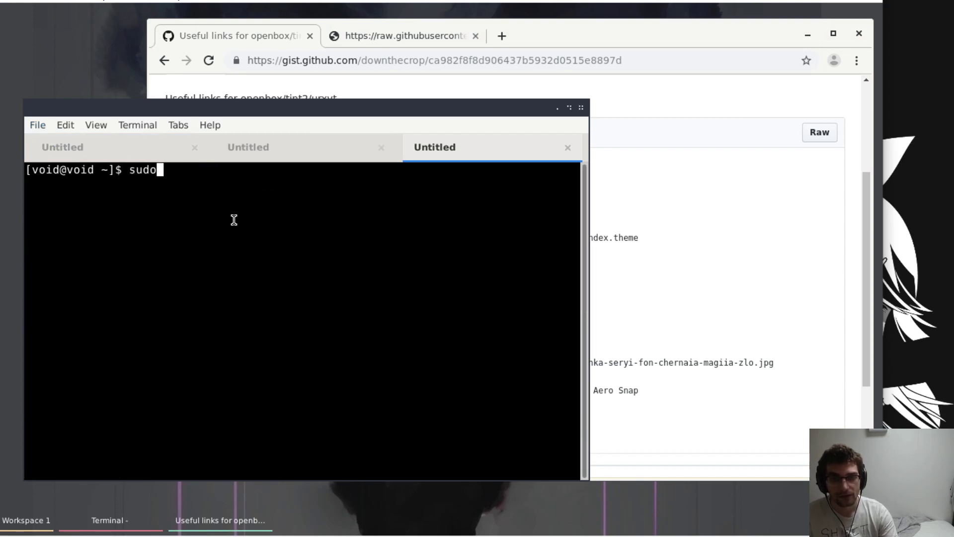
{"action": "type", "text": "xbps-query -"}
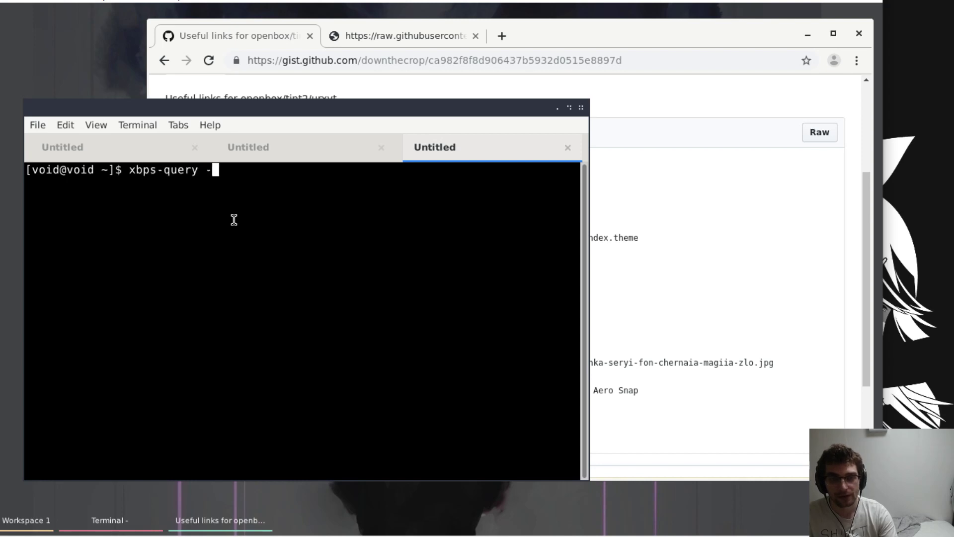
{"action": "type", "text": "Rs breeze"}
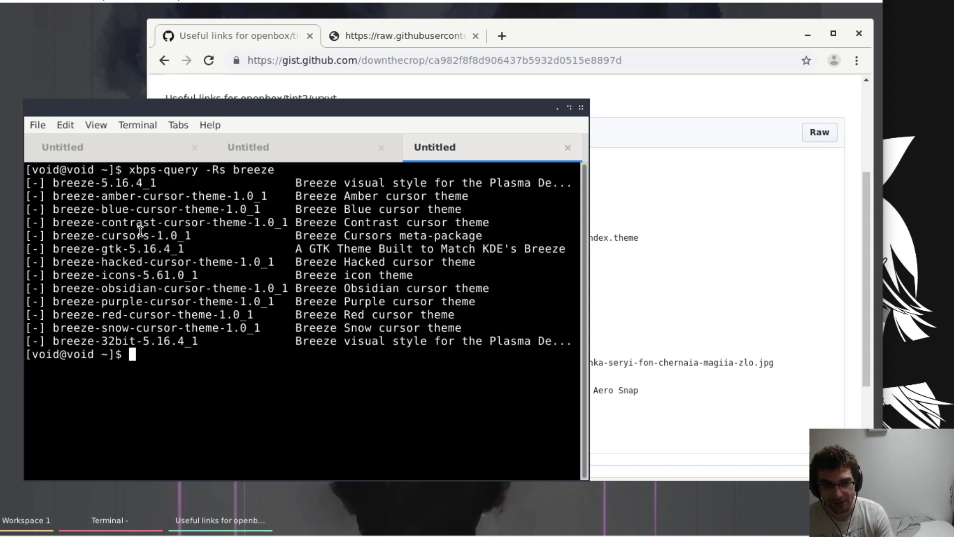
{"action": "mouse_move", "coordinate": [135, 234]}
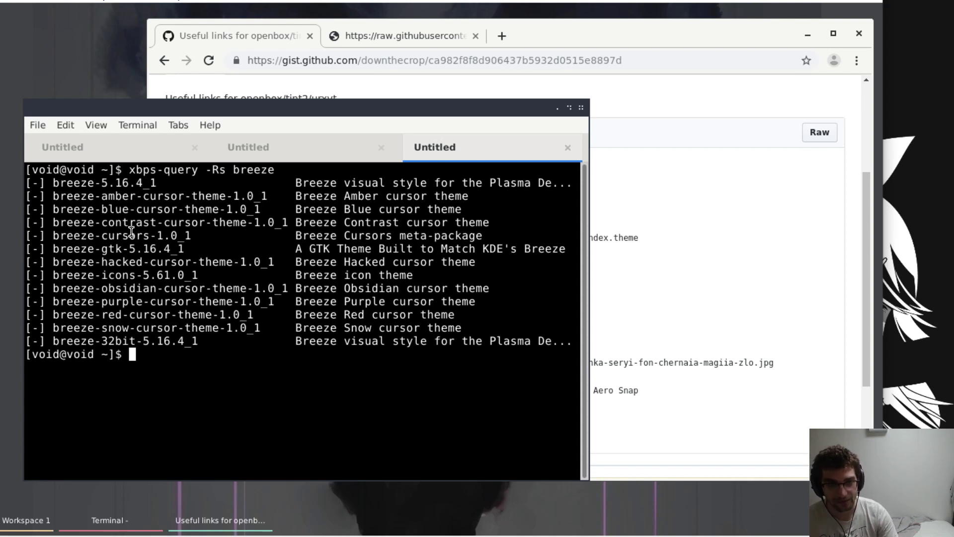
{"action": "mouse_move", "coordinate": [84, 183]}
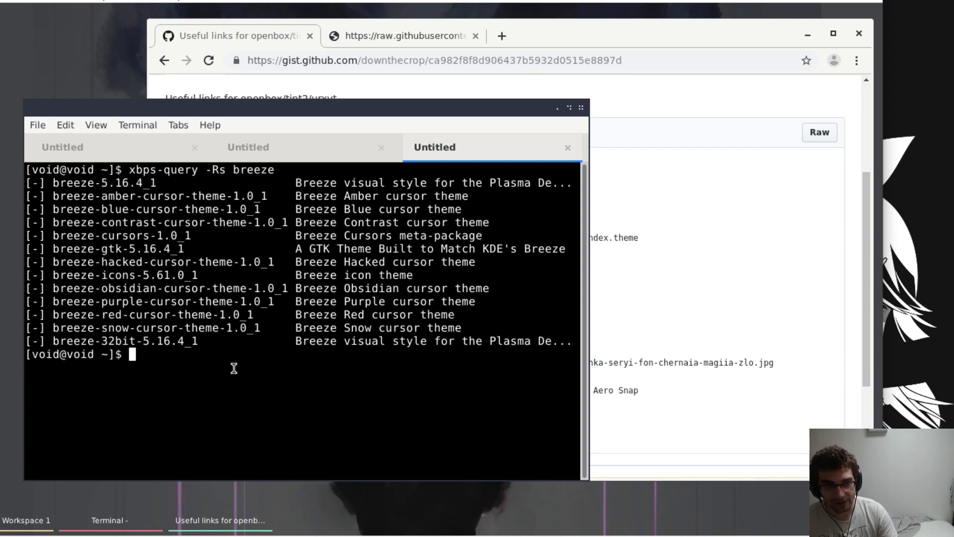
Start sudo xbps-install of the breeze theme packages
{"action": "type", "text": "sudo in"}
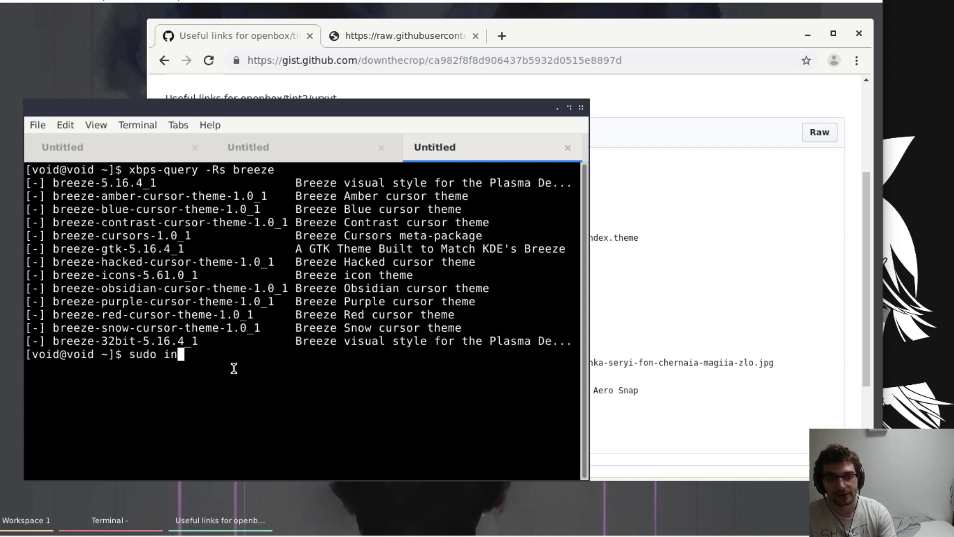
{"action": "type", "text": "x"}
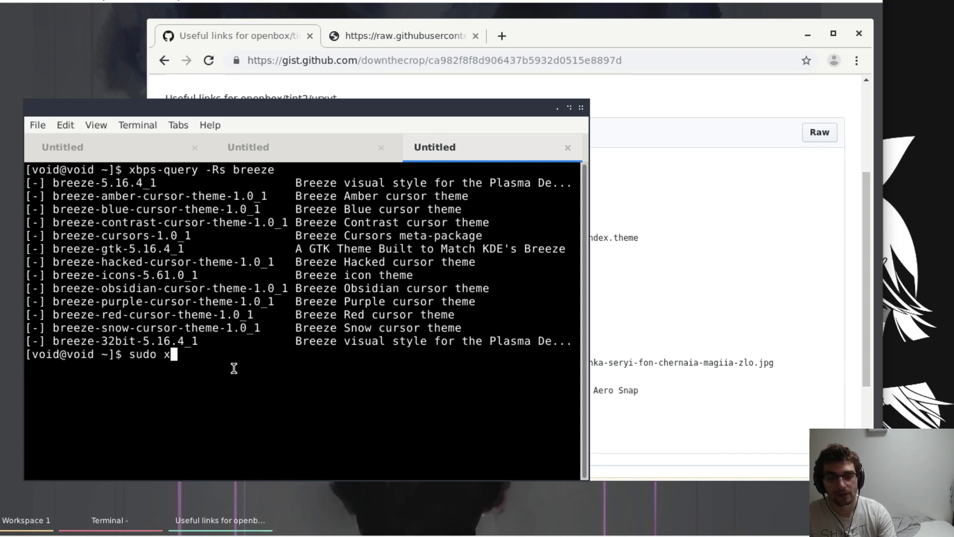
{"action": "type", "text": "bps-install bree"}
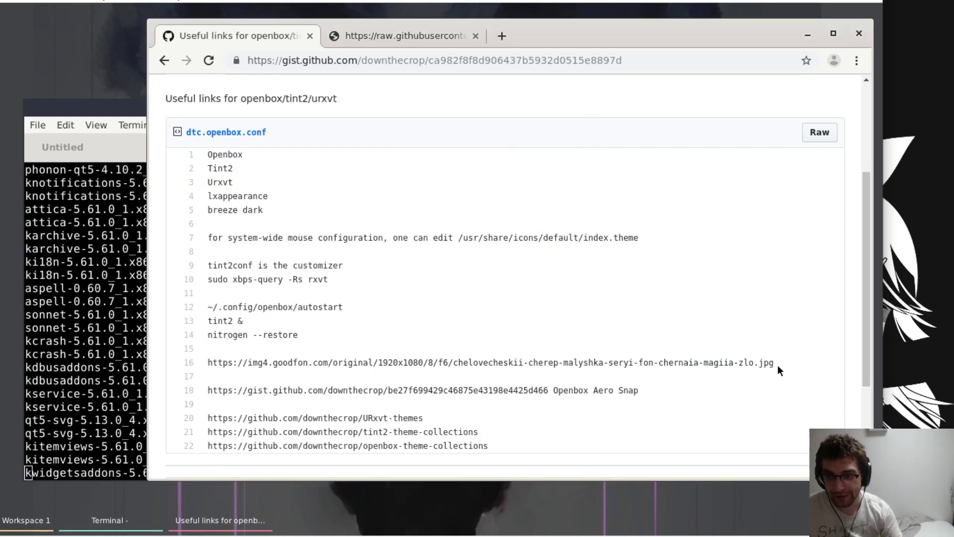
Open the Openbox Aero Snap rc.xml gist in a new tab and launch a fresh Xfce Terminal
{"action": "double_click", "coordinate": [378, 389]}
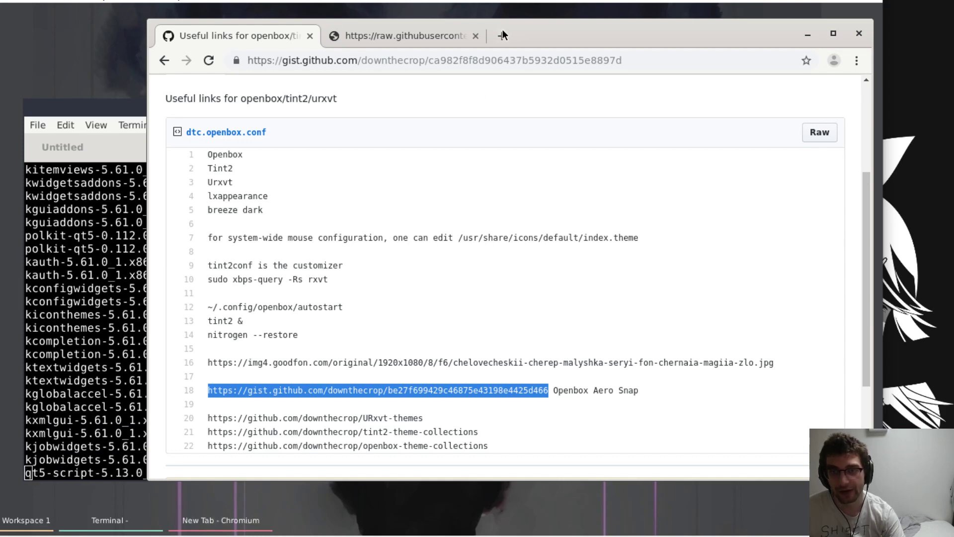
{"action": "left_click", "coordinate": [378, 389]}
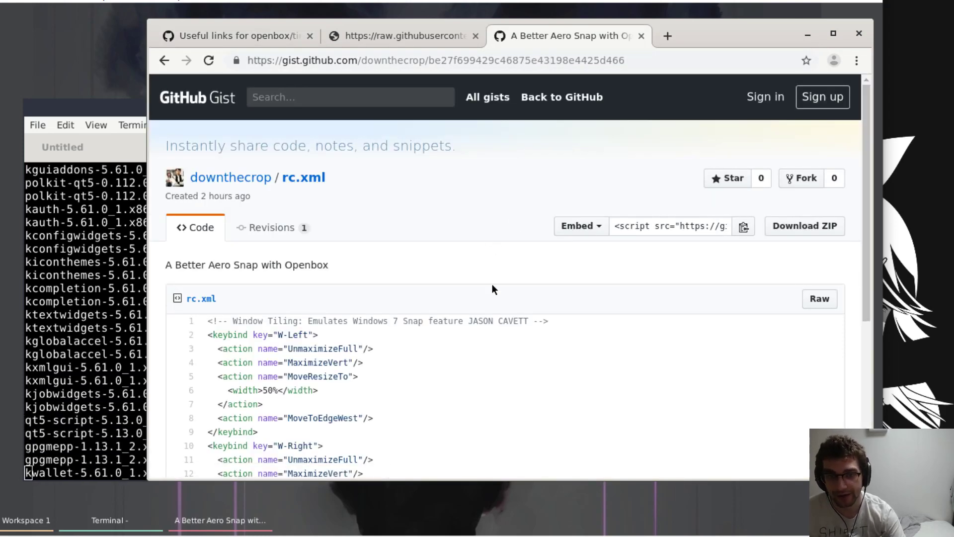
{"action": "scroll", "scroll_direction": "down", "scroll_amount": 3}
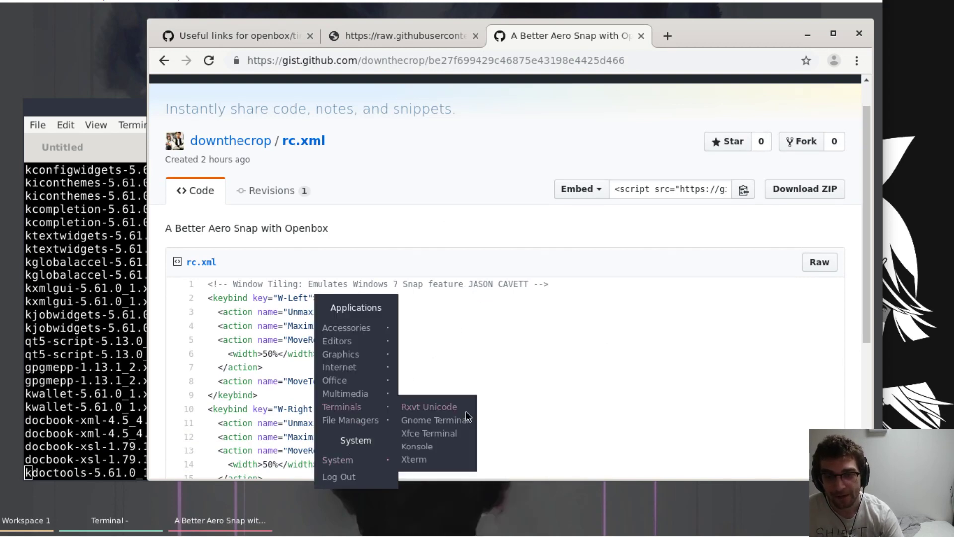
{"action": "left_click", "coordinate": [434, 420]}
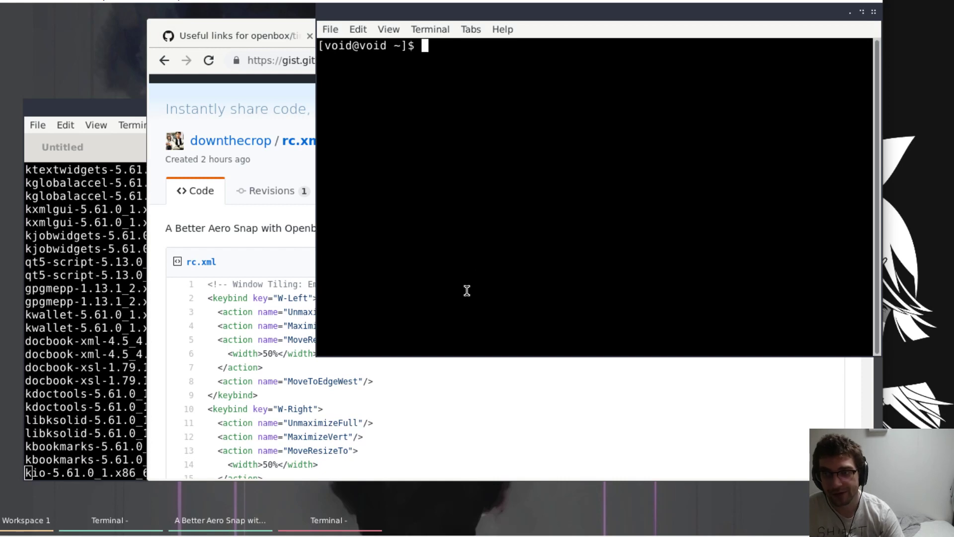
{"action": "mouse_move", "coordinate": [631, 17]}
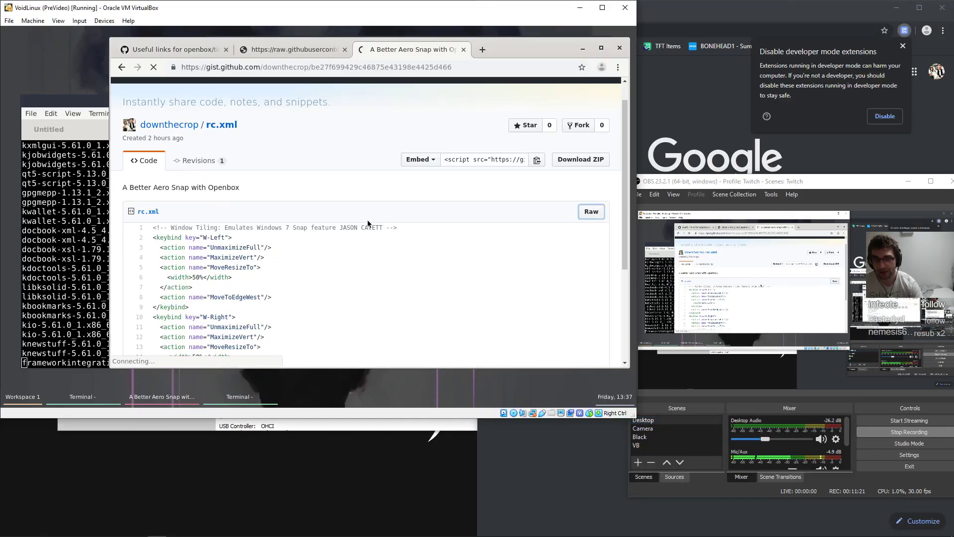
Open .config/openbox/rc.xml in nano and search for '<keybind'
{"action": "left_click", "coordinate": [589, 210]}
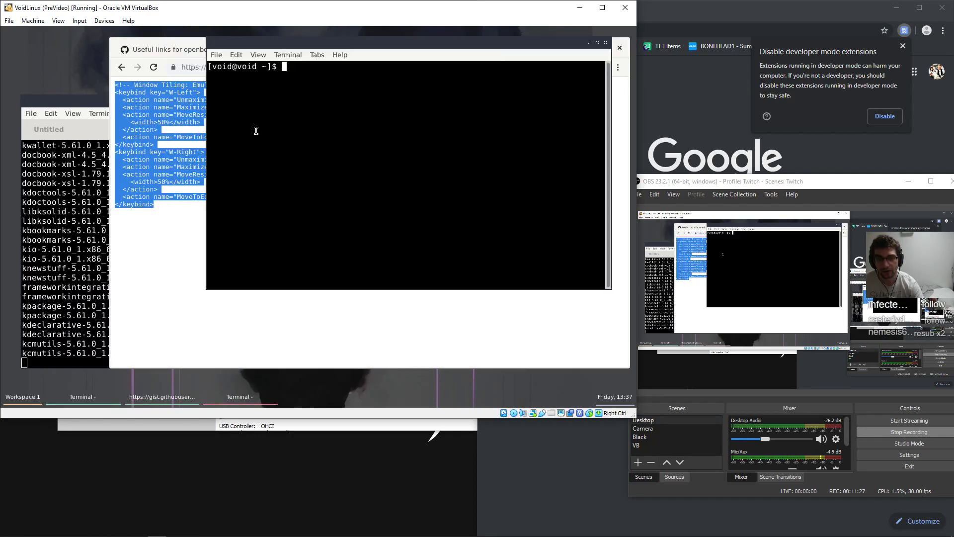
{"action": "type", "text": "nano"}
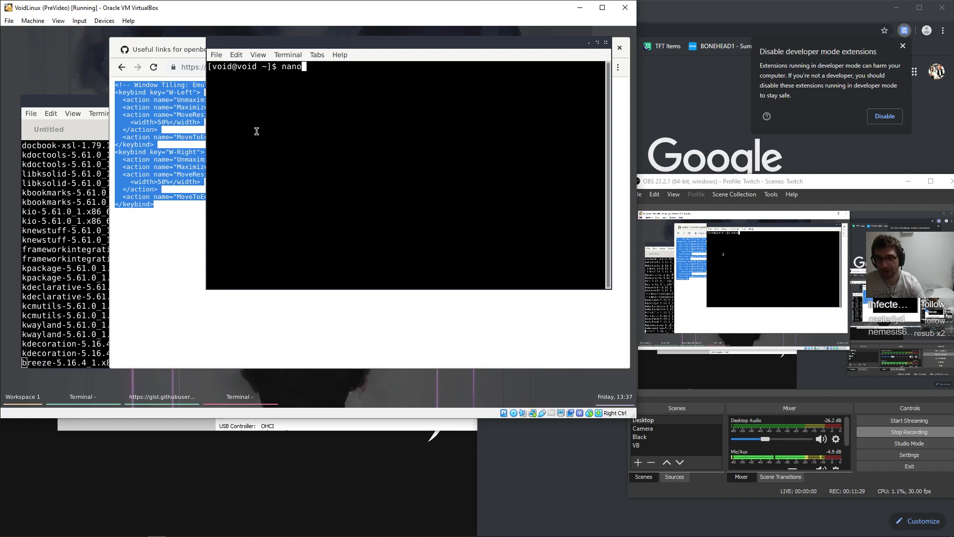
{"action": "type", "text": ".config/"}
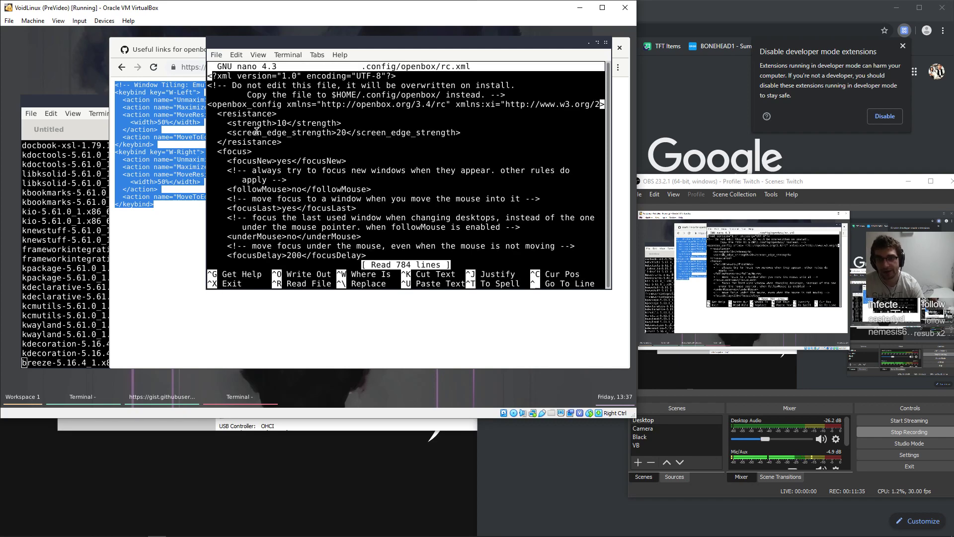
{"action": "key", "text": "ctrl+w"}
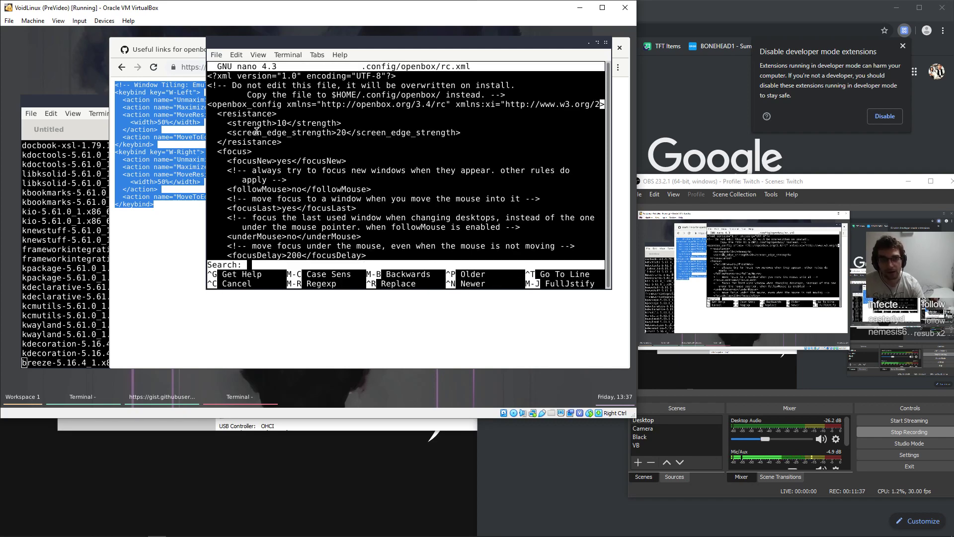
{"action": "type", "text": "<k"}
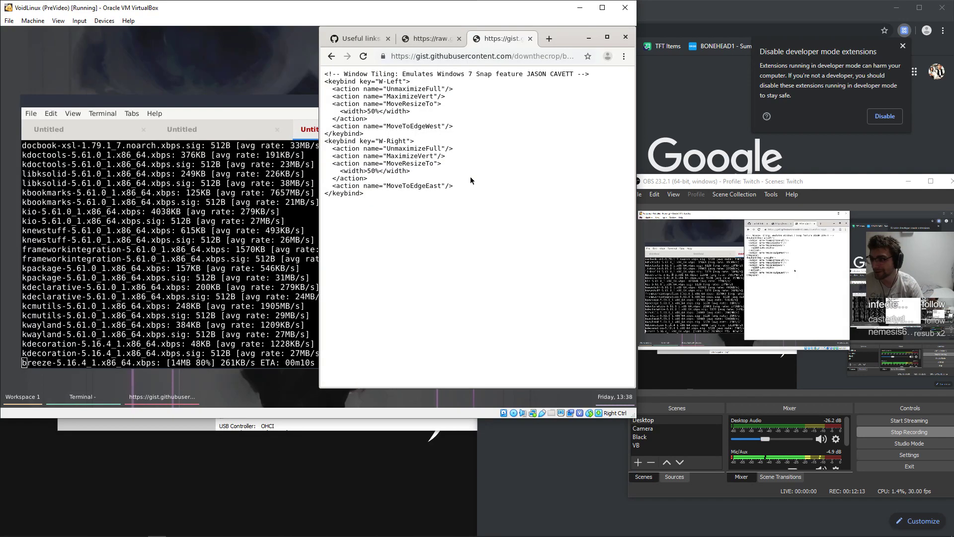
{"action": "mouse_move", "coordinate": [549, 38]}
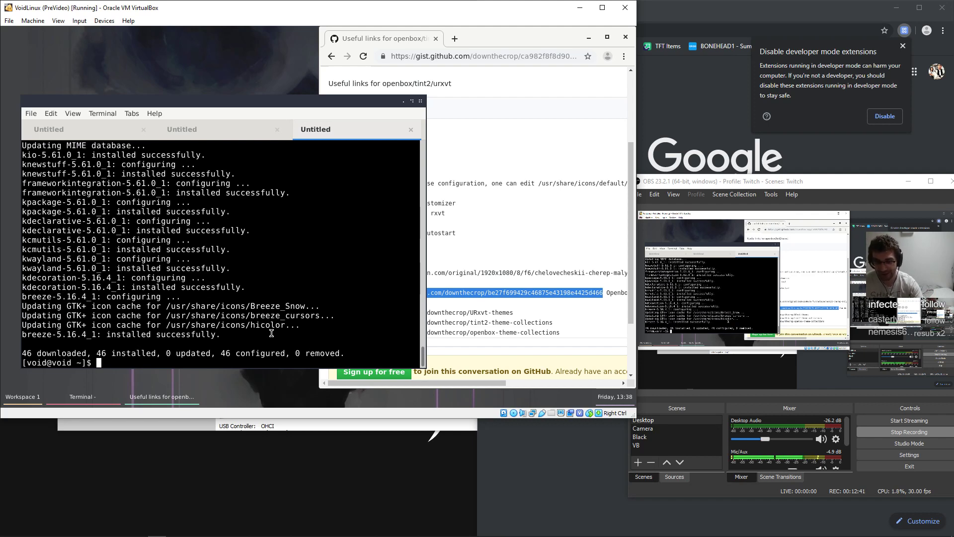
Query for the lxapp package and install lxappearance with sudo xbps-install
{"action": "type", "text": "sudo xbps-install lxapperance"}
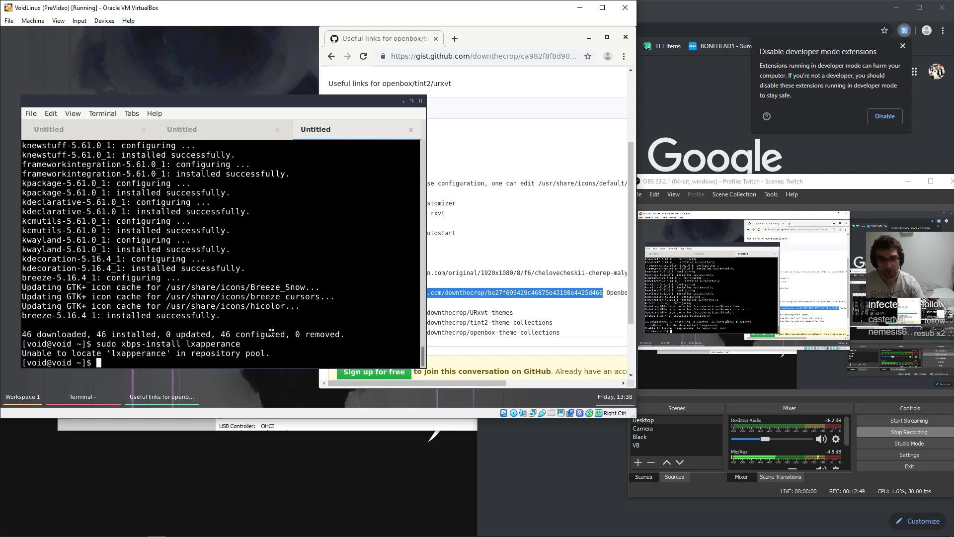
{"action": "type", "text": "su"}
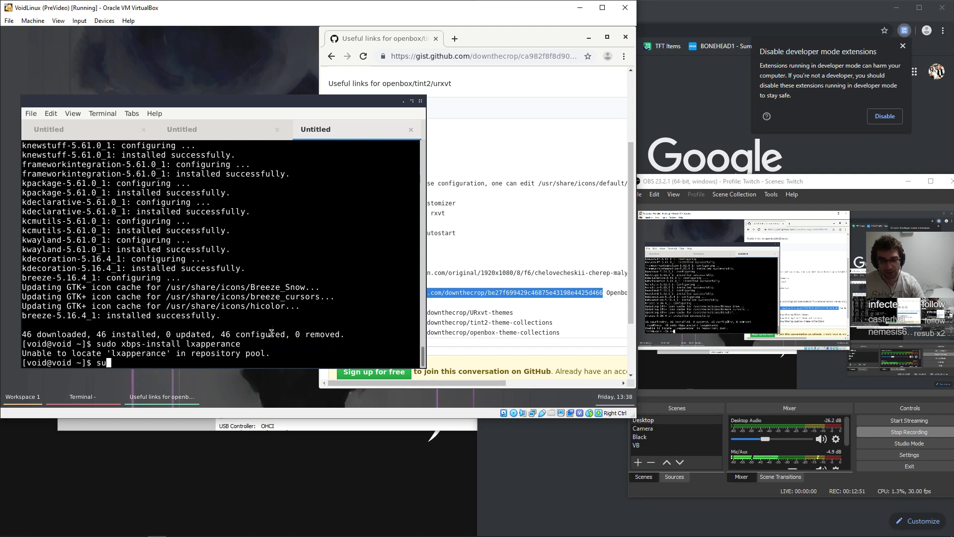
{"action": "type", "text": "xbps-query -Rs lxapp"}
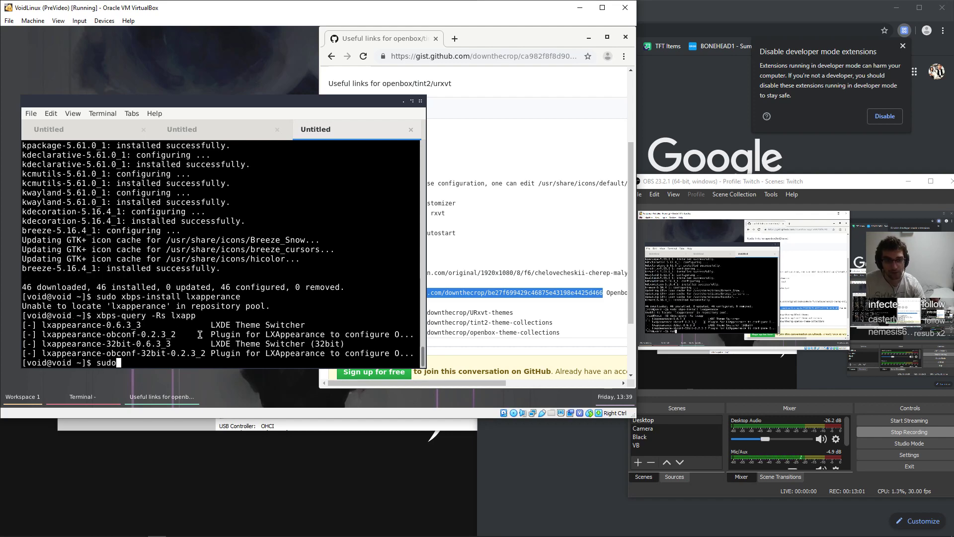
{"action": "type", "text": "xbps-install"}
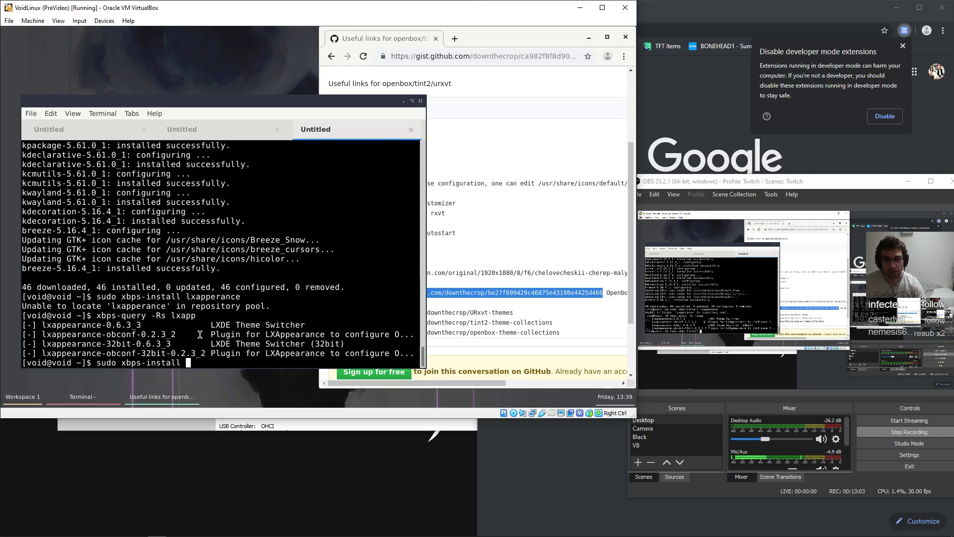
{"action": "type", "text": "lxappearance"}
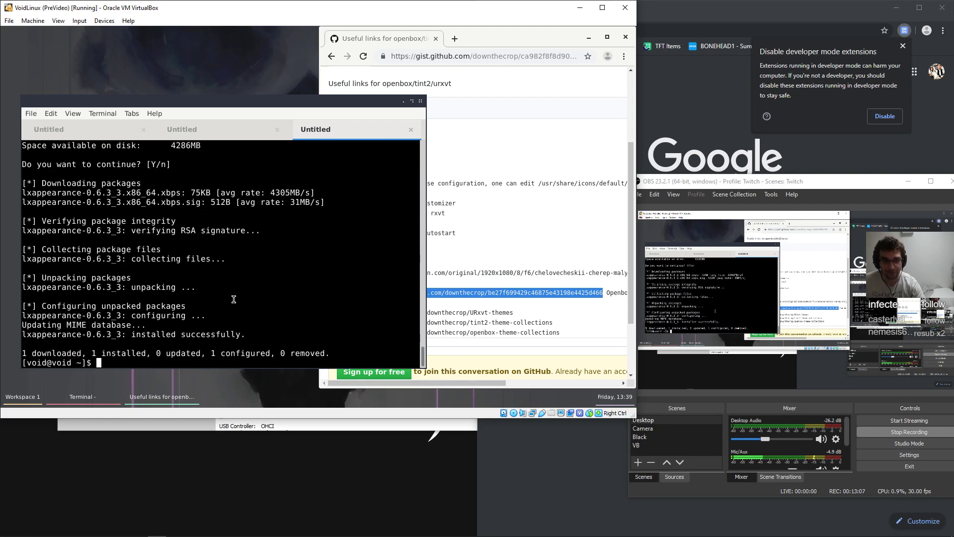
Launch lxappearance from the terminal, correcting a typo in its name
{"action": "type", "text": "lxa"}
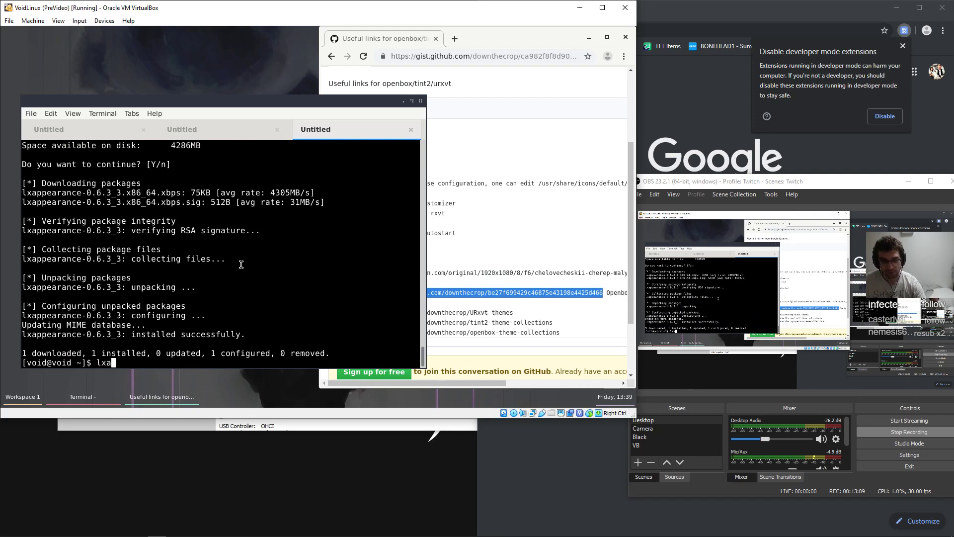
{"action": "type", "text": "pp"}
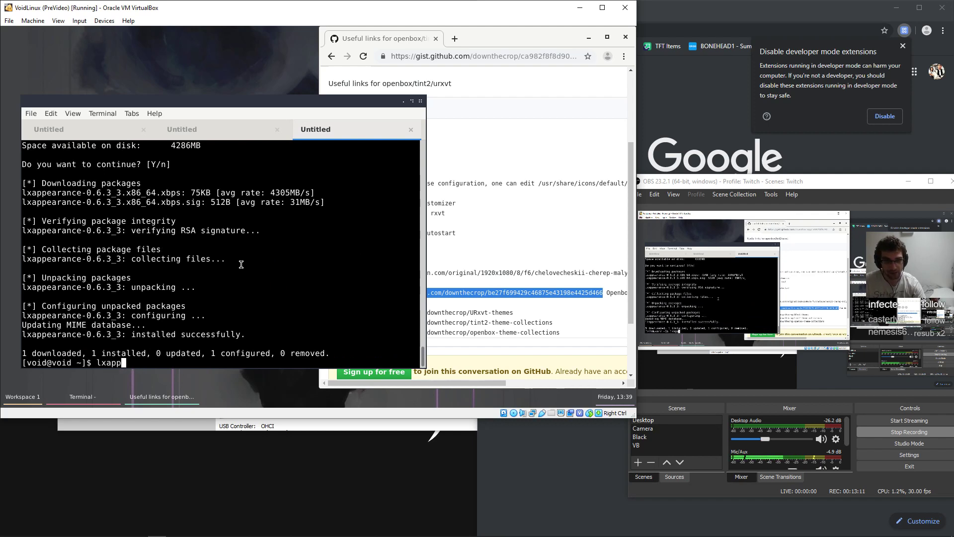
{"action": "key", "text": "BackSpace"}
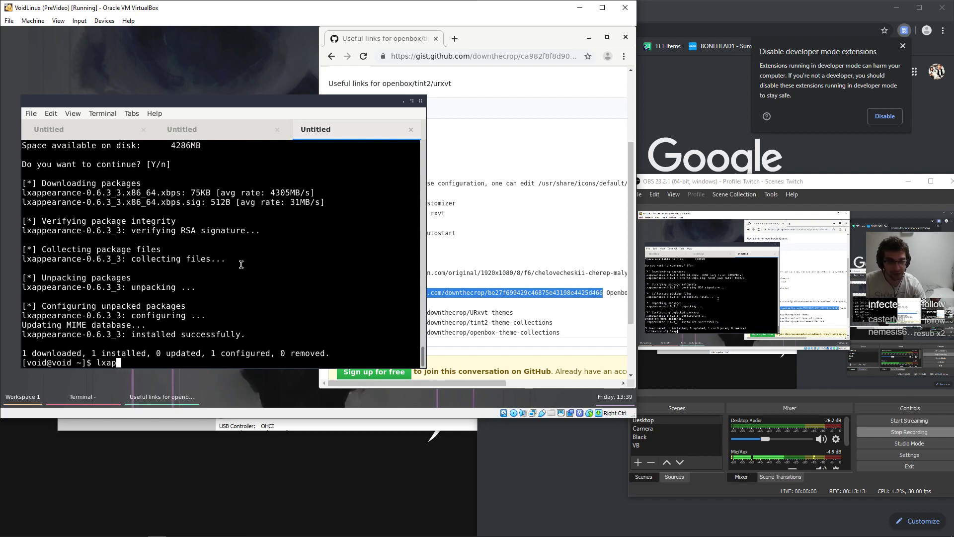
{"action": "type", "text": "pearance"}
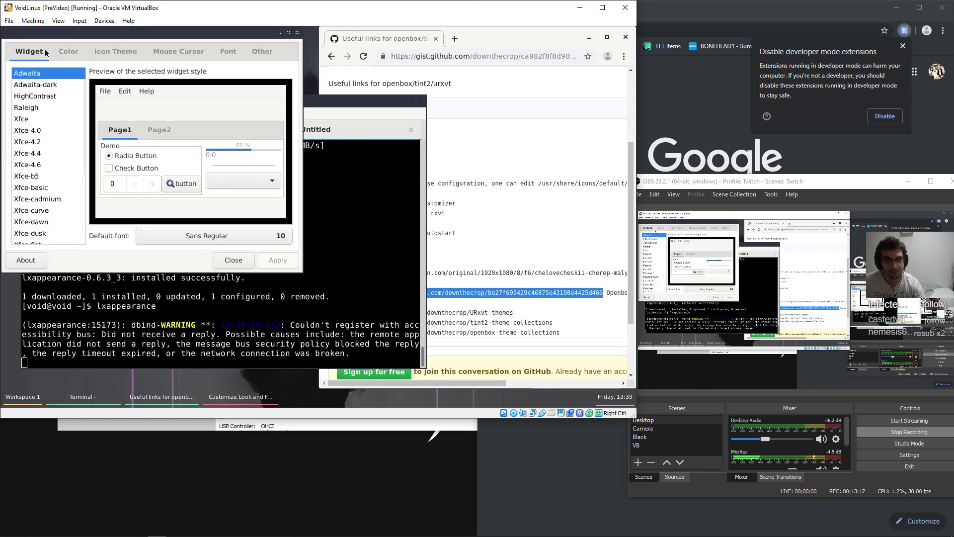
Choose a dark widget style and the Breeze Dark icon theme
{"action": "left_click", "coordinate": [35, 84]}
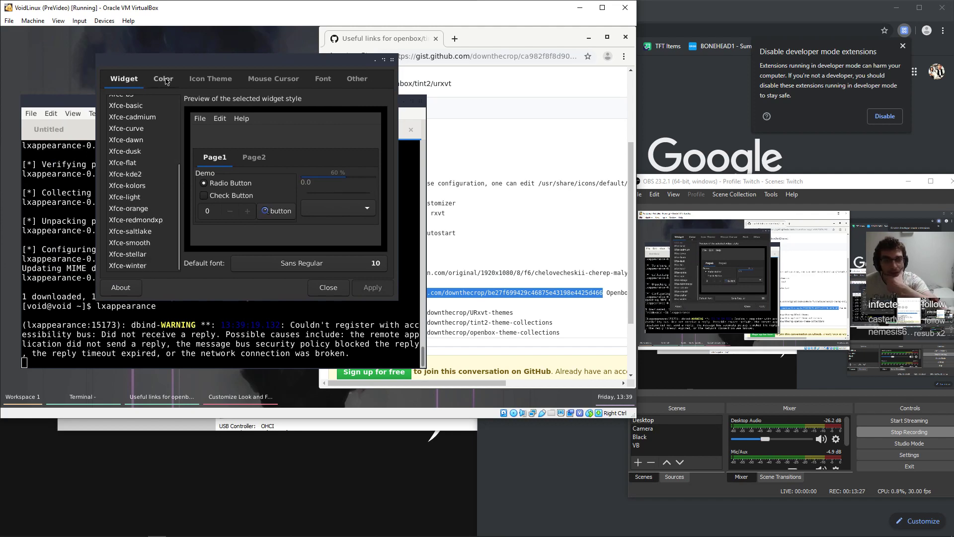
{"action": "left_click", "coordinate": [210, 78]}
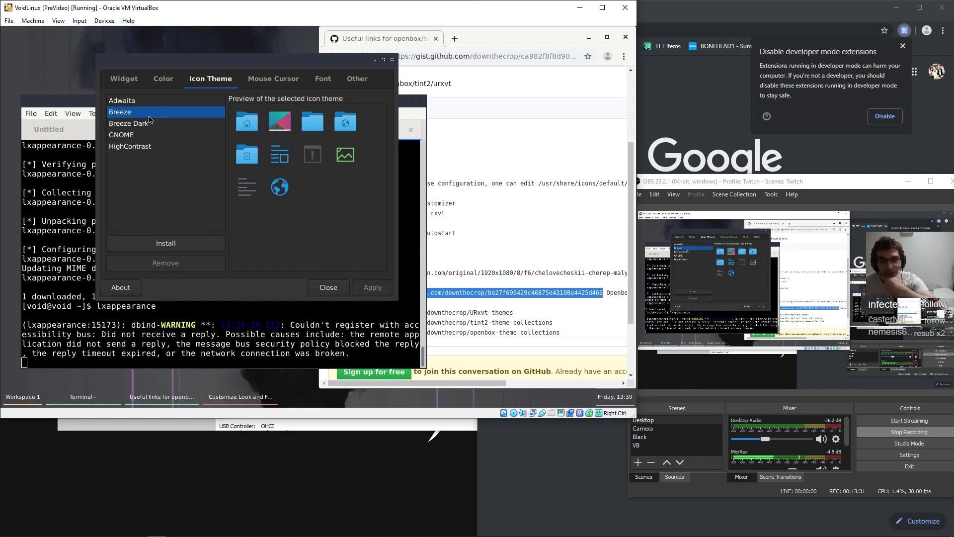
{"action": "left_click", "coordinate": [129, 124]}
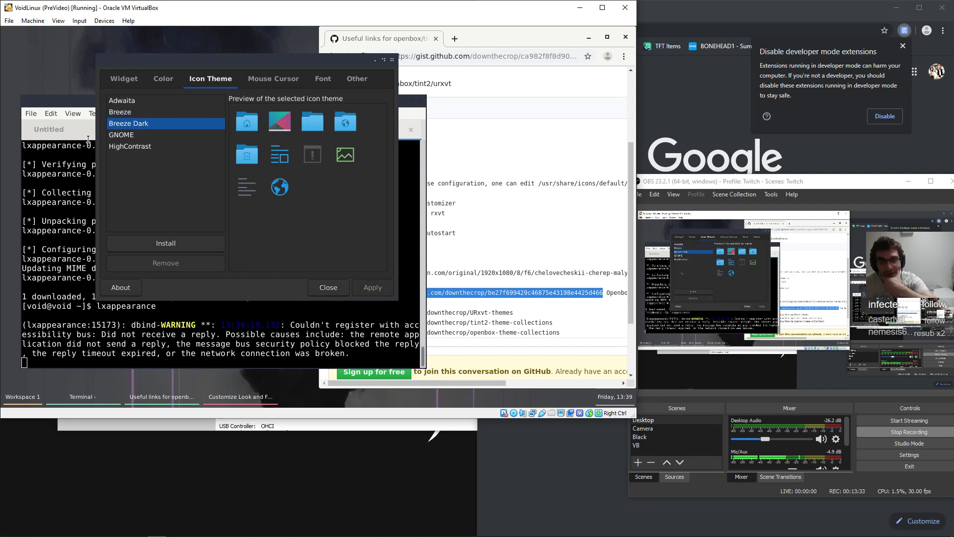
Choose the Breeze Light cursor theme, review font settings and close LXAppearance
{"action": "left_click", "coordinate": [273, 77]}
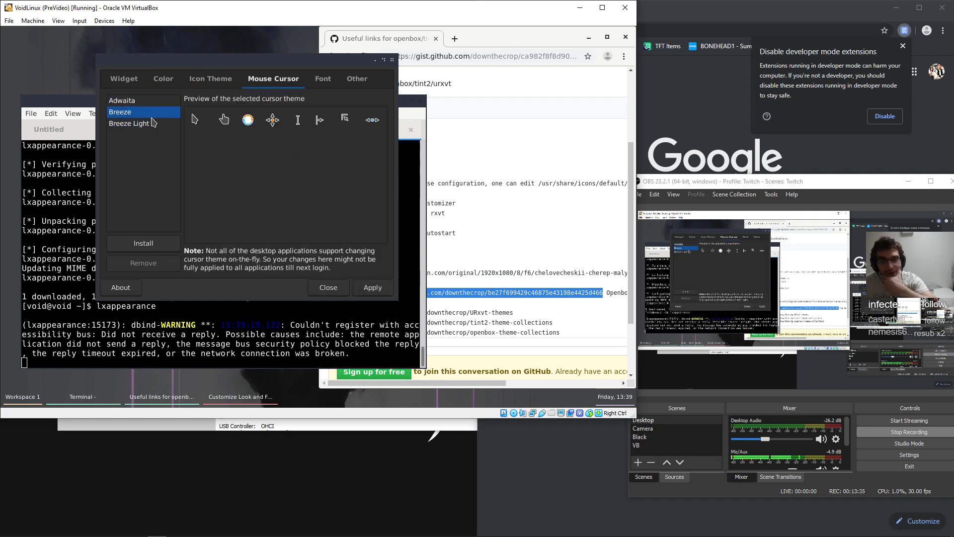
{"action": "left_click", "coordinate": [129, 123]}
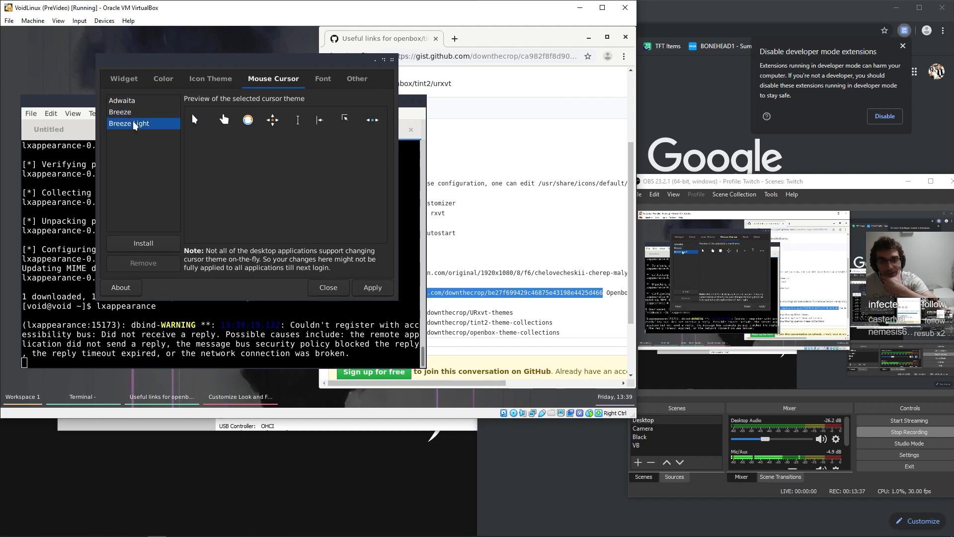
{"action": "left_click", "coordinate": [323, 78]}
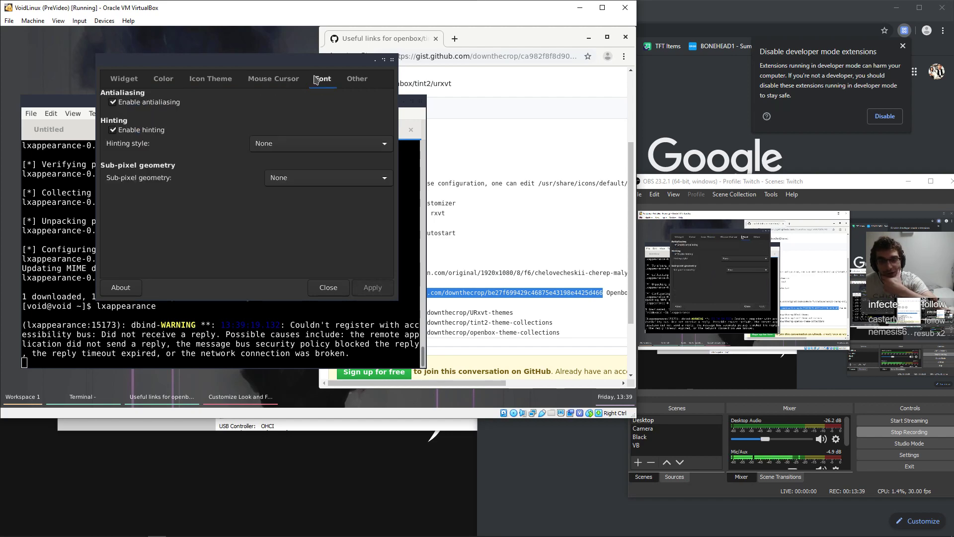
{"action": "left_click", "coordinate": [123, 78]}
{"action": "type", "text": "sudo"}
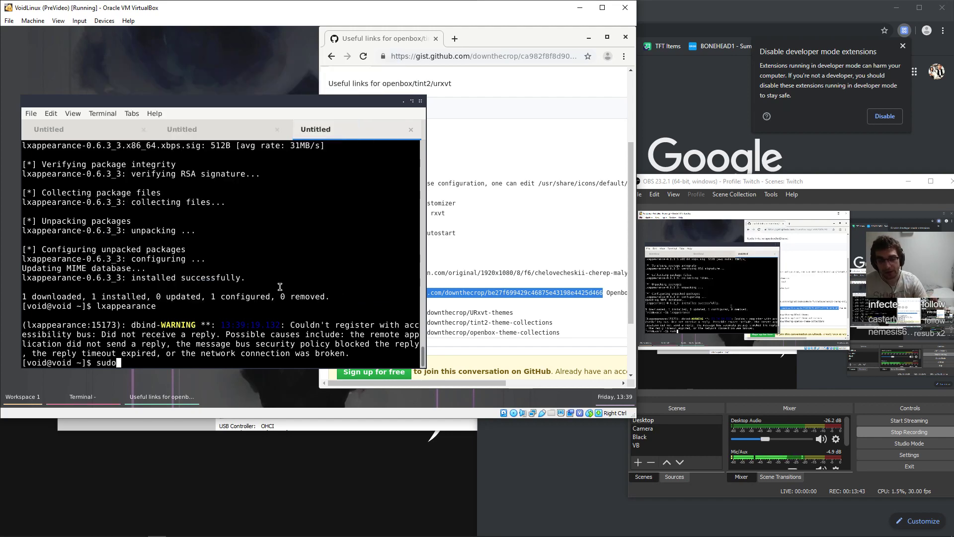
Install pcmanfm with sudo xbps-install, launch it and browse the home folder
{"action": "type", "text": "xbps-install"}
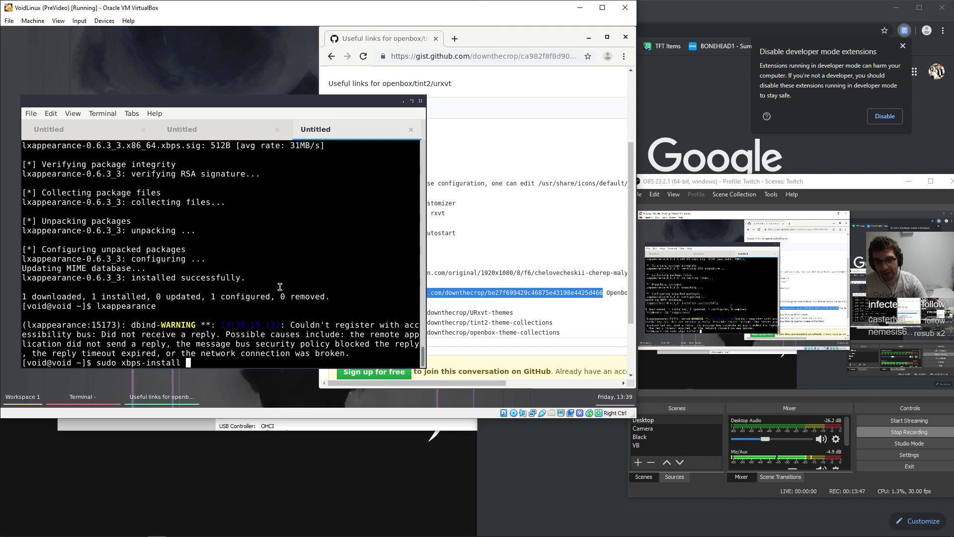
{"action": "type", "text": "pcmanfm"}
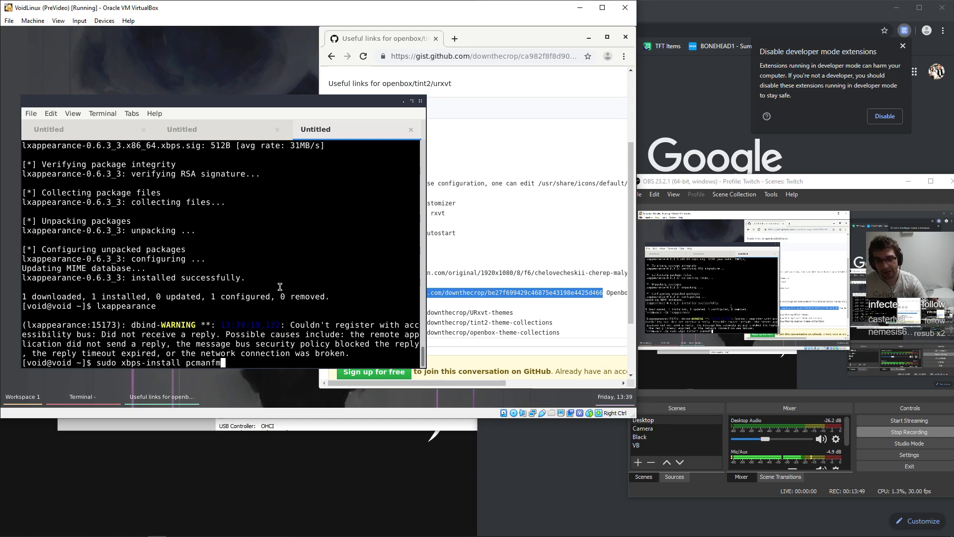
{"action": "key", "text": "Return"}
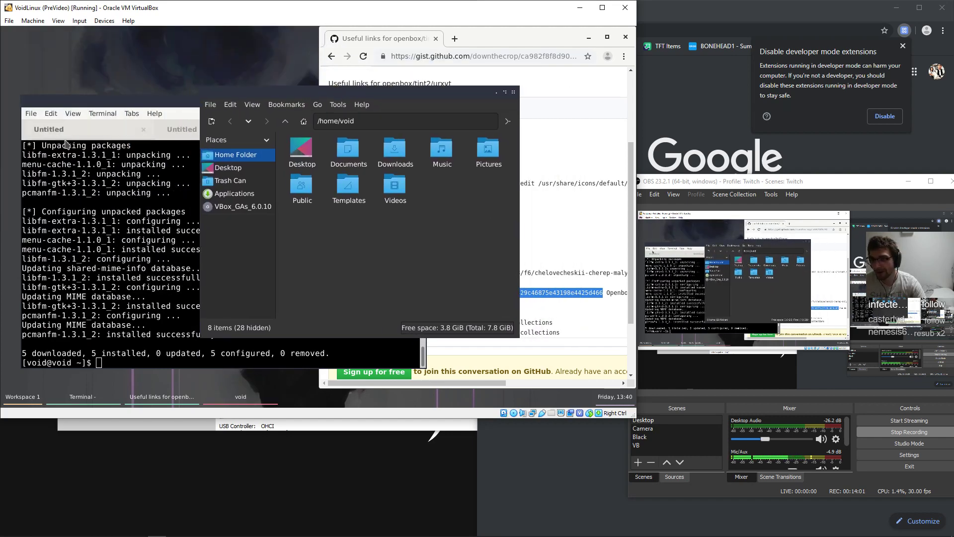
{"action": "left_click", "coordinate": [51, 113]}
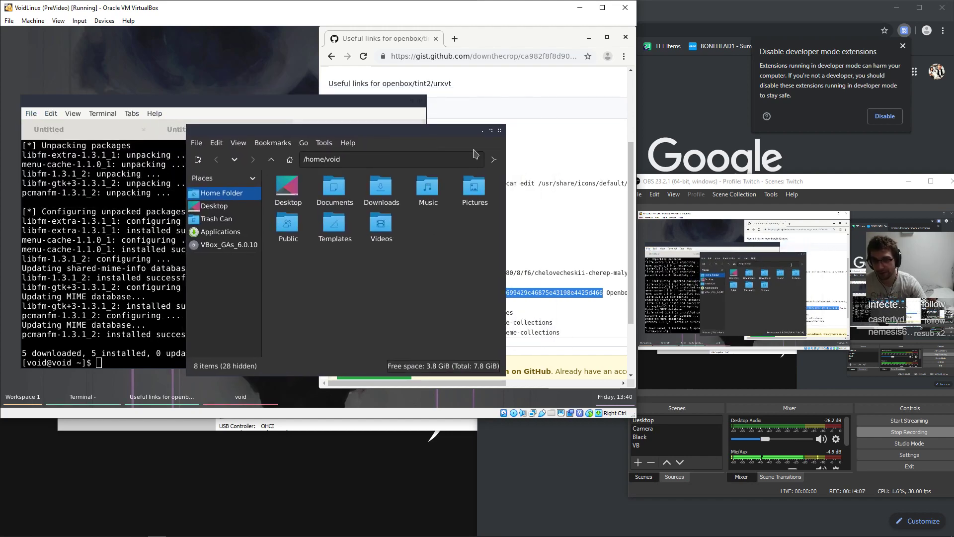
{"action": "double_click", "coordinate": [381, 187]}
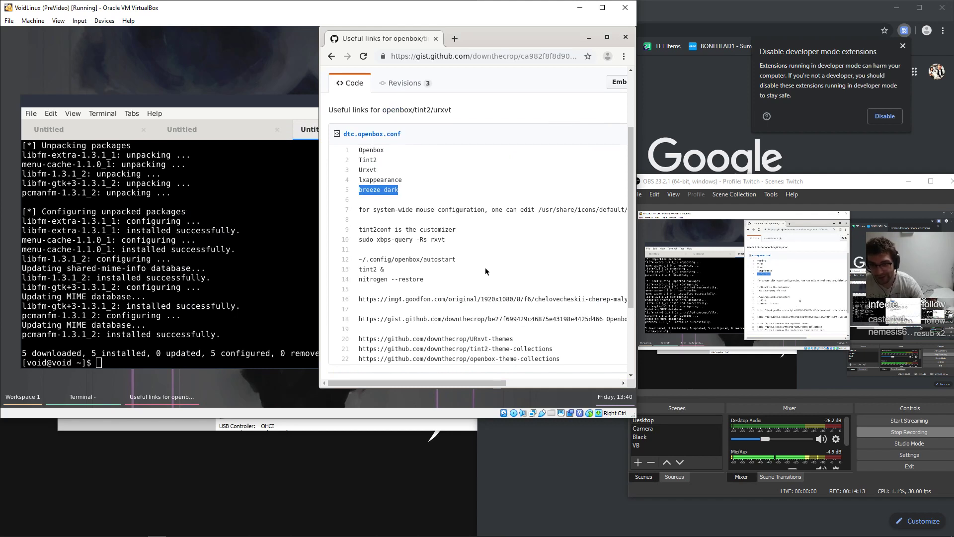
Search 'obmenu generator' in a new Chromium tab and start a sudo xbps-install command
{"action": "scroll", "scroll_direction": "down", "scroll_amount": 3}
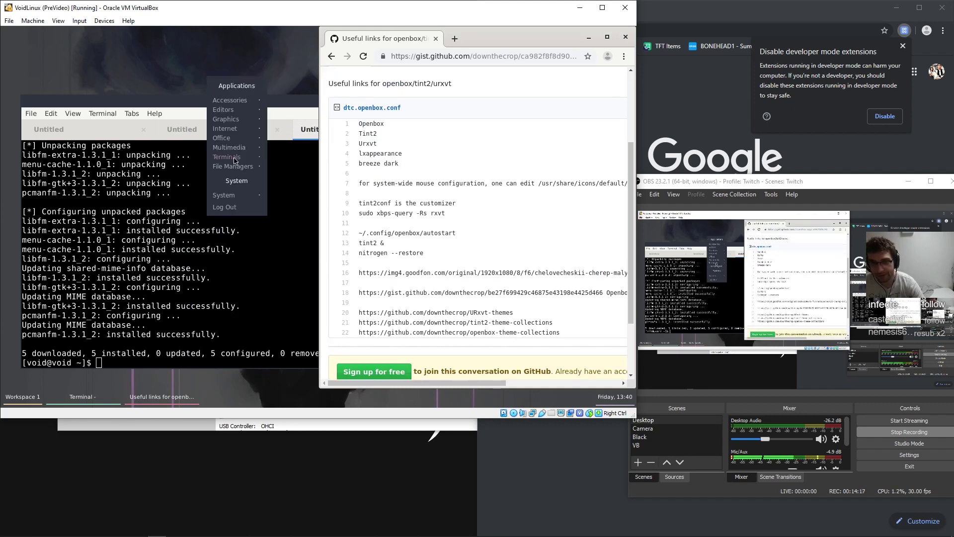
{"action": "mouse_move", "coordinate": [227, 156]}
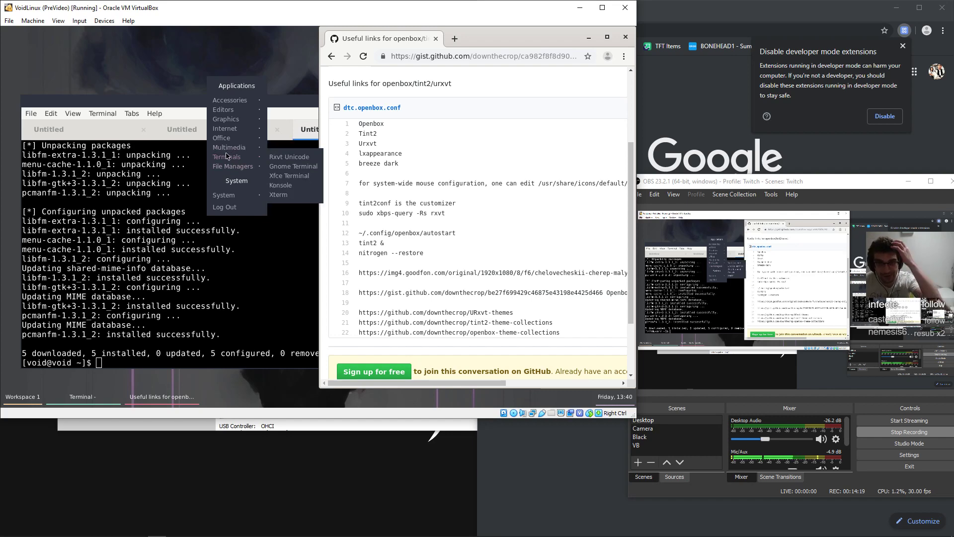
{"action": "left_click", "coordinate": [455, 39]}
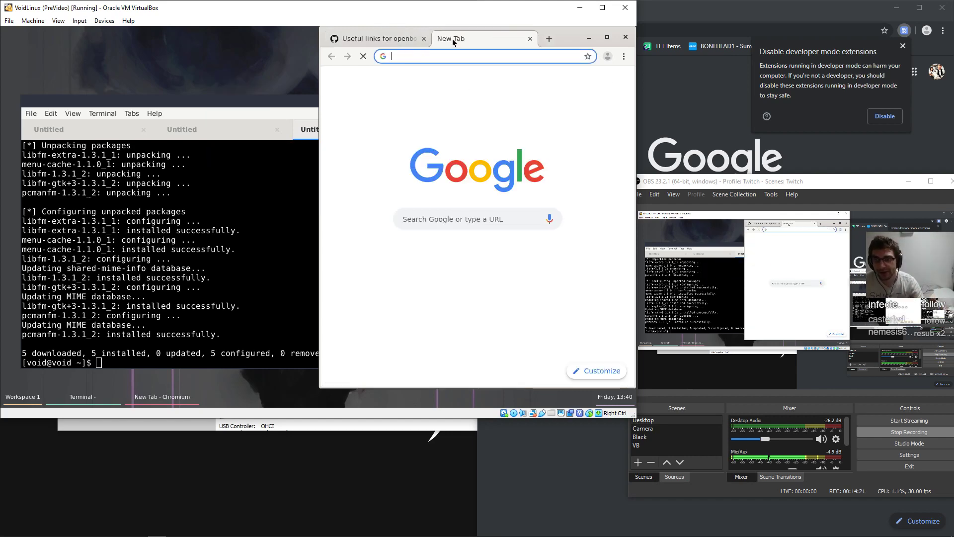
{"action": "type", "text": "obmenu+gen..."}
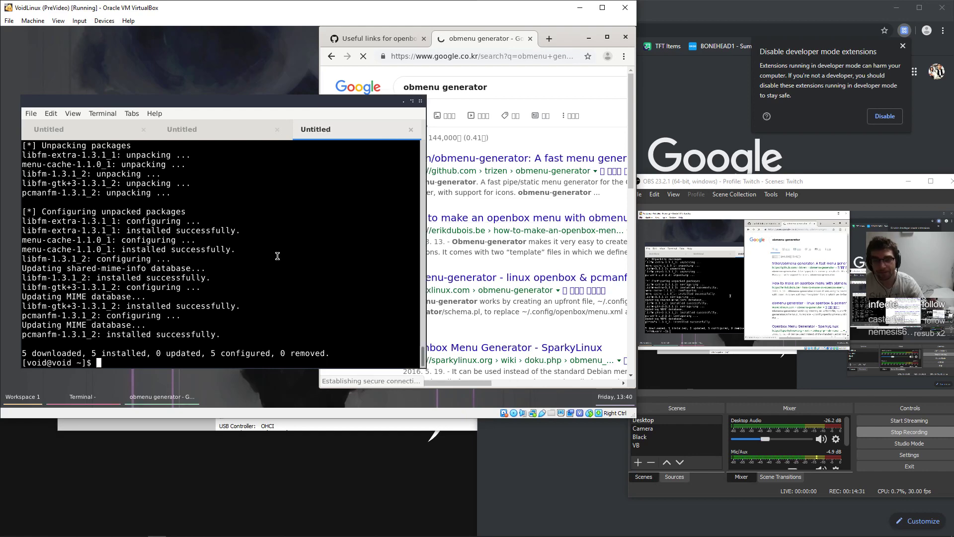
{"action": "type", "text": "sudo xbps-insatll obmen"}
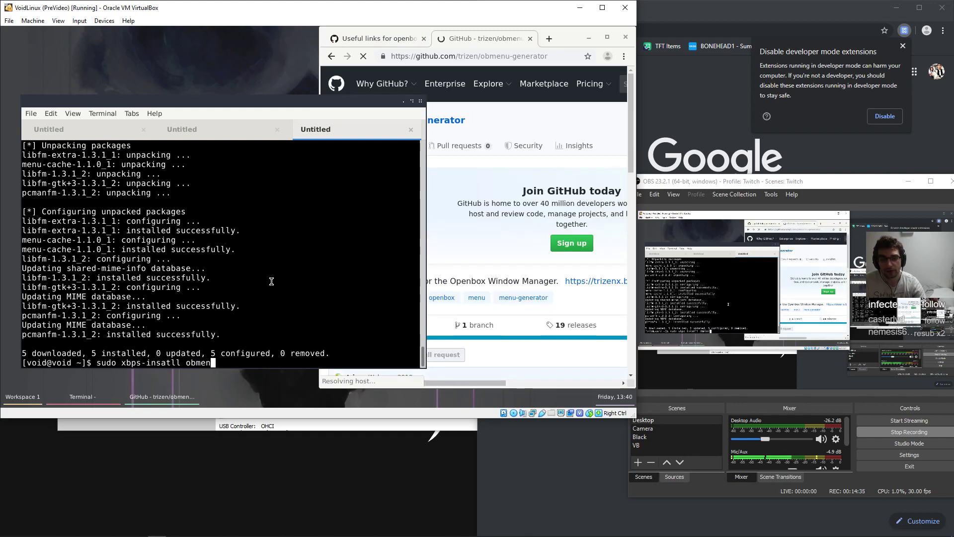
Query for obmenu with xbps-query -Rs and install obmenu-generator
{"action": "type", "text": "u-generator"}
{"action": "type", "text": "sudo "}
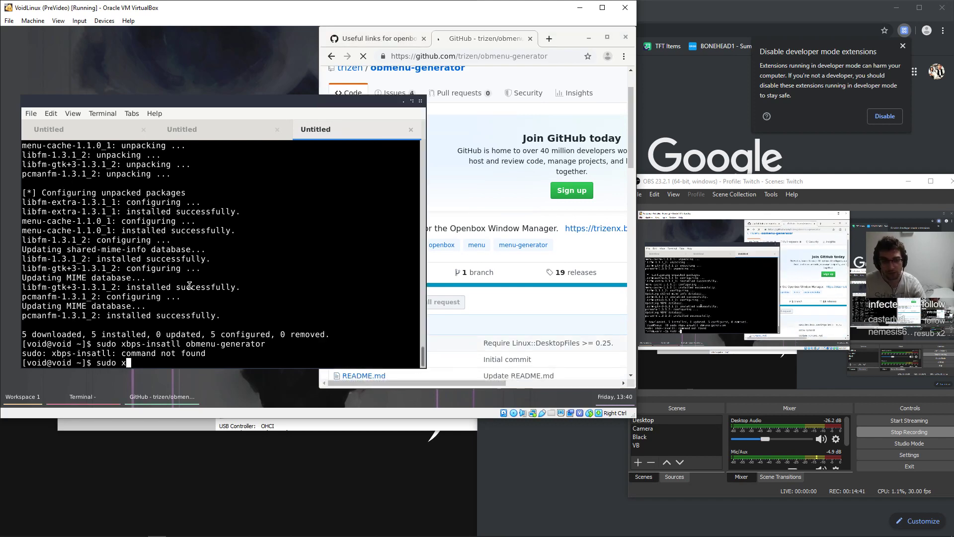
{"action": "type", "text": "xbps-query -Rs obmenu"}
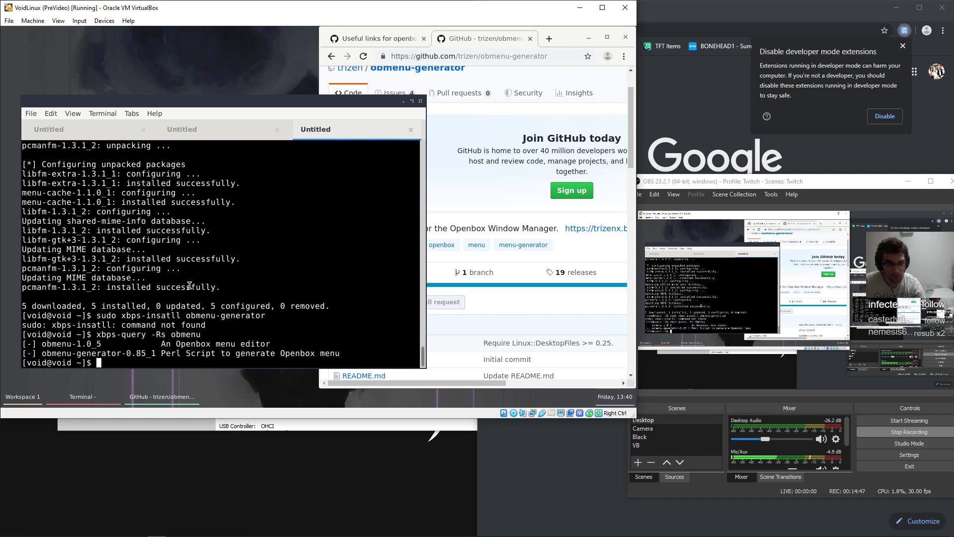
{"action": "type", "text": "s"}
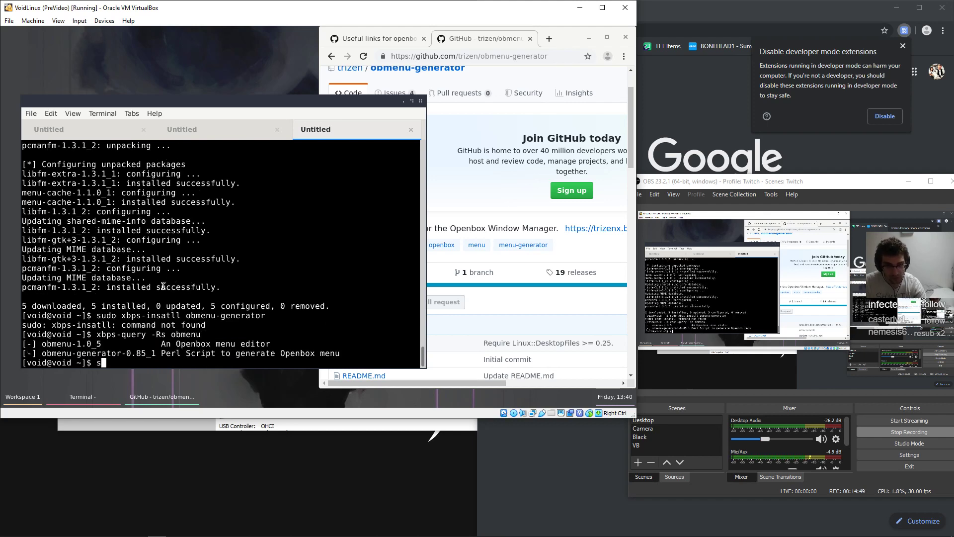
{"action": "type", "text": "sudo xbps-instal"}
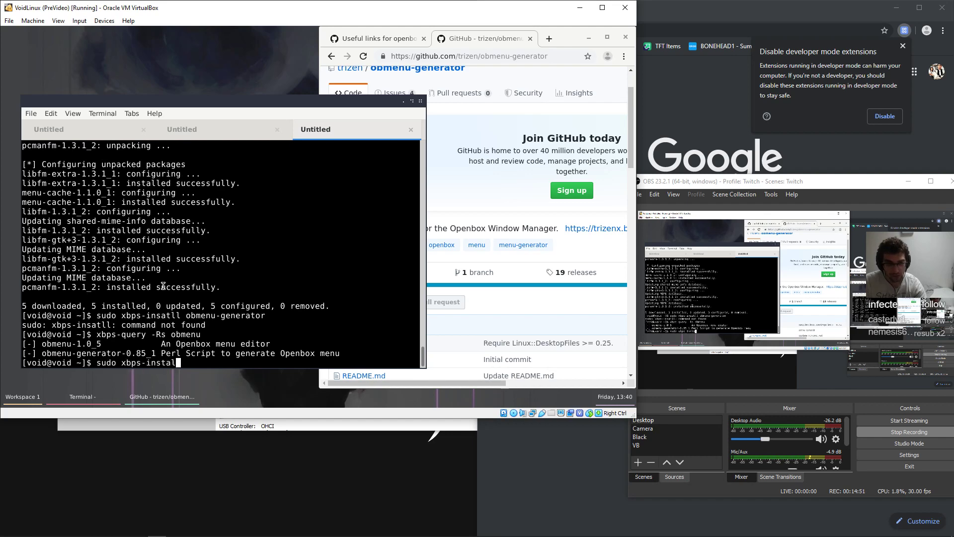
{"action": "type", "text": "obmenu-g"}
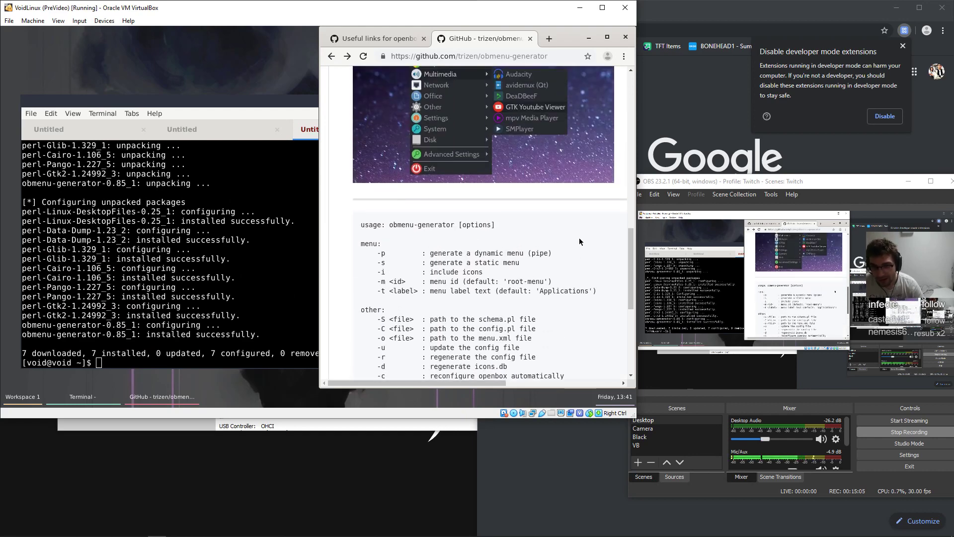
Run obmenu-generator to output the Openbox root menu
{"action": "type", "text": "obme"}
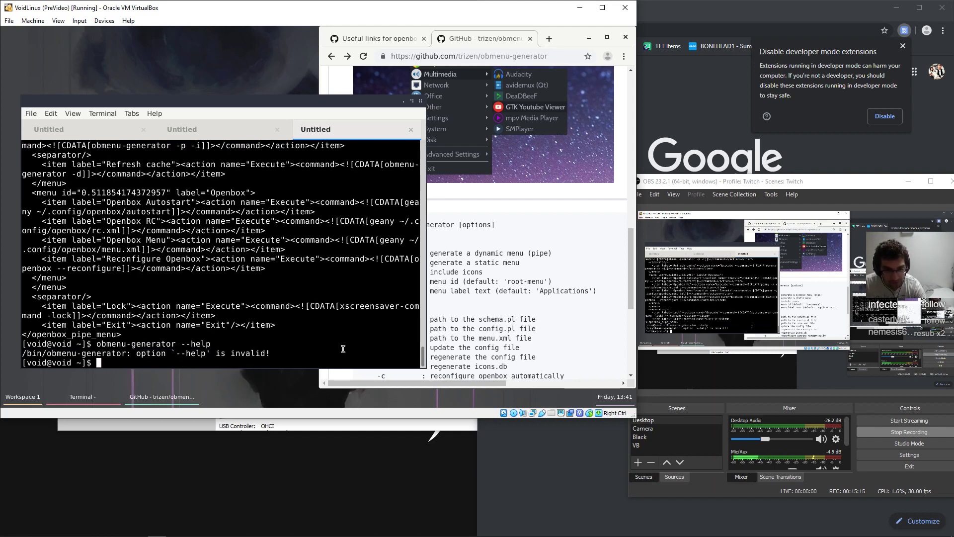
{"action": "type", "text": "obmenu-generator --"}
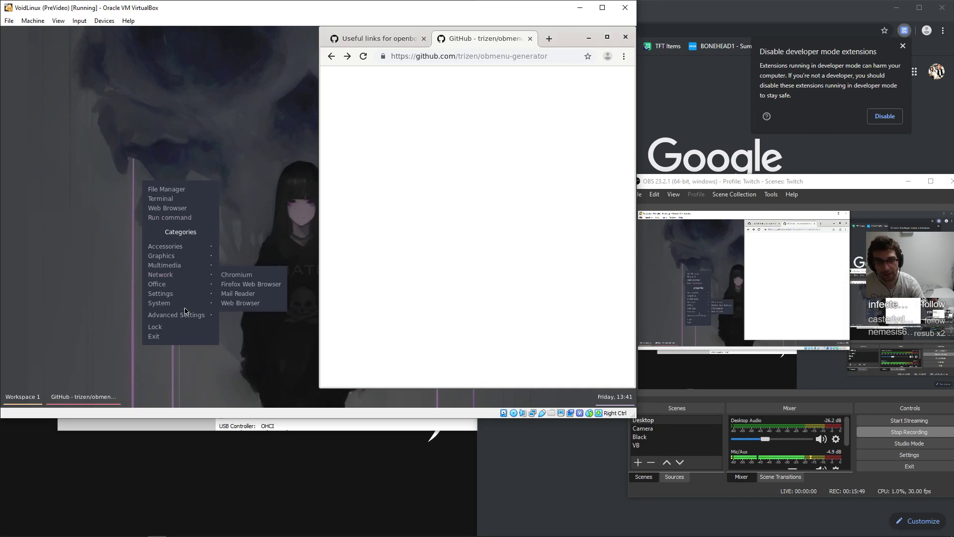
{"action": "mouse_move", "coordinate": [159, 302]}
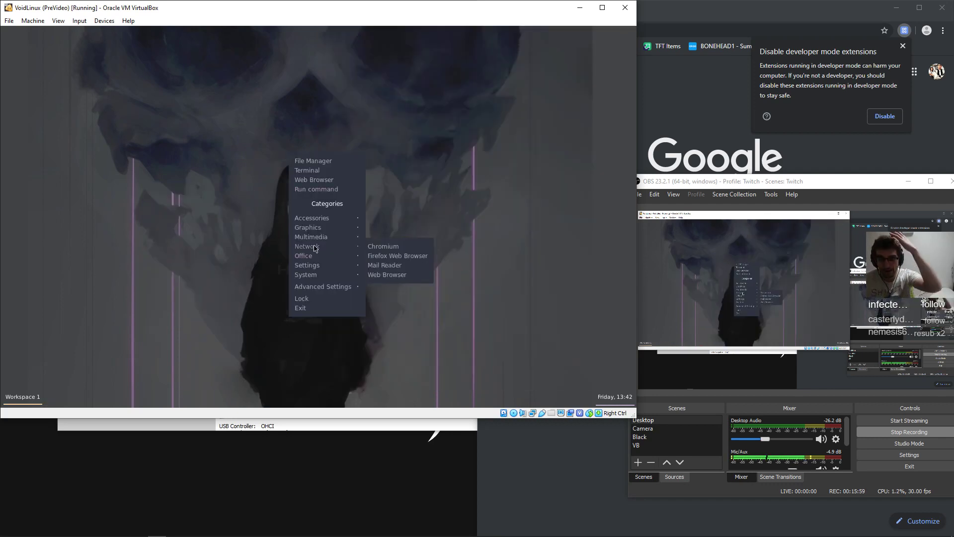
{"action": "mouse_move", "coordinate": [307, 227]}
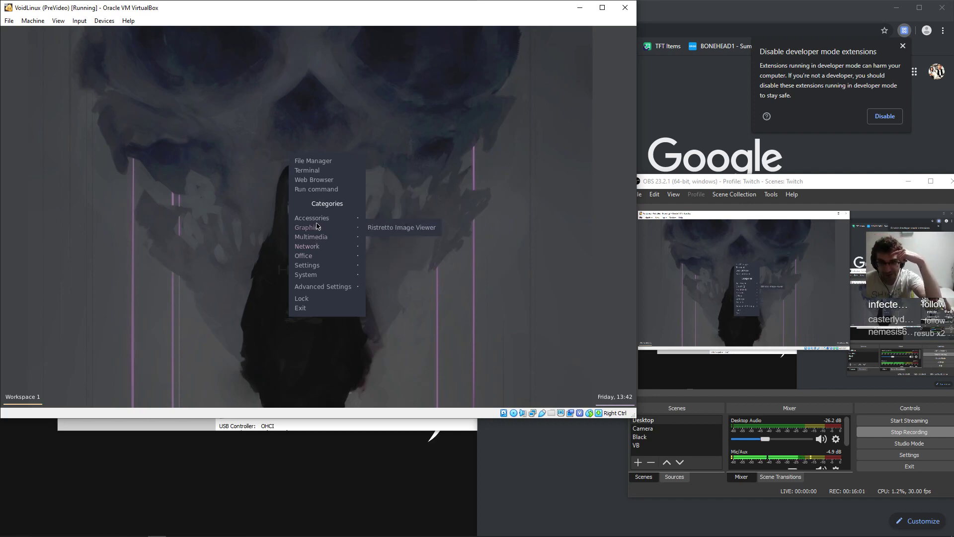
{"action": "mouse_move", "coordinate": [303, 256]}
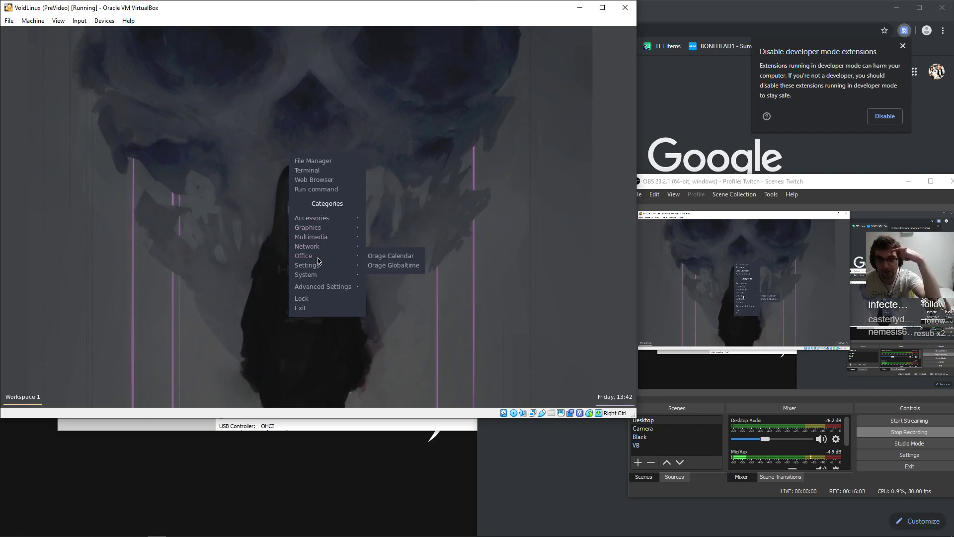
Launch Chromium via Web Browser in the generated Openbox menu
{"action": "left_click", "coordinate": [315, 180]}
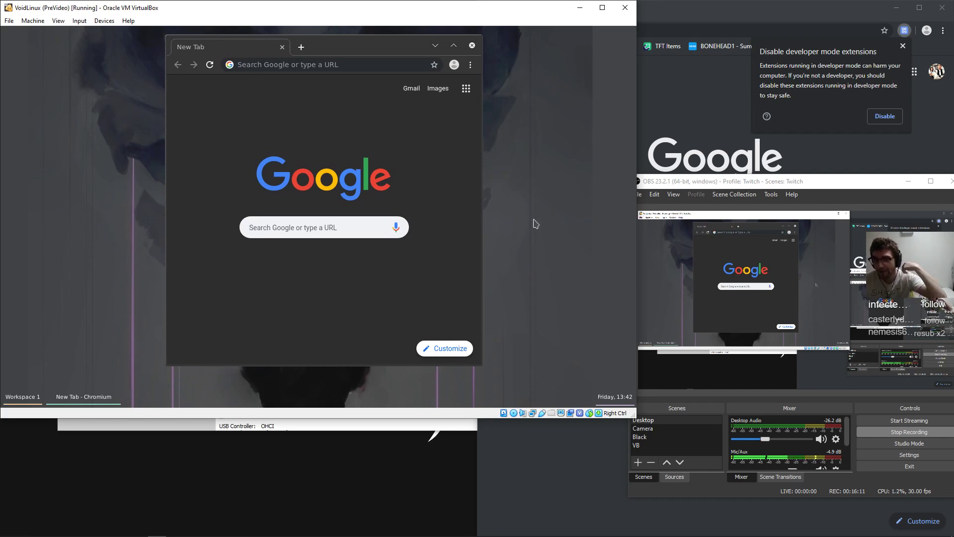
{"action": "mouse_move", "coordinate": [517, 306]}
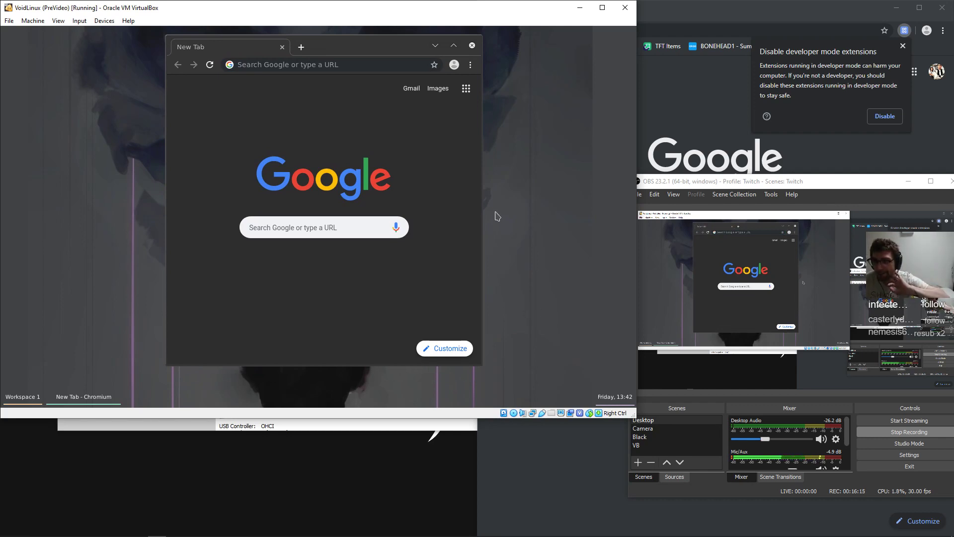
{"action": "left_click", "coordinate": [329, 64]}
{"action": "type", "text": "https://gist.github.com/downthecrop/ca982f8f8d906437b5932d0515e8897d"}
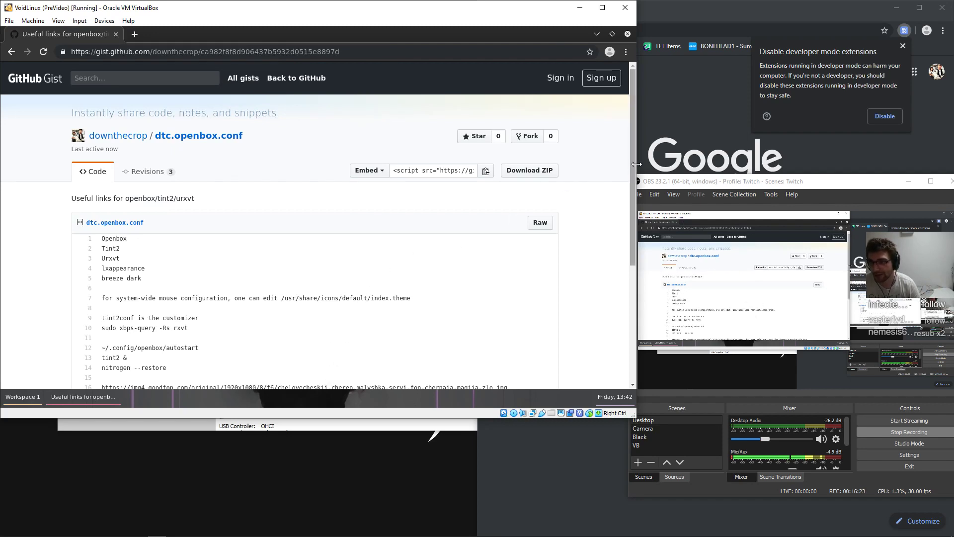
Scroll the useful-links gist to its configuration notes and deselect the index.theme path
{"action": "scroll", "scroll_direction": "down", "scroll_amount": 3}
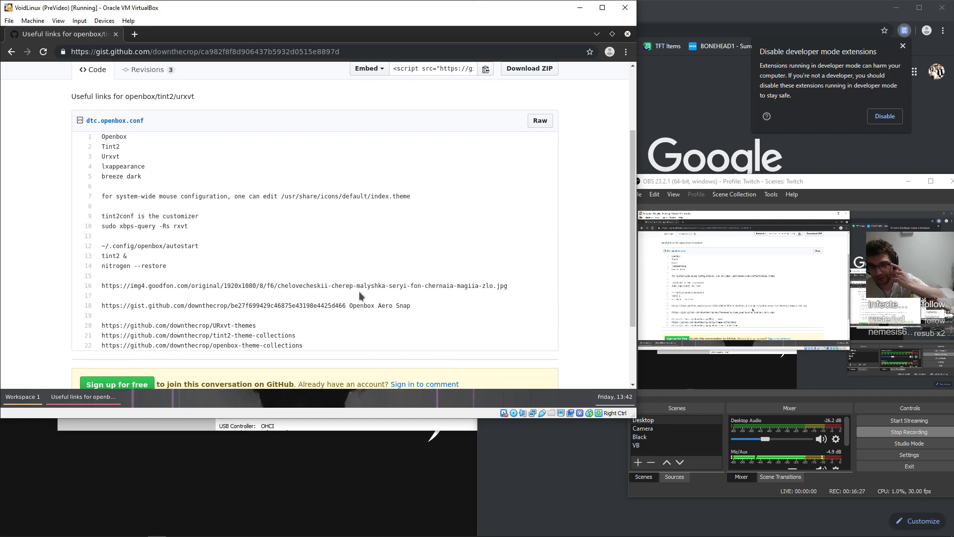
{"action": "mouse_move", "coordinate": [424, 263]}
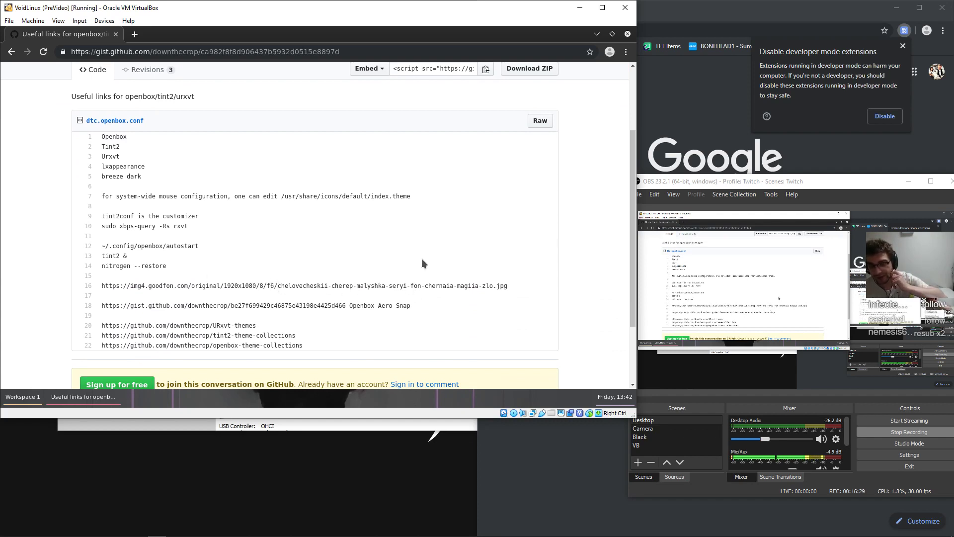
{"action": "mouse_move", "coordinate": [246, 227]}
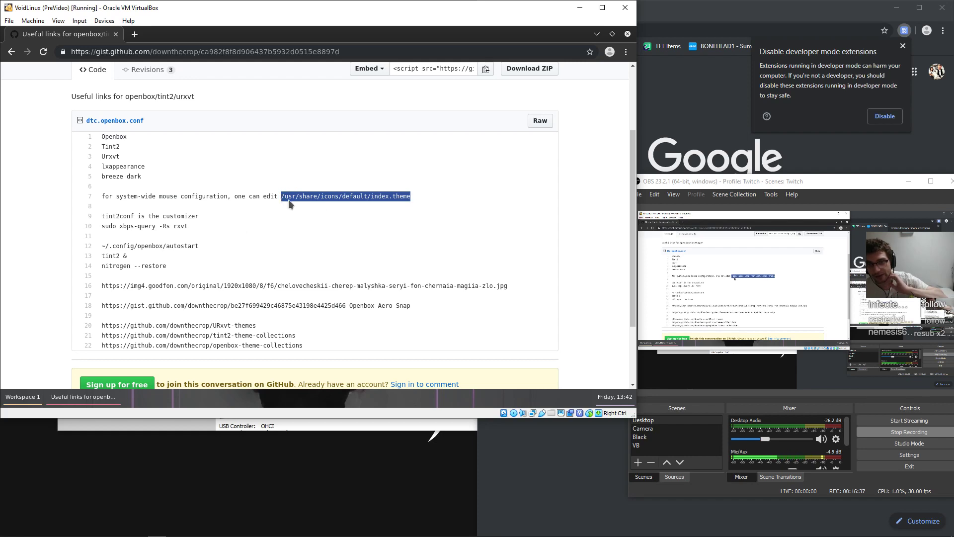
{"action": "left_click", "coordinate": [244, 230]}
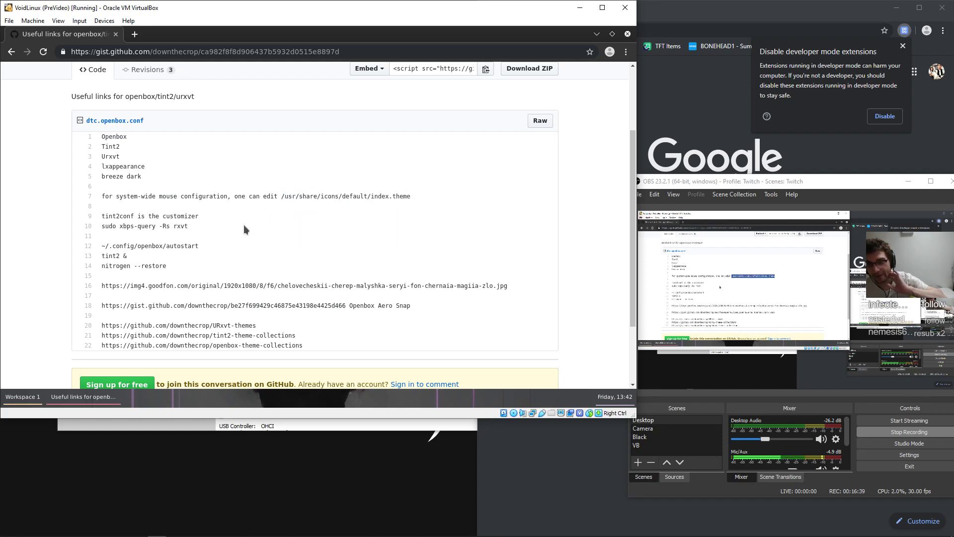
{"action": "mouse_move", "coordinate": [247, 270]}
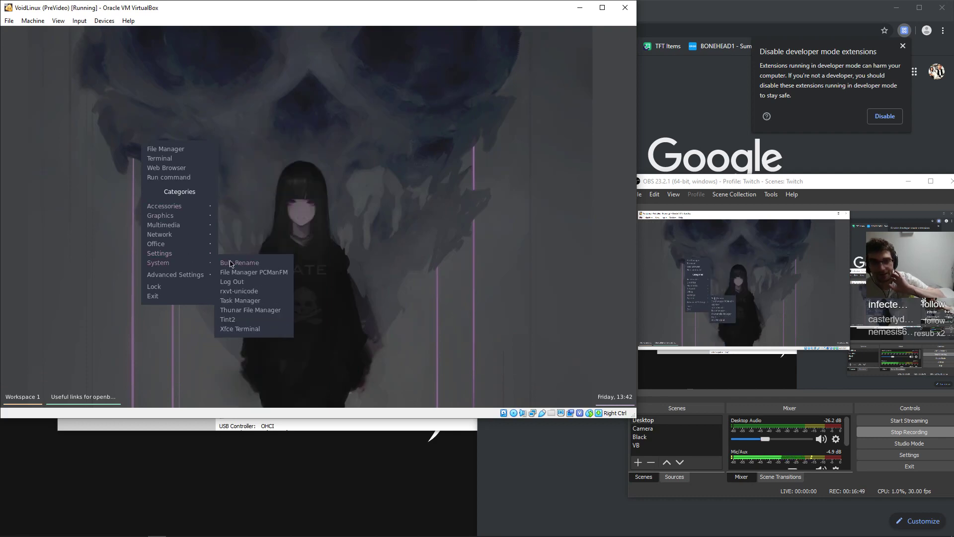
Launch rxvt-unicode from the System menu and run neofetch
{"action": "left_click", "coordinate": [240, 292]}
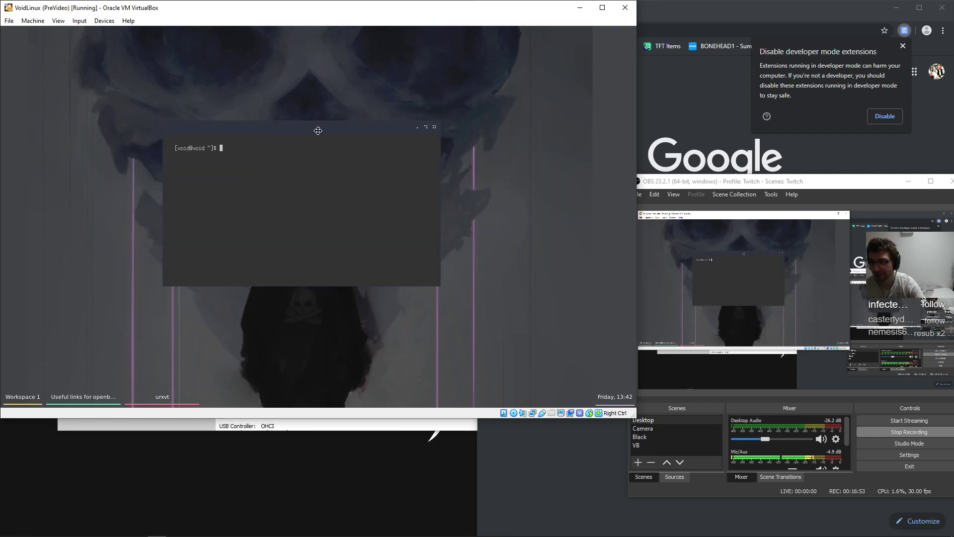
{"action": "type", "text": "neofetch"}
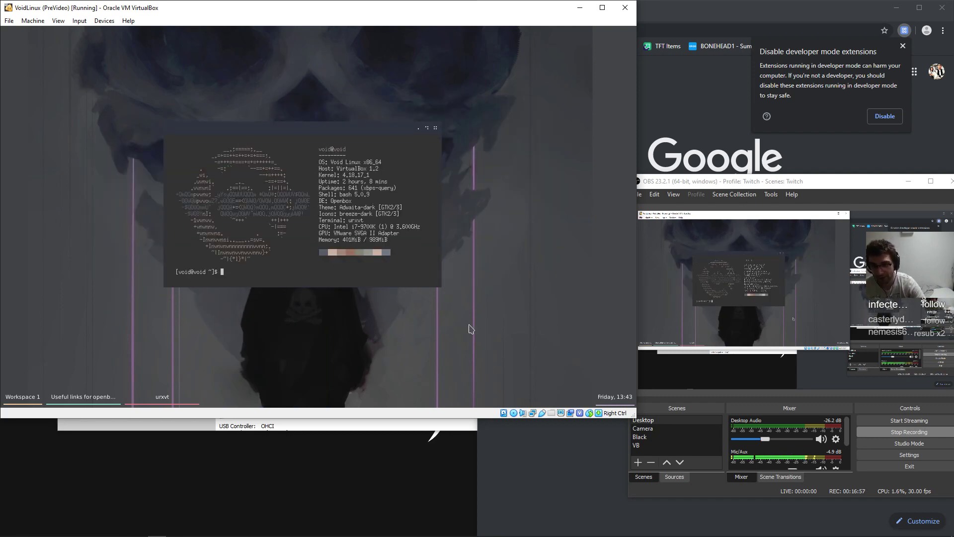
{"action": "mouse_move", "coordinate": [619, 446]}
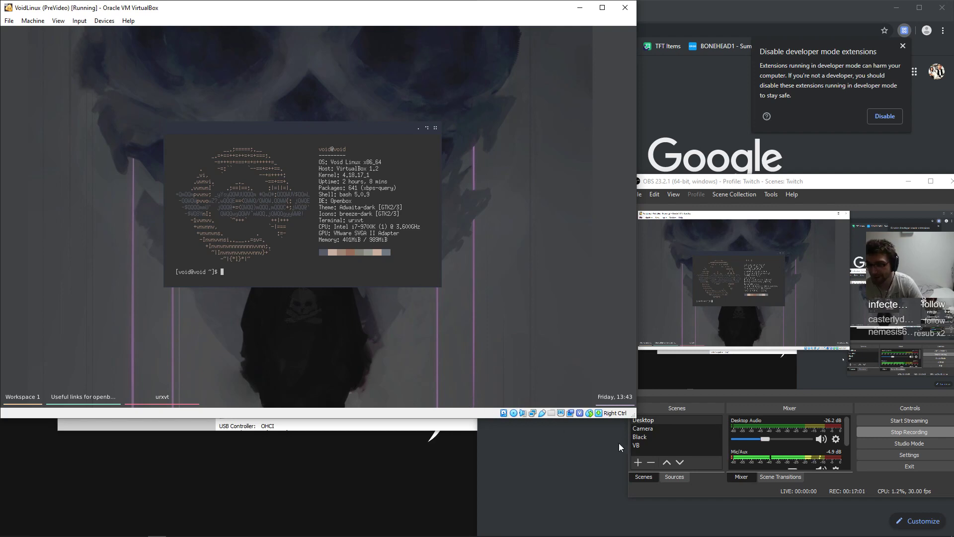